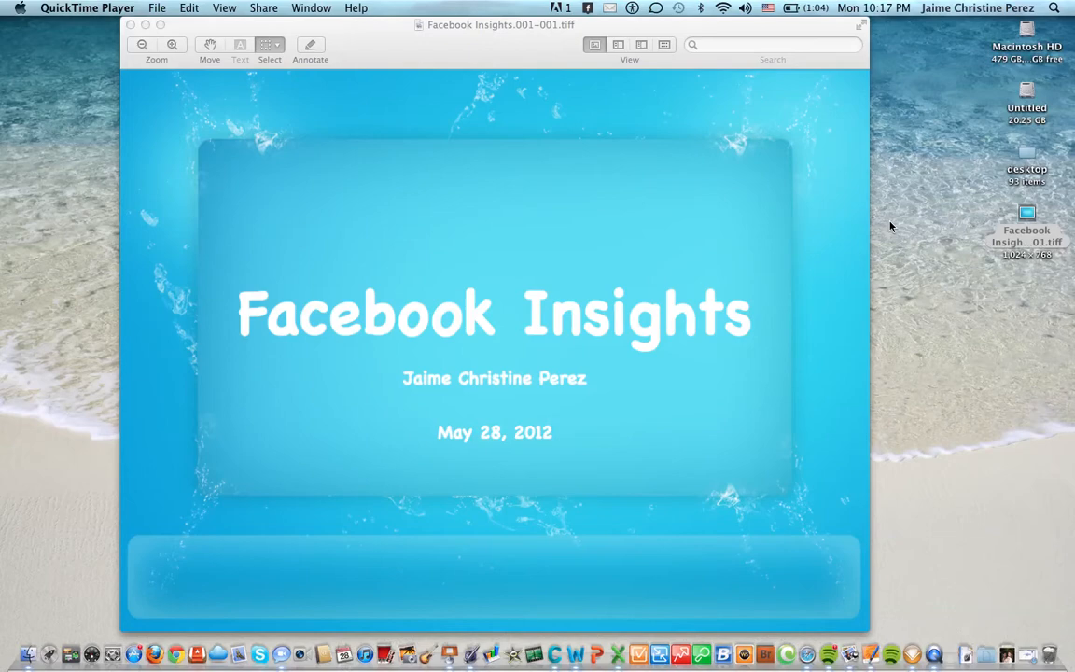
{"action": "mouse_move", "coordinate": [938, 367]}
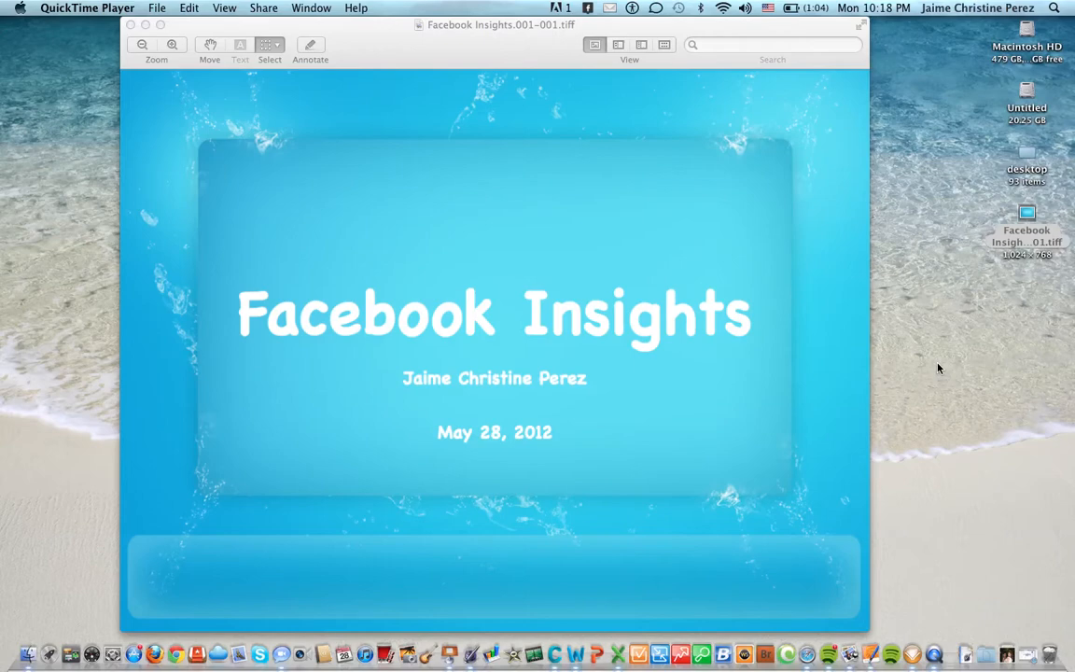
{"action": "mouse_move", "coordinate": [1026, 651]}
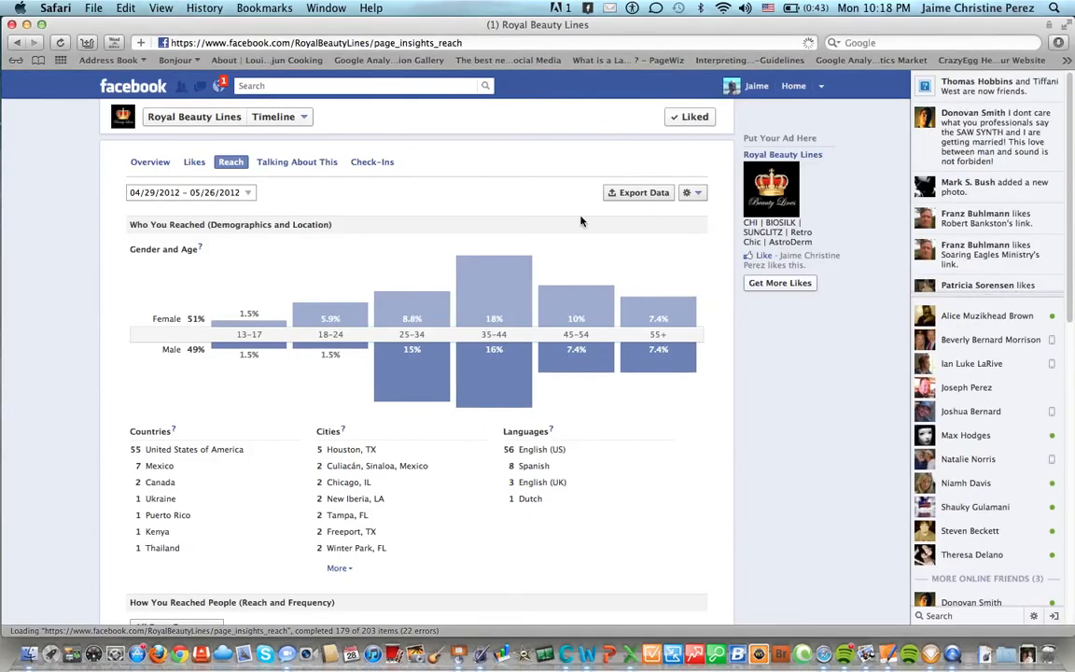
Step: Return from the Reach insights to the Royal Beauty Lines admin panel via the page name
{"action": "scroll", "scroll_direction": "down", "scroll_amount": 3}
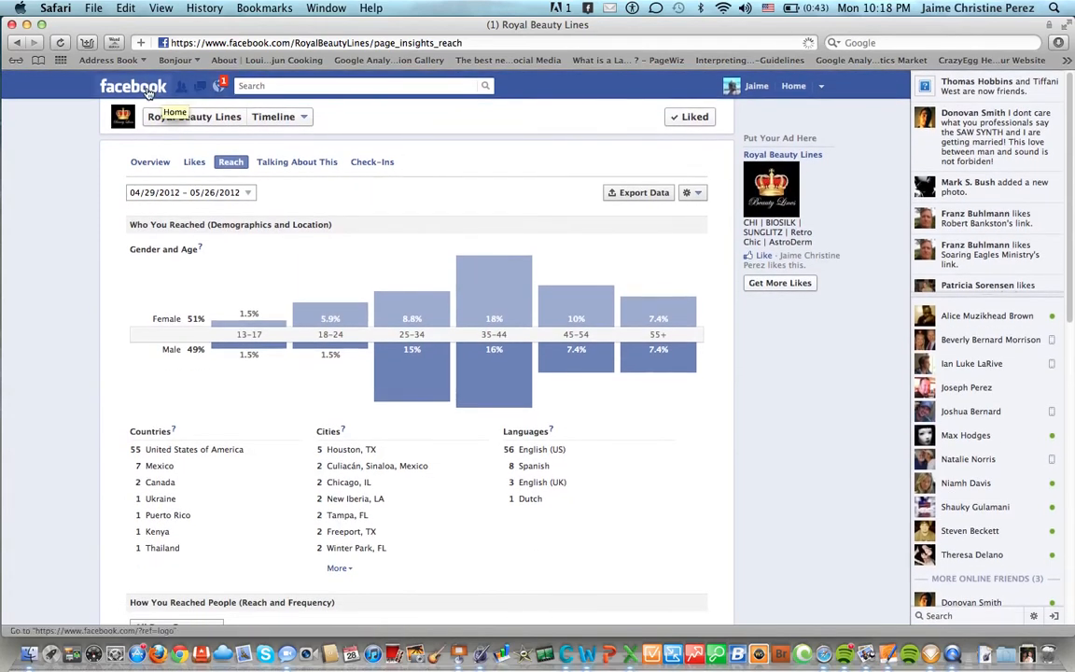
{"action": "left_click", "coordinate": [194, 116]}
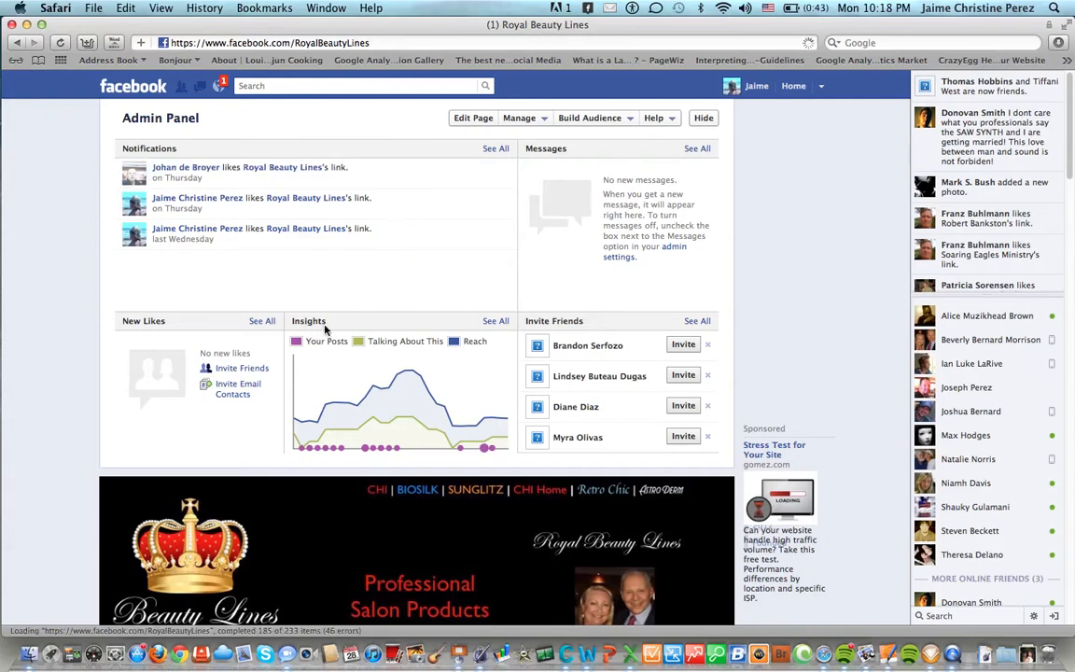
{"action": "mouse_move", "coordinate": [329, 329]}
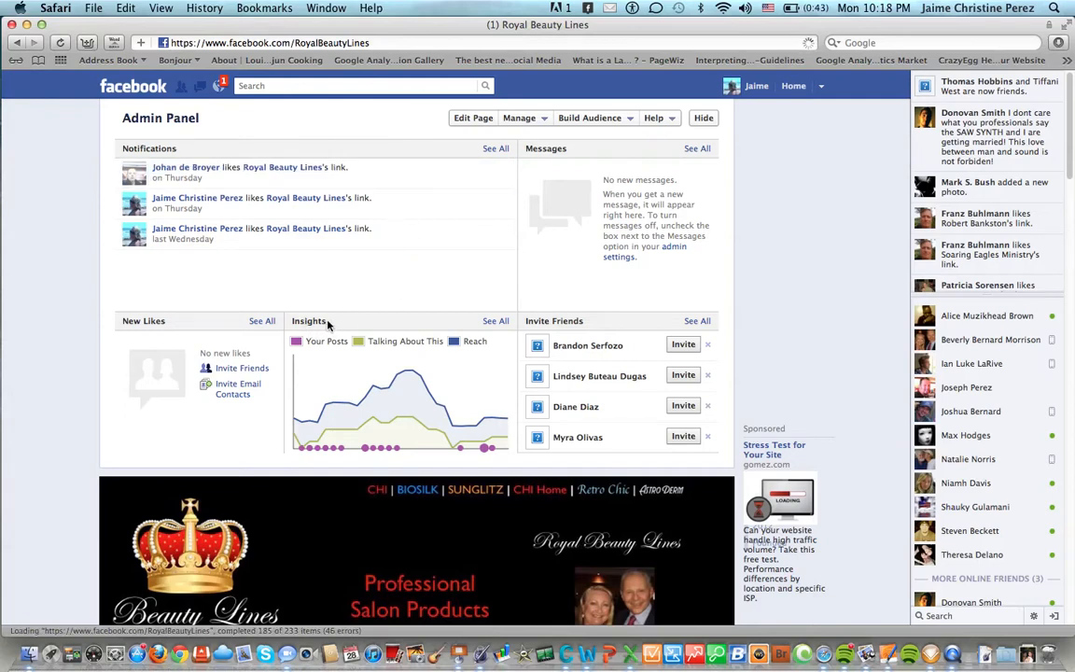
{"action": "mouse_move", "coordinate": [313, 353]}
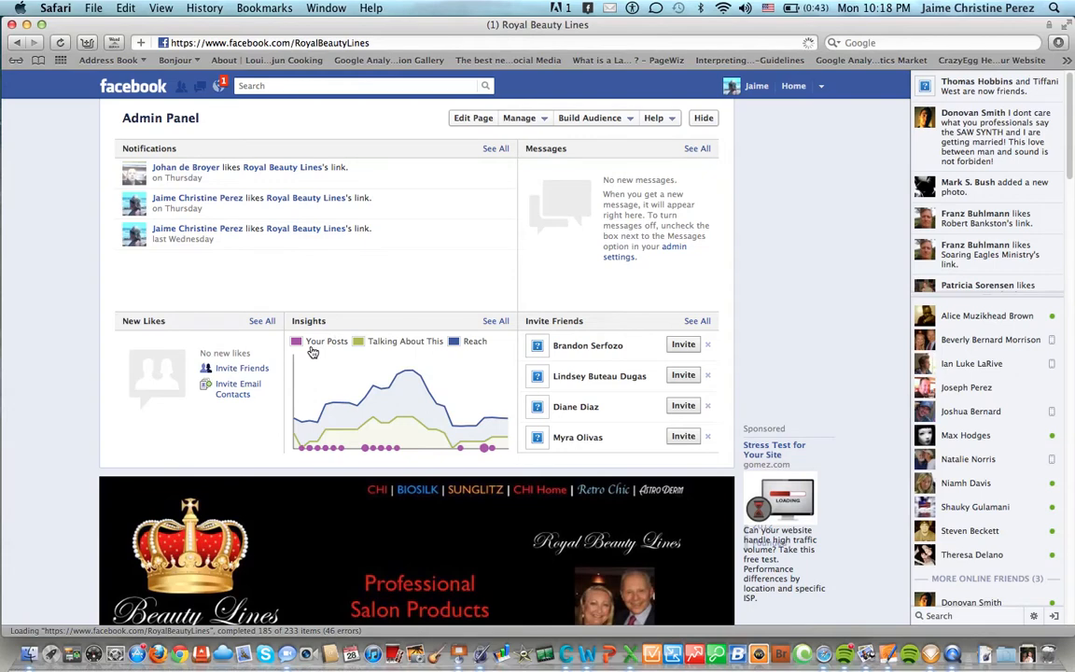
{"action": "mouse_move", "coordinate": [382, 349]}
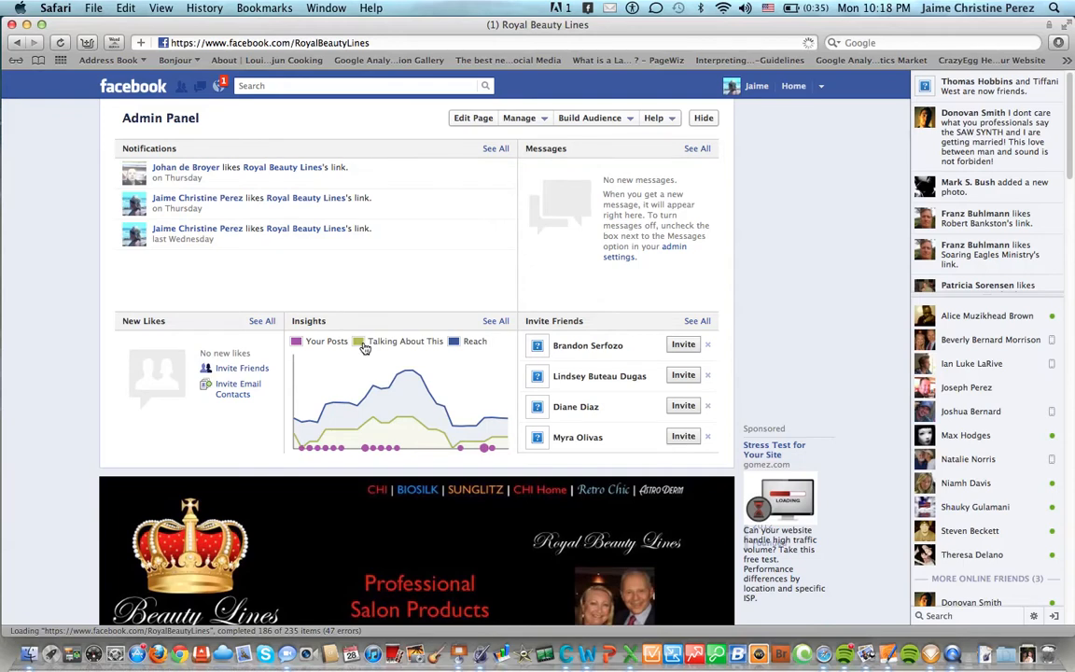
{"action": "mouse_move", "coordinate": [470, 345]}
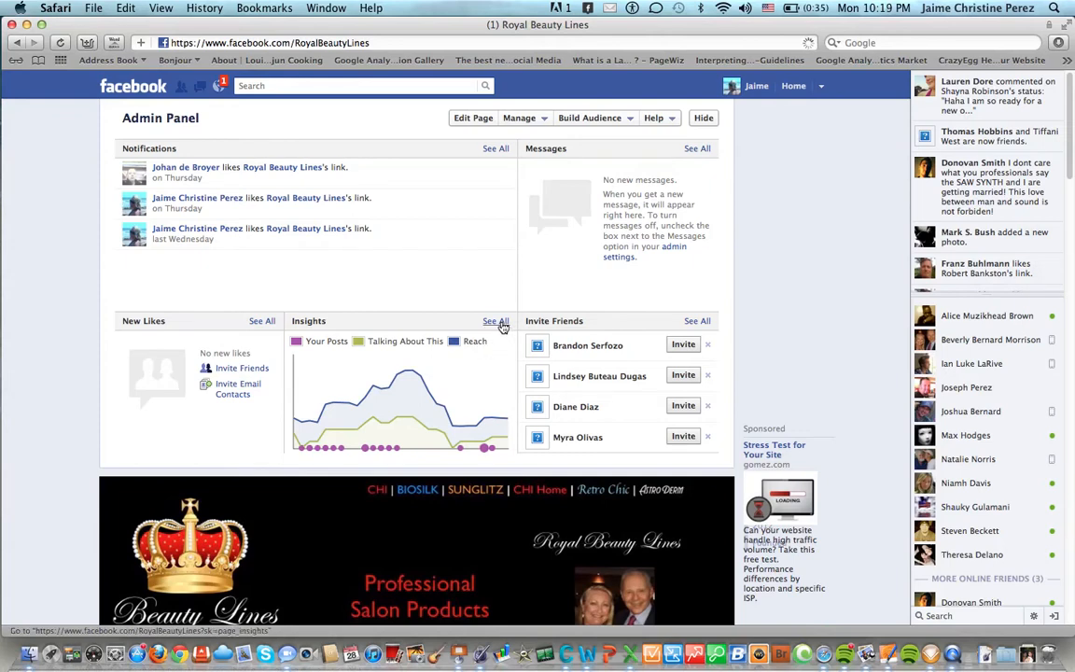
Step: Show the full Insights overview via See All: 61 likes, 29,149 friends of fans, 69 weekly reach
{"action": "left_click", "coordinate": [496, 321]}
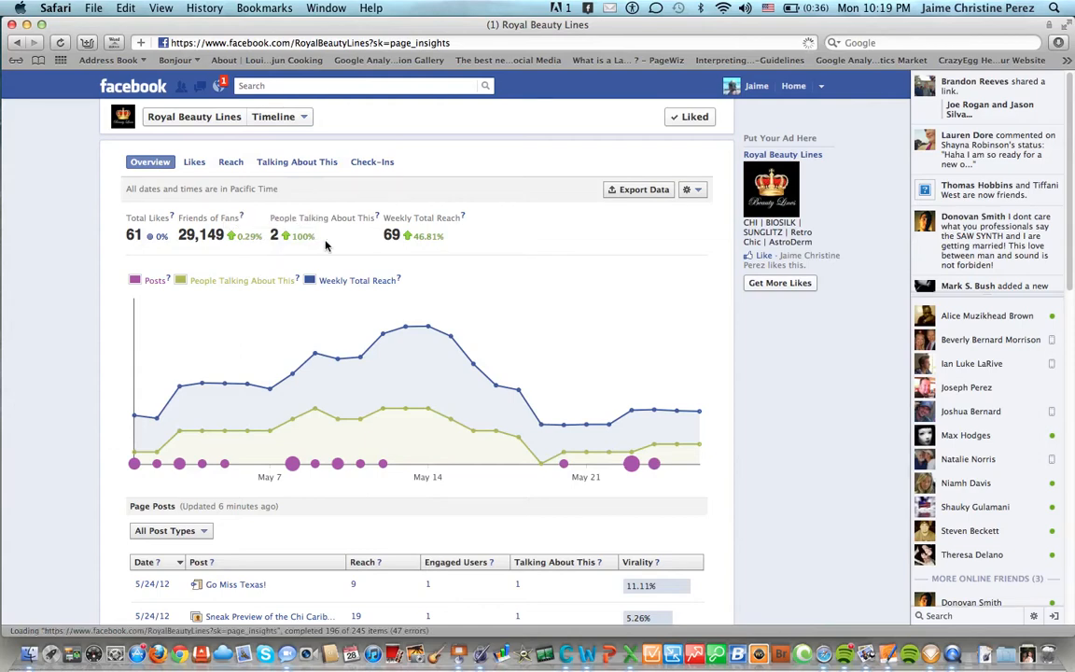
{"action": "mouse_move", "coordinate": [310, 243]}
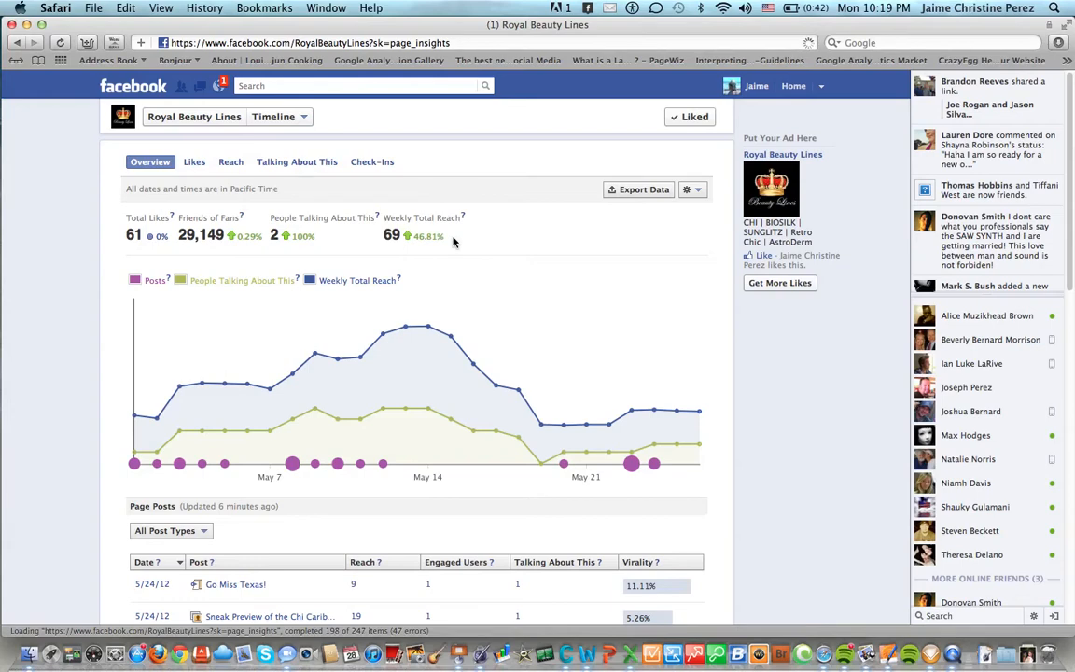
{"action": "mouse_move", "coordinate": [429, 244]}
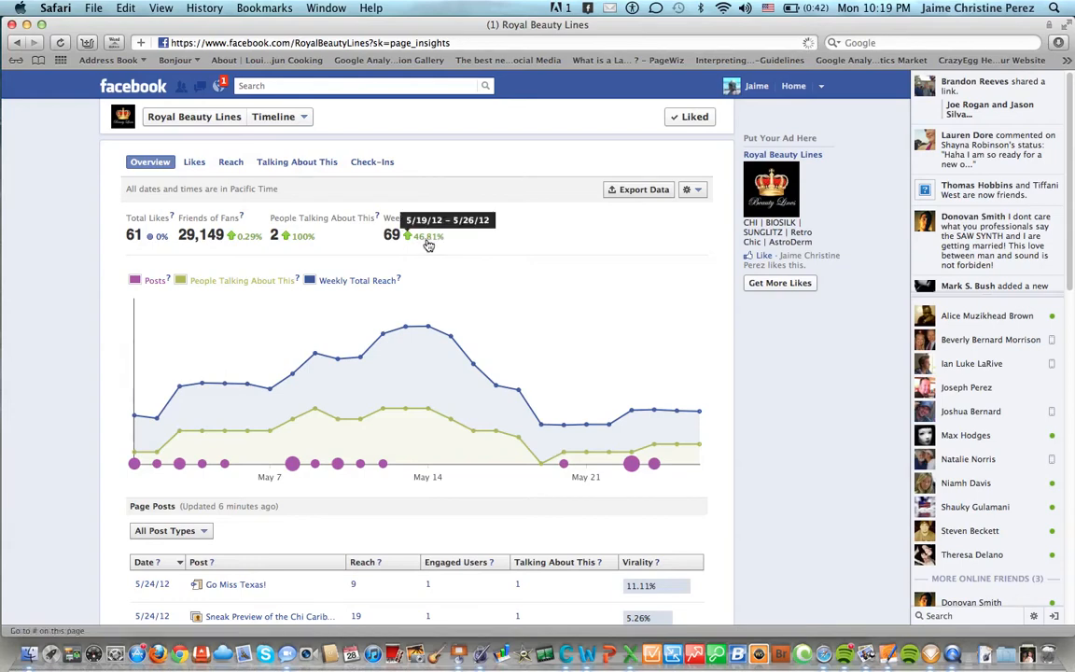
{"action": "mouse_move", "coordinate": [432, 258]}
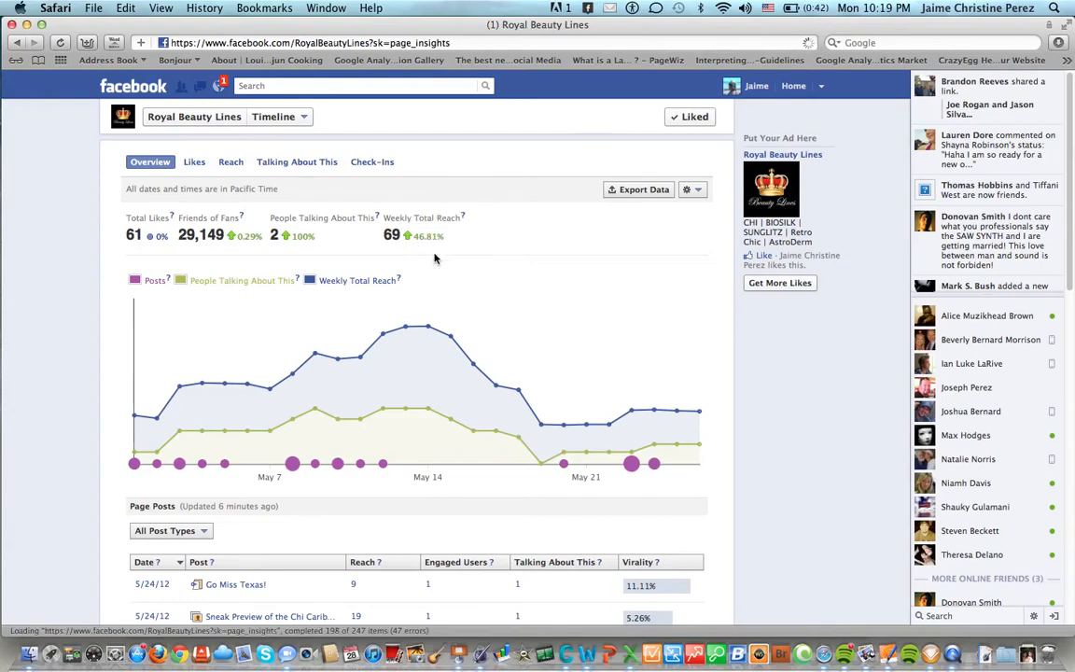
{"action": "mouse_move", "coordinate": [452, 259]}
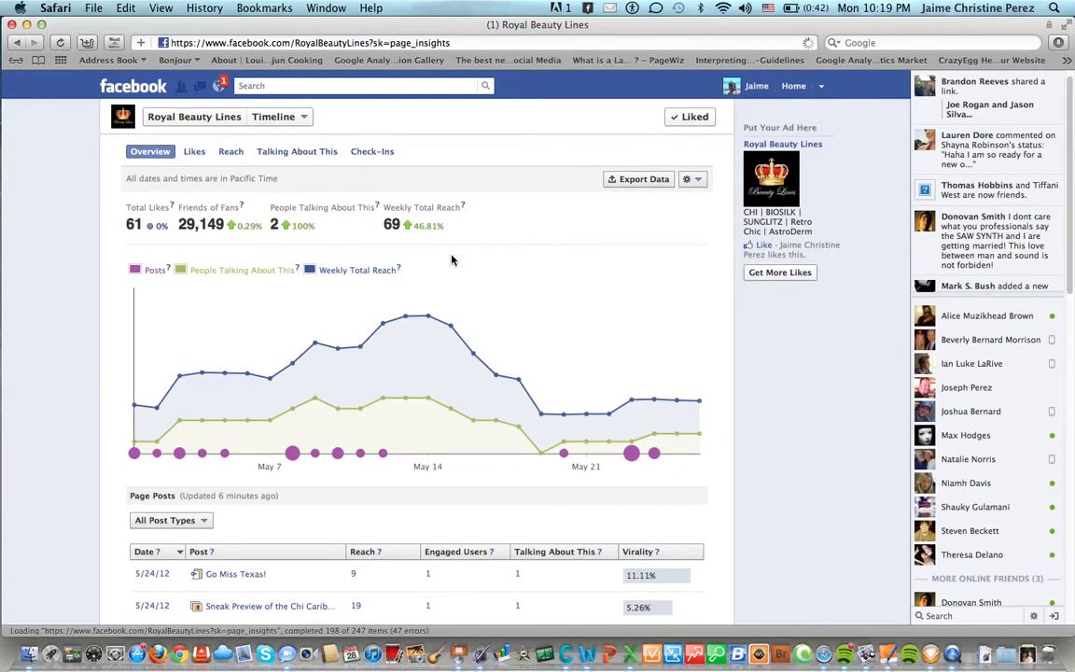
{"action": "scroll", "scroll_direction": "down", "scroll_amount": 3}
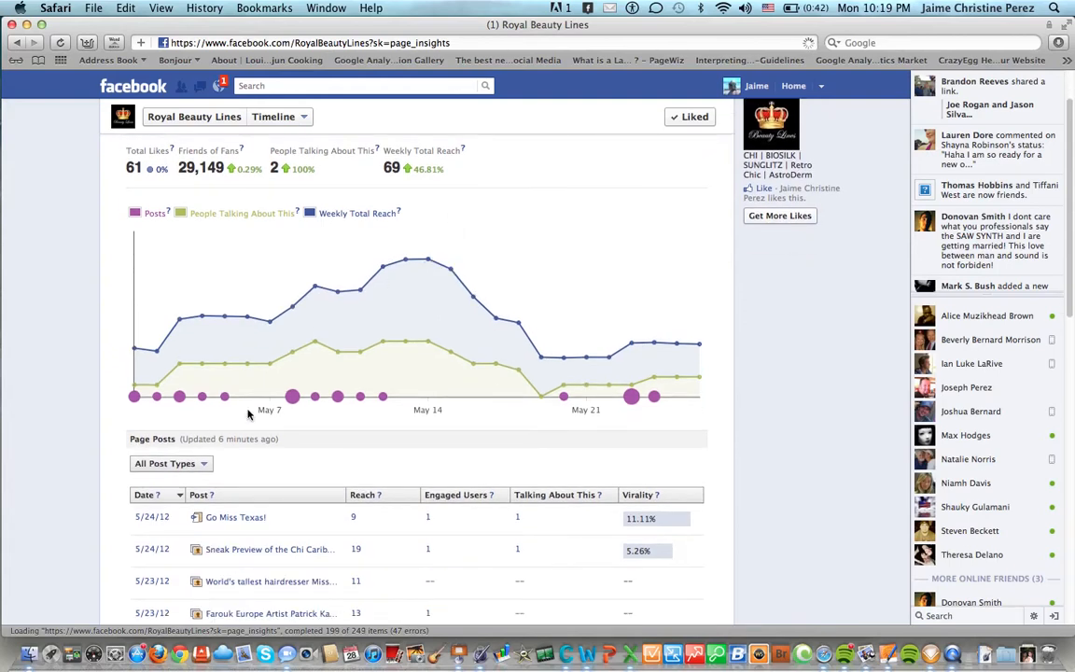
{"action": "mouse_move", "coordinate": [134, 396]}
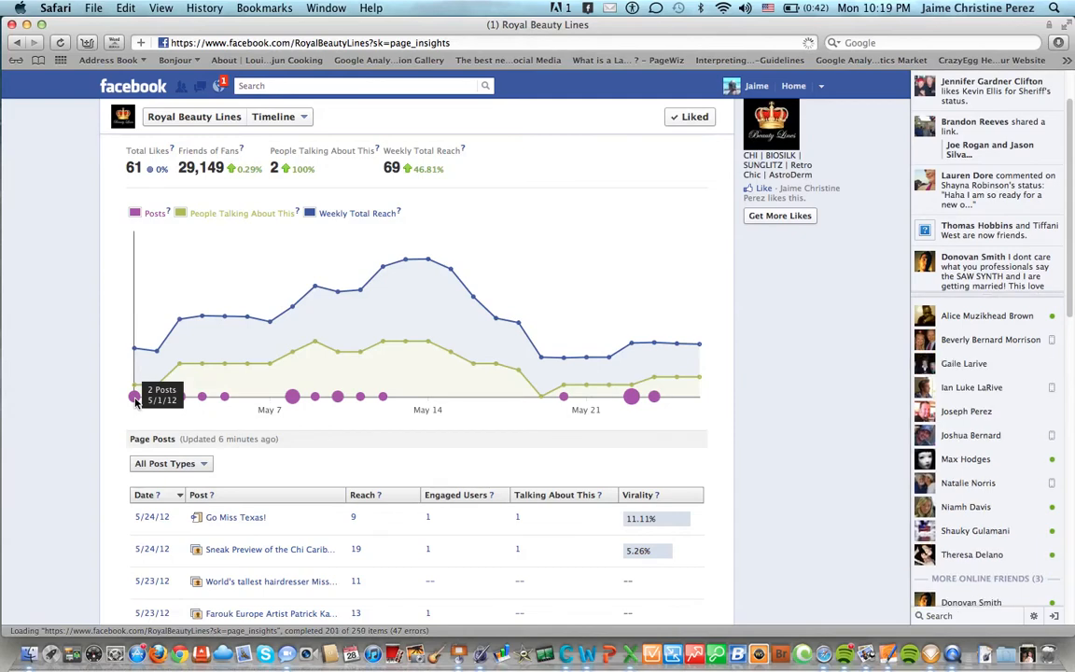
{"action": "mouse_move", "coordinate": [291, 396]}
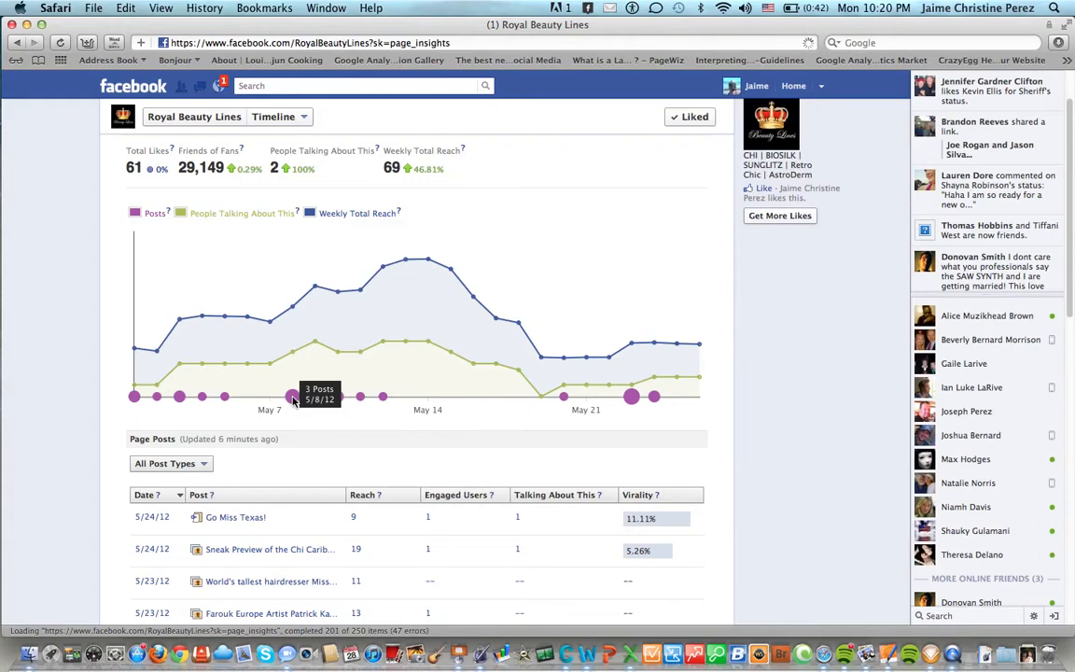
{"action": "mouse_move", "coordinate": [293, 369]}
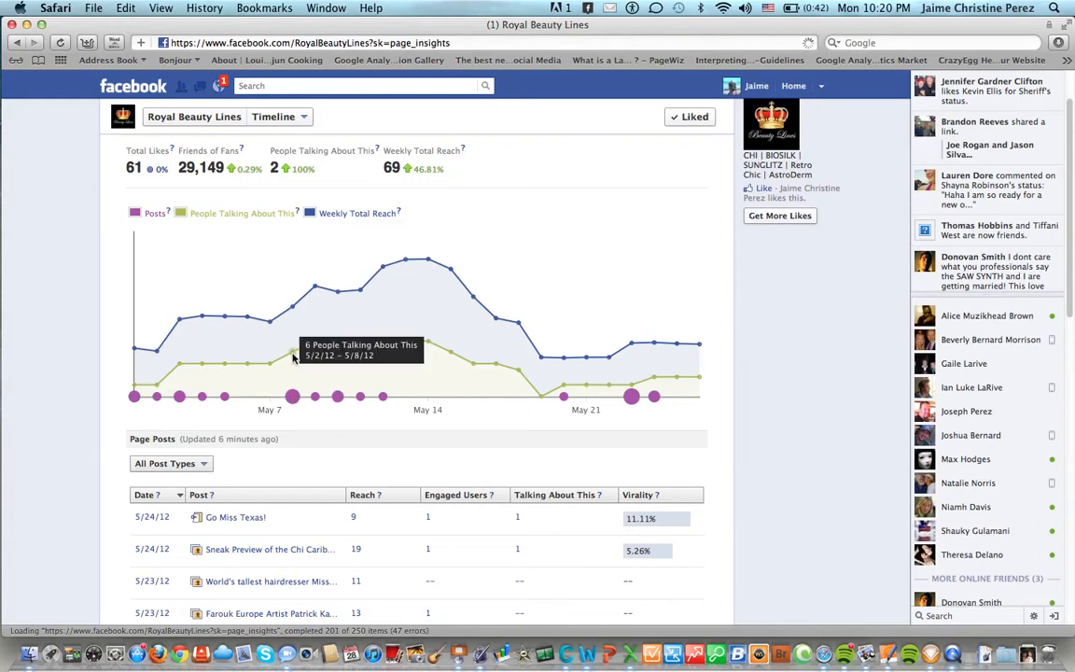
{"action": "mouse_move", "coordinate": [293, 310]}
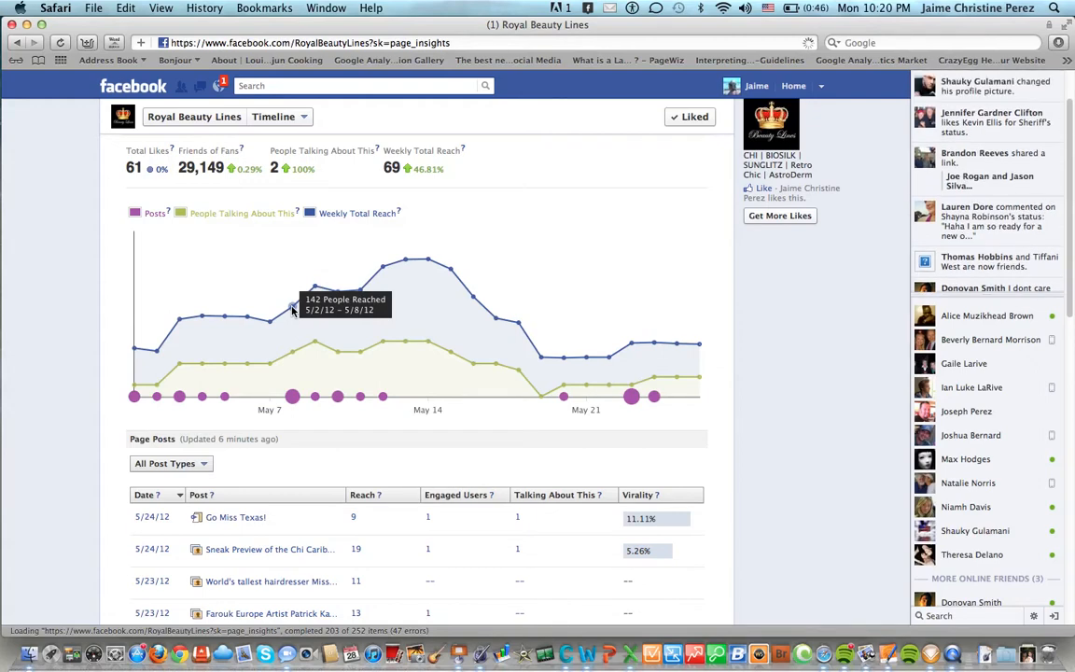
{"action": "mouse_move", "coordinate": [299, 440]}
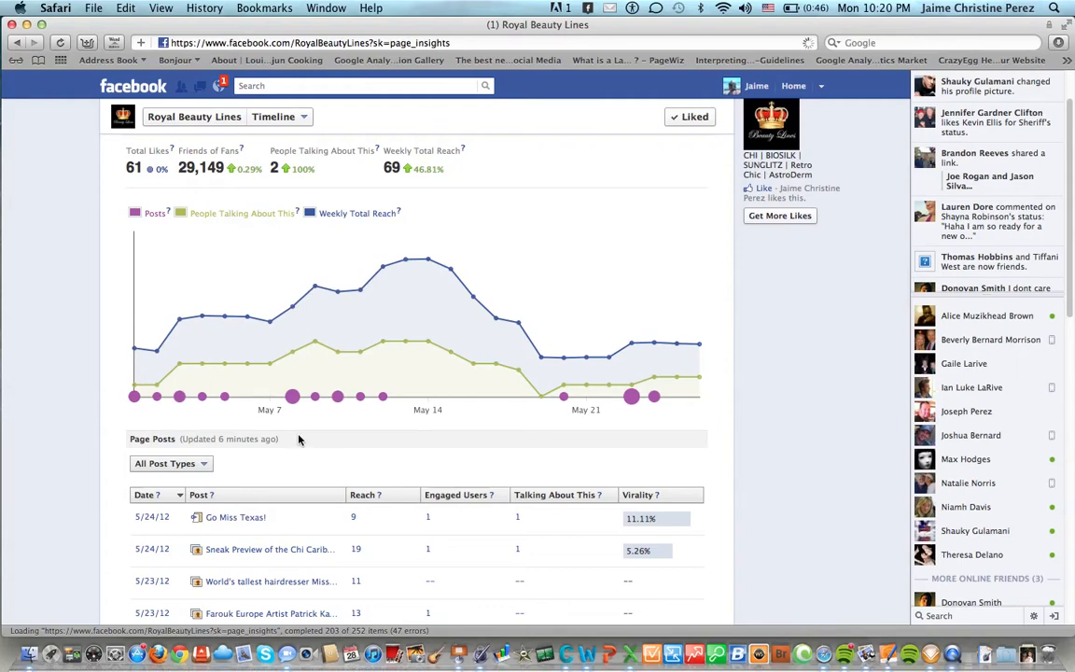
{"action": "scroll", "scroll_direction": "down", "scroll_amount": 3}
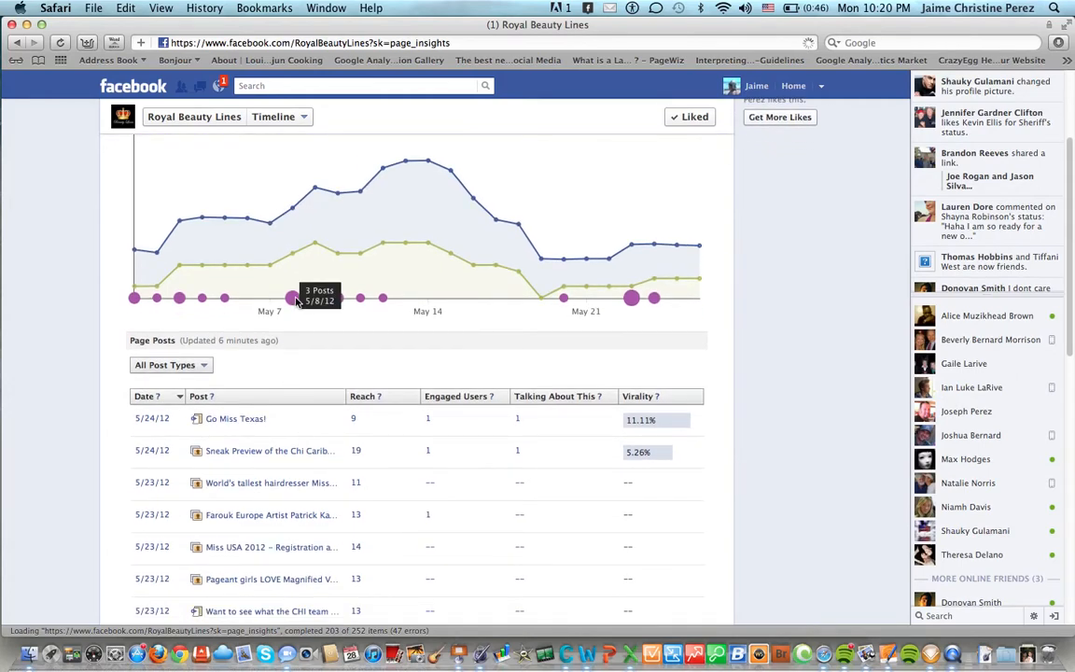
{"action": "scroll", "scroll_direction": "down", "scroll_amount": 3}
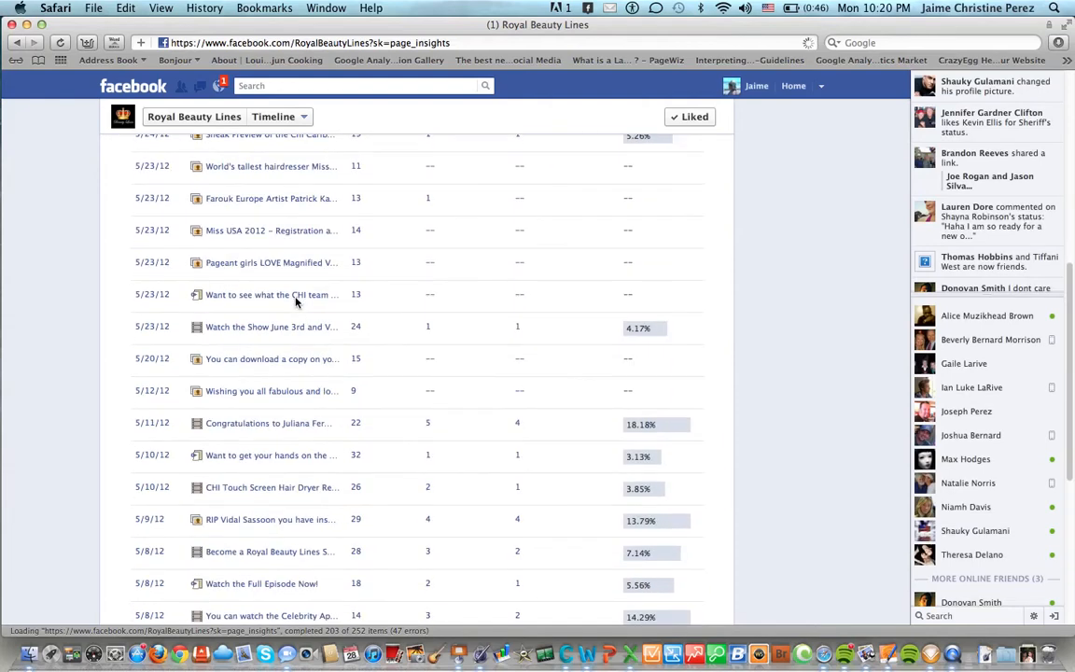
{"action": "scroll", "scroll_direction": "down", "scroll_amount": 3}
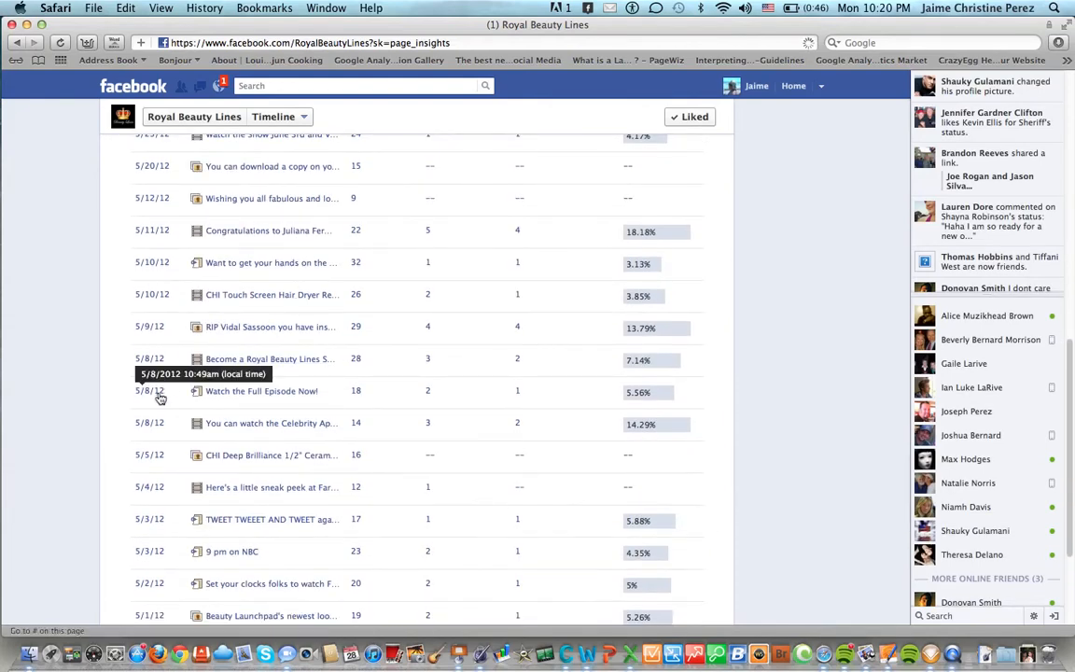
{"action": "mouse_move", "coordinate": [250, 399]}
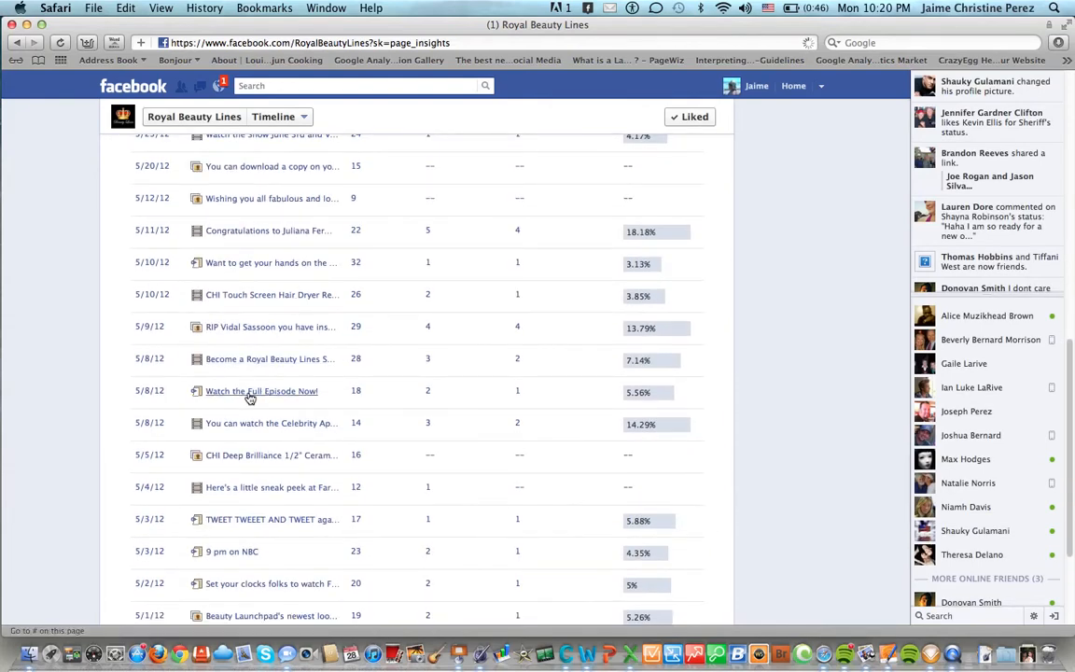
{"action": "mouse_move", "coordinate": [306, 392]}
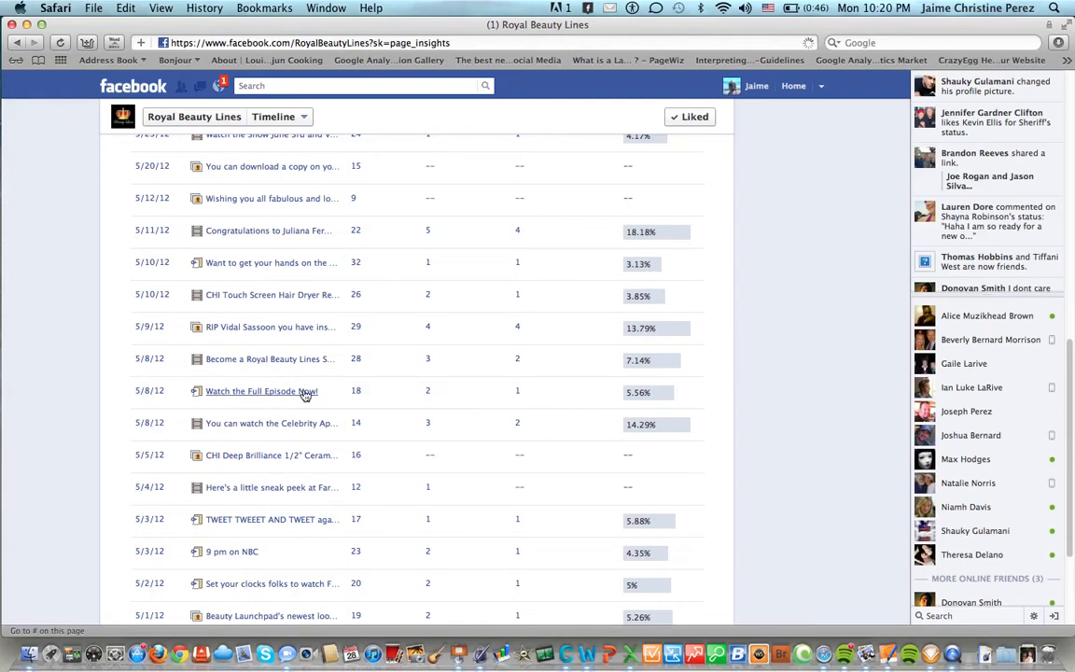
{"action": "mouse_move", "coordinate": [253, 427]}
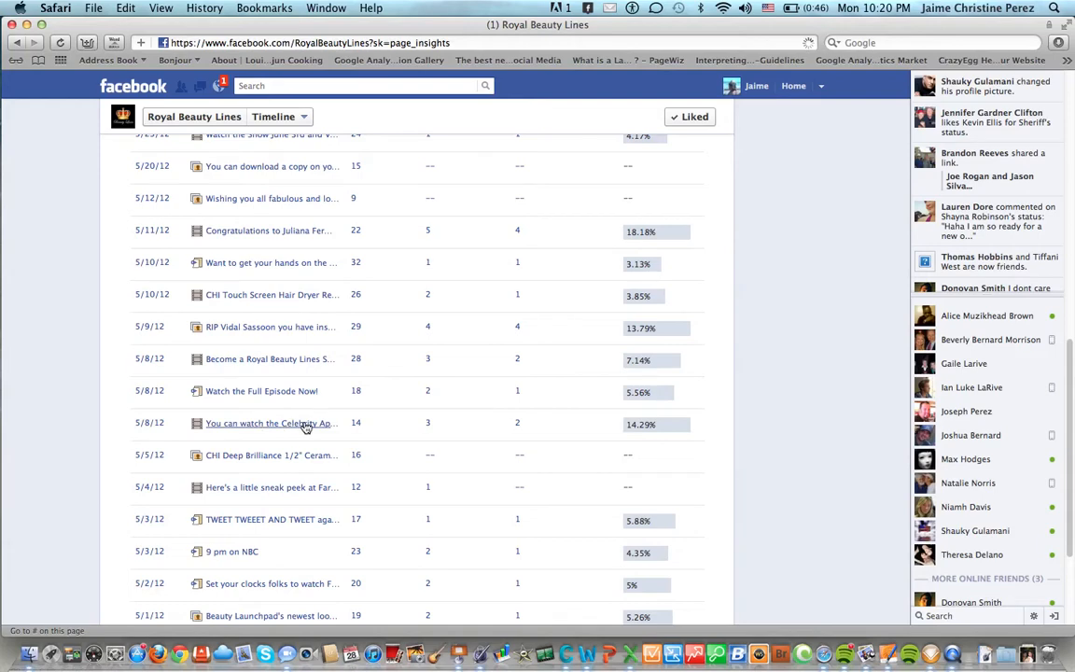
{"action": "mouse_move", "coordinate": [246, 363]}
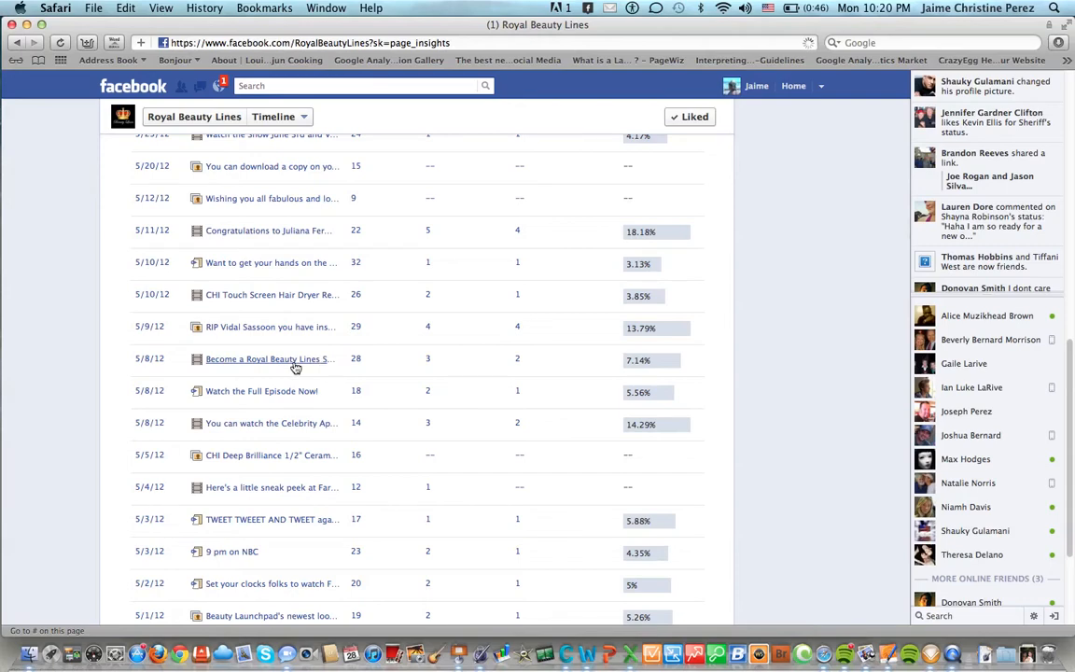
{"action": "scroll", "scroll_direction": "down", "scroll_amount": 3}
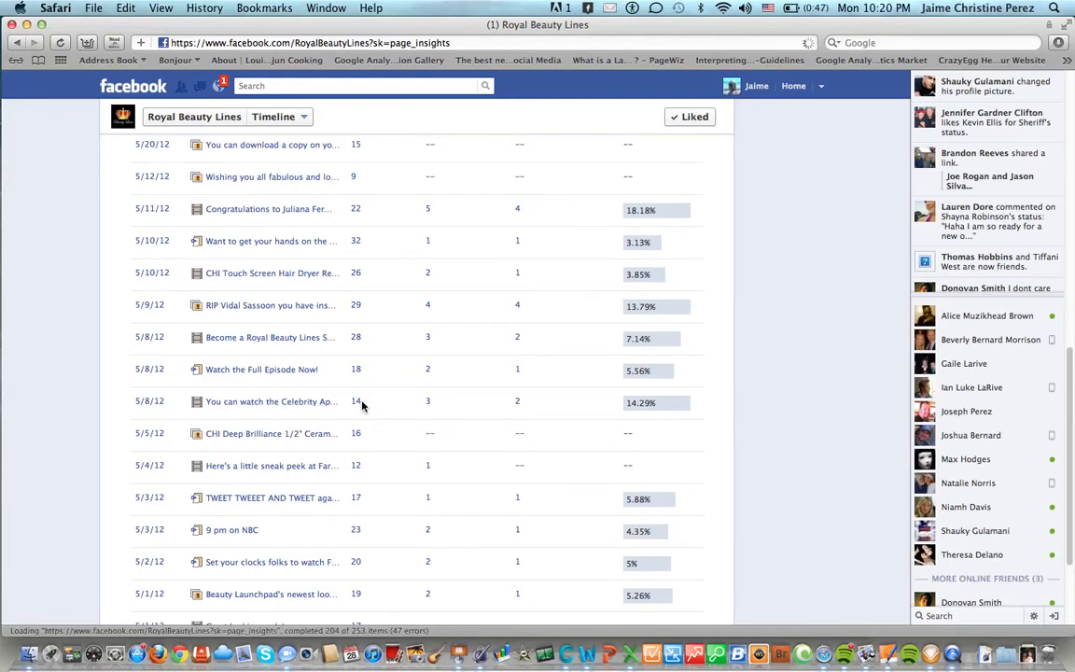
{"action": "mouse_move", "coordinate": [362, 370]}
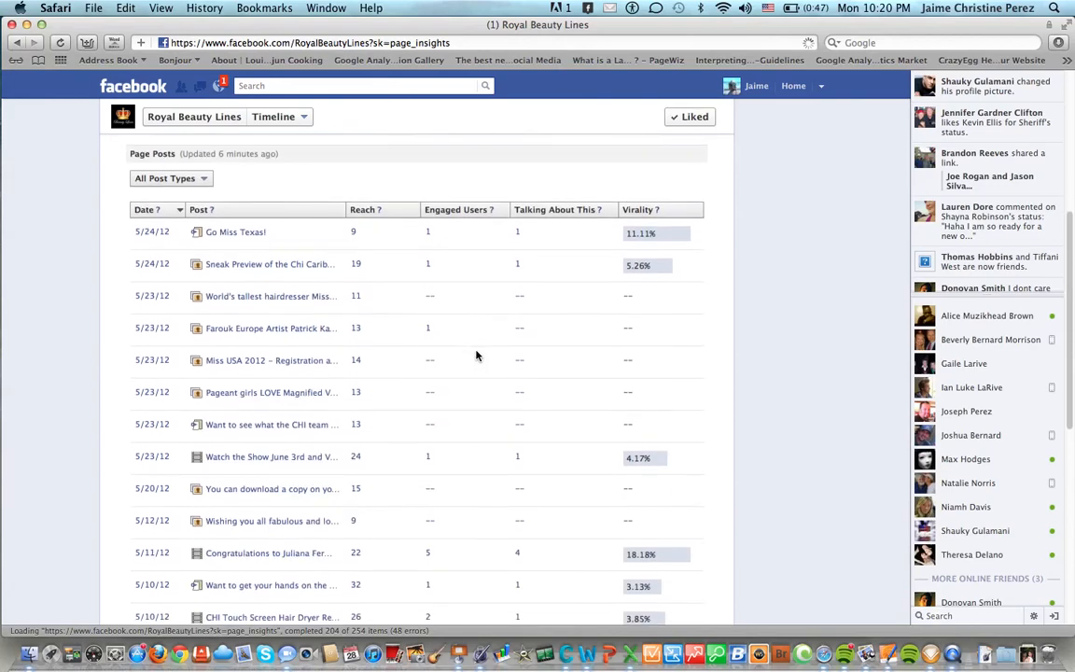
{"action": "scroll", "scroll_direction": "down", "scroll_amount": 3}
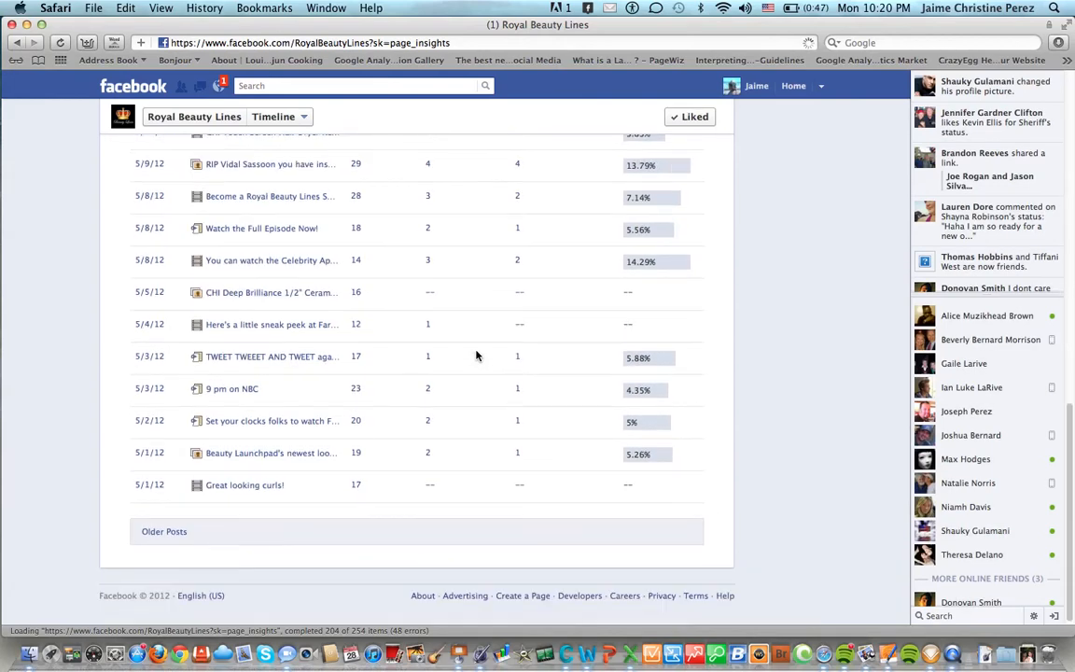
{"action": "scroll", "scroll_direction": "up", "scroll_amount": 3}
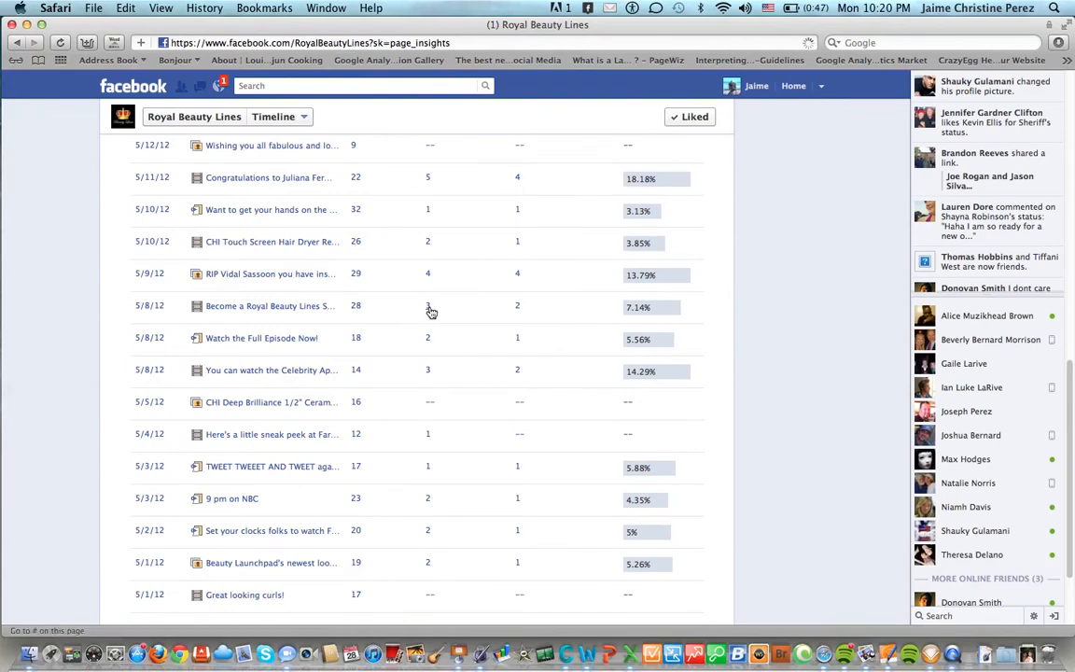
{"action": "mouse_move", "coordinate": [427, 377]}
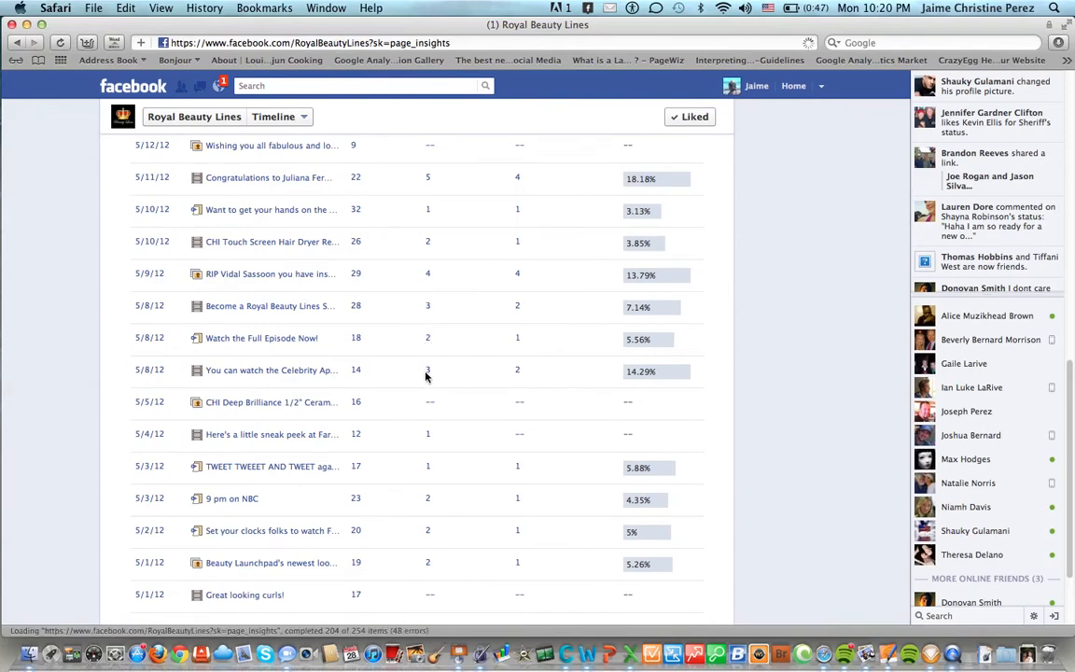
{"action": "mouse_move", "coordinate": [521, 367]}
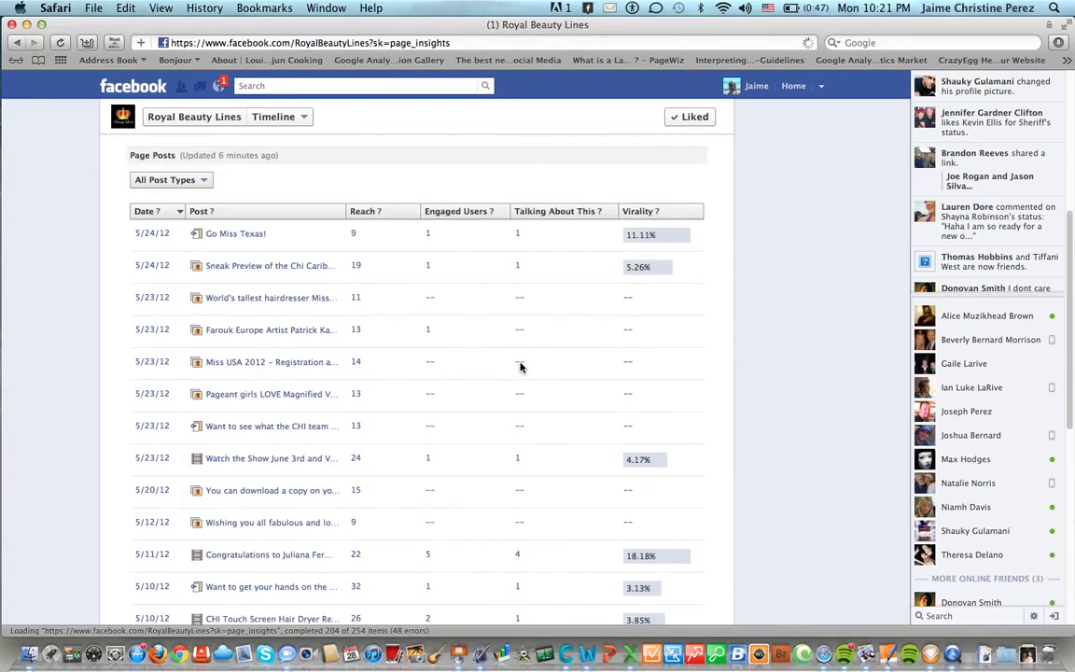
{"action": "scroll", "scroll_direction": "down", "scroll_amount": 3}
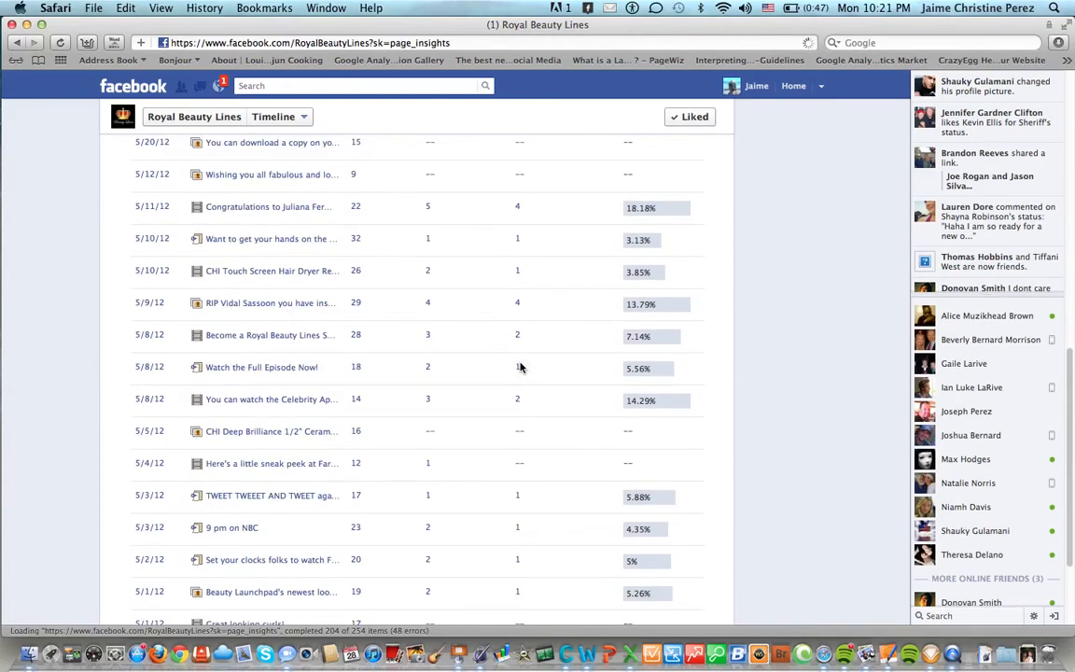
{"action": "scroll", "scroll_direction": "down", "scroll_amount": 3}
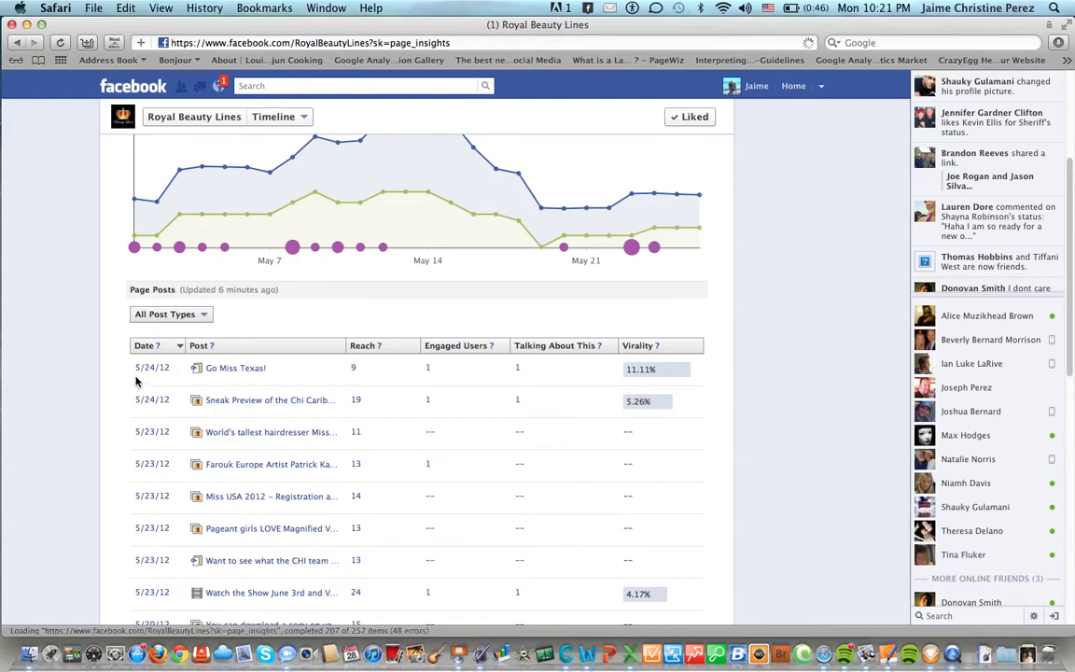
{"action": "mouse_move", "coordinate": [146, 377]}
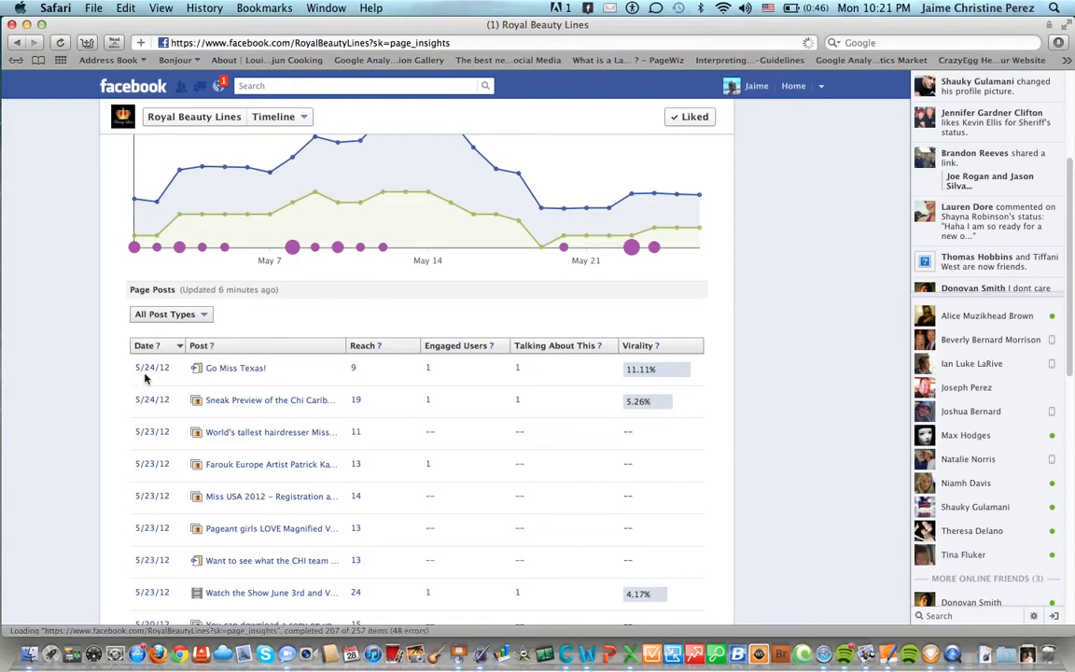
{"action": "mouse_move", "coordinate": [235, 367]}
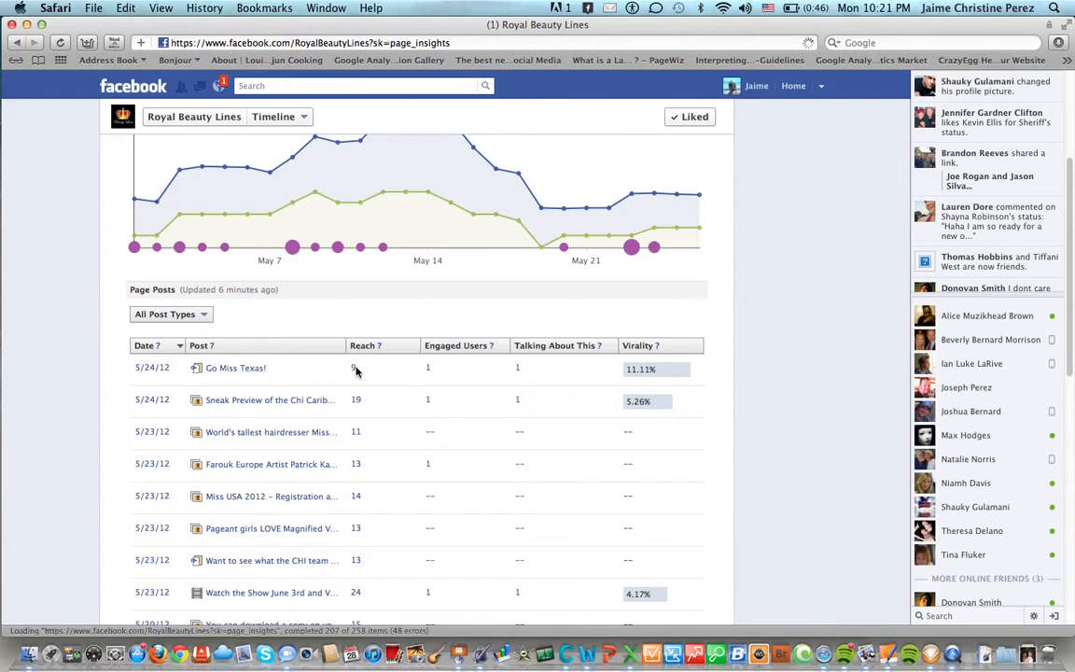
{"action": "mouse_move", "coordinate": [489, 371]}
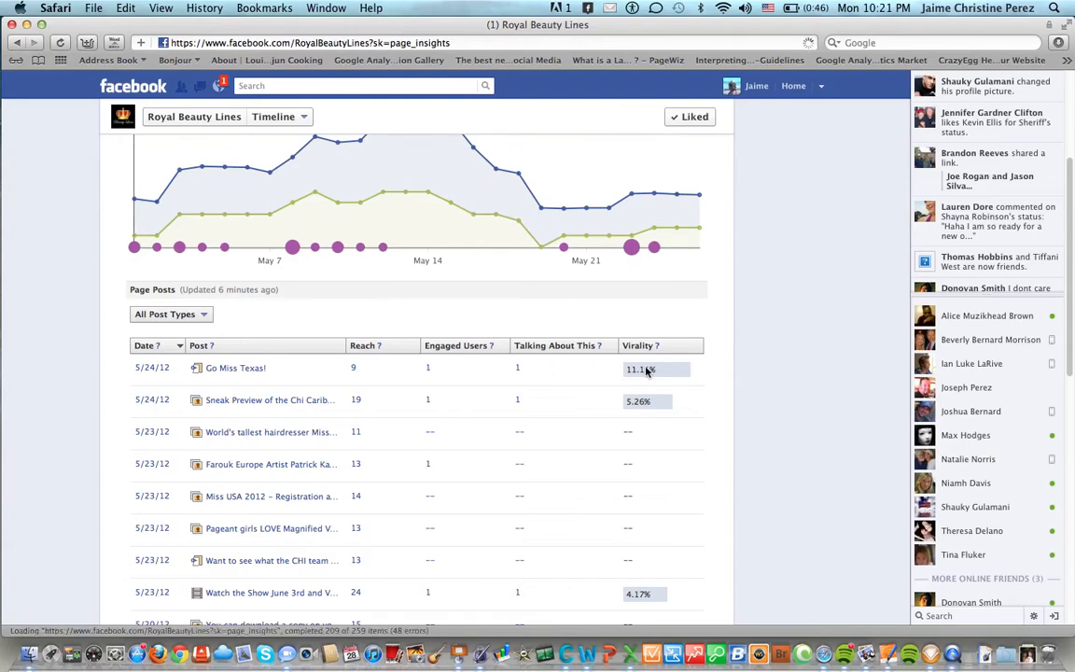
{"action": "mouse_move", "coordinate": [661, 377]}
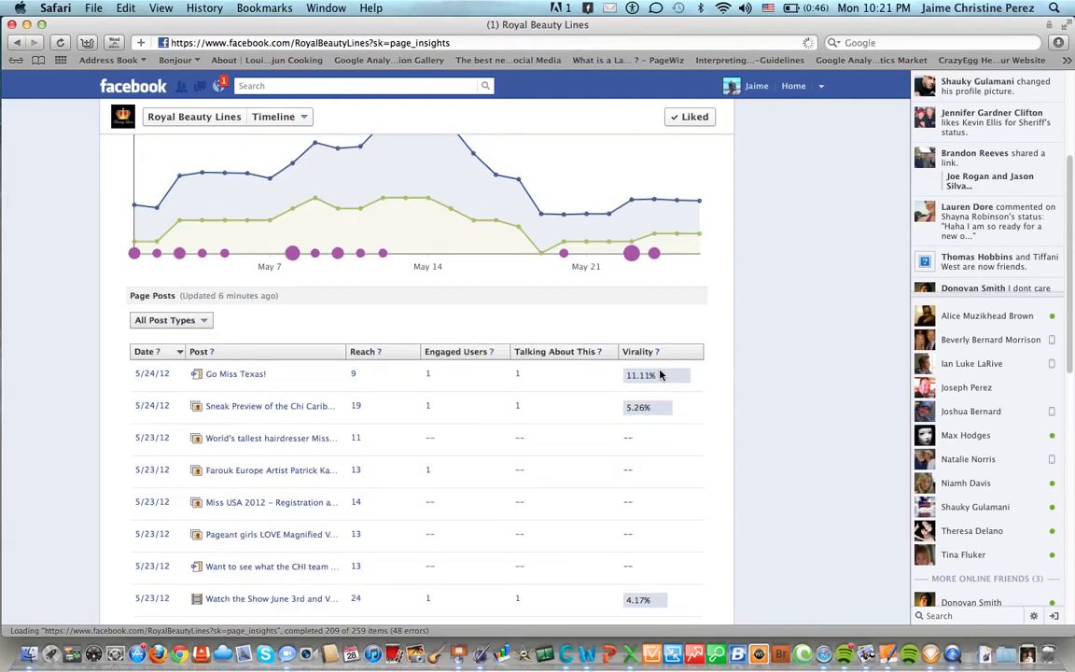
{"action": "scroll", "scroll_direction": "down", "scroll_amount": 3}
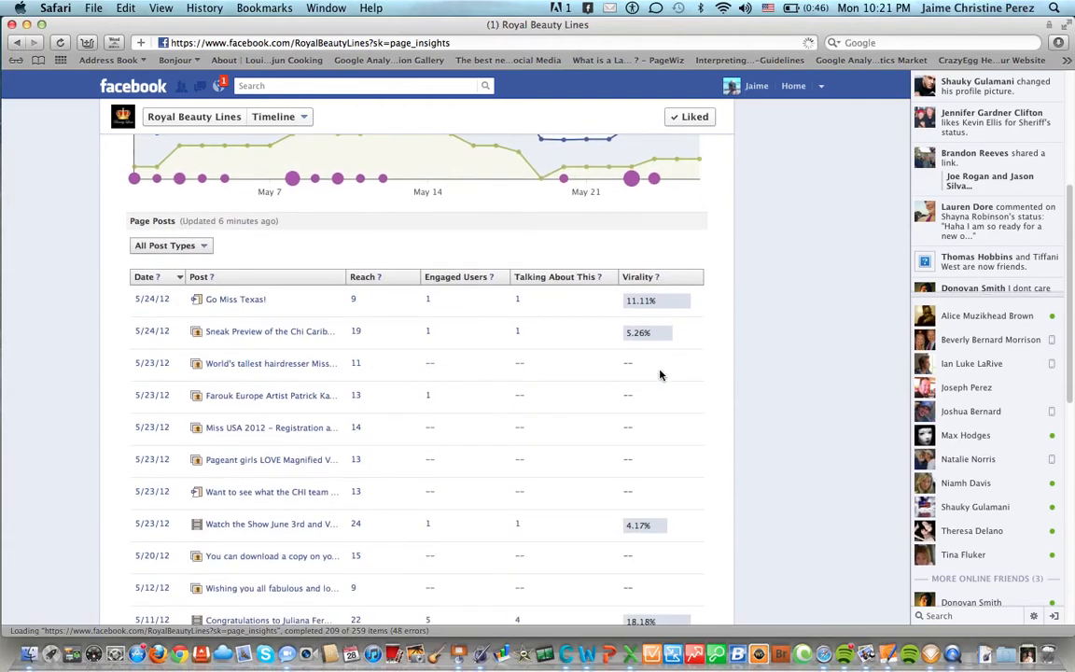
{"action": "scroll", "scroll_direction": "down", "scroll_amount": 3}
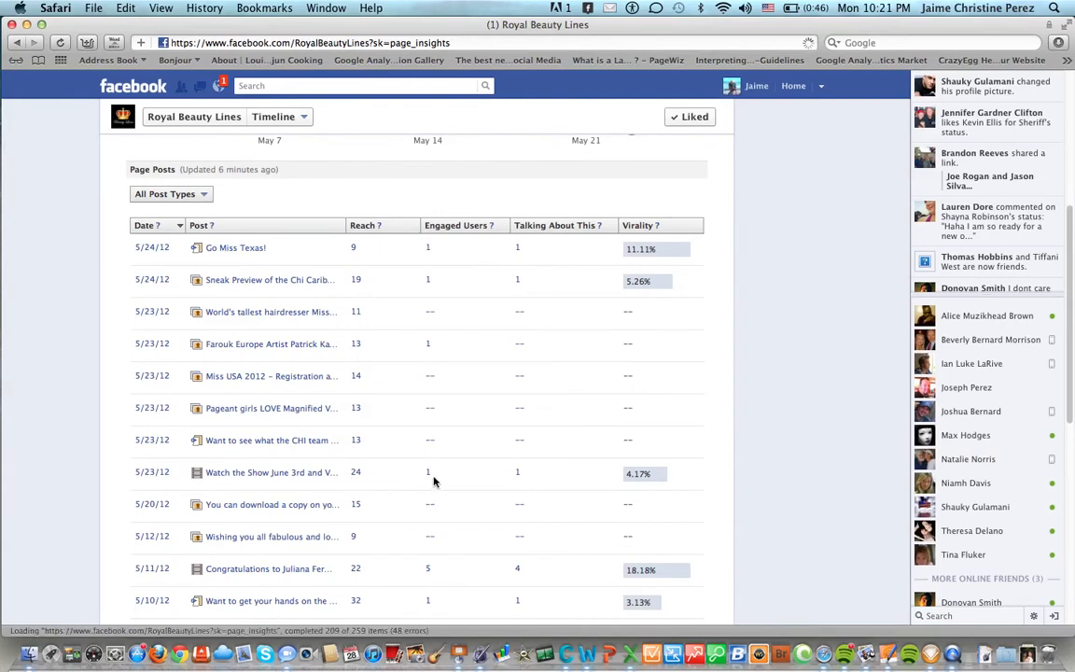
{"action": "mouse_move", "coordinate": [523, 476]}
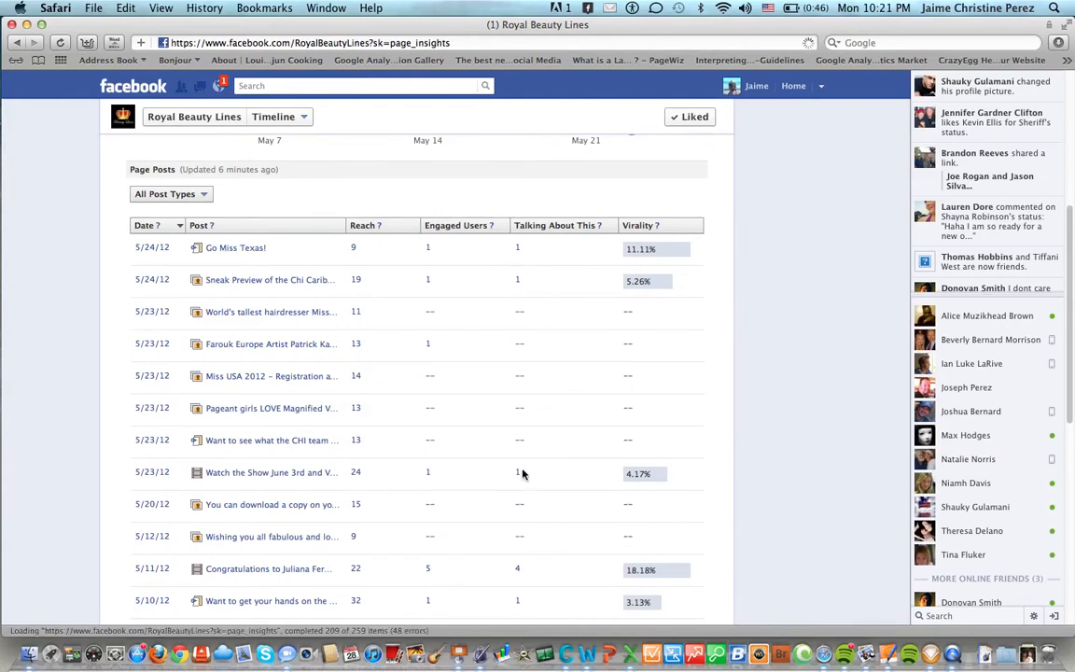
{"action": "scroll", "scroll_direction": "down", "scroll_amount": 3}
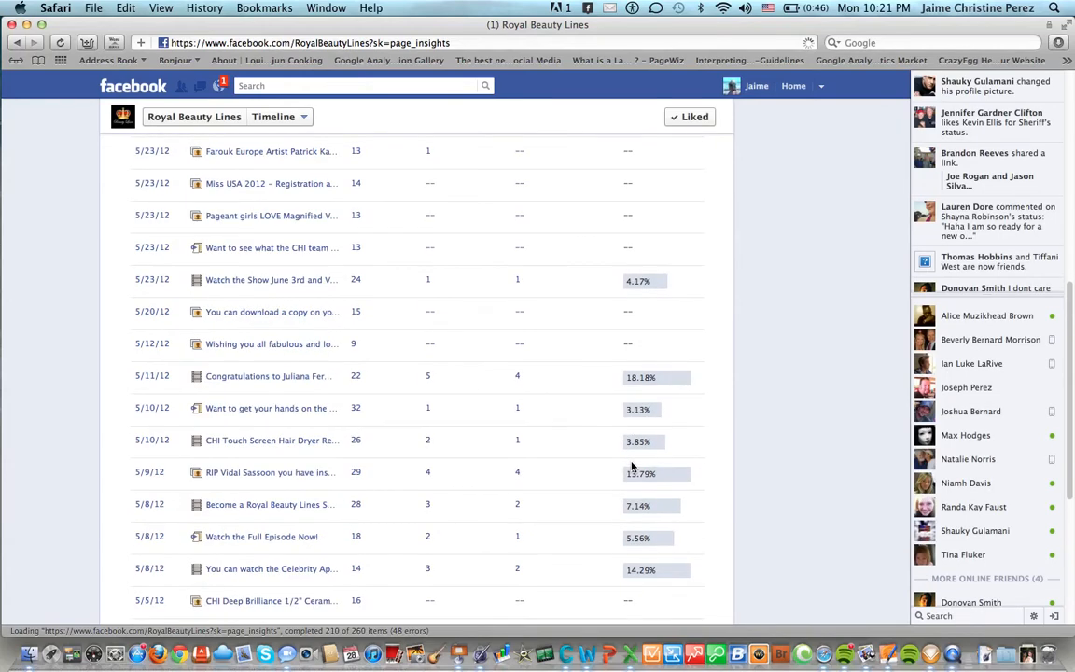
{"action": "scroll", "scroll_direction": "down", "scroll_amount": 3}
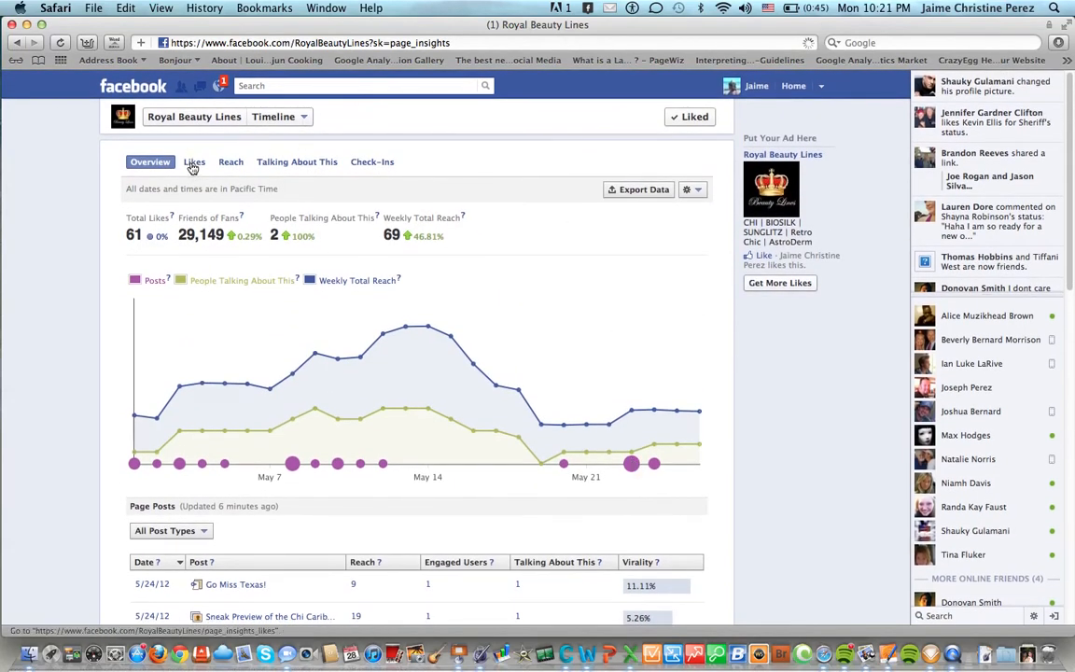
Step: View the Likes insights with fans' gender, age, countries, cities and languages for Royal Beauty Lines
{"action": "left_click", "coordinate": [194, 160]}
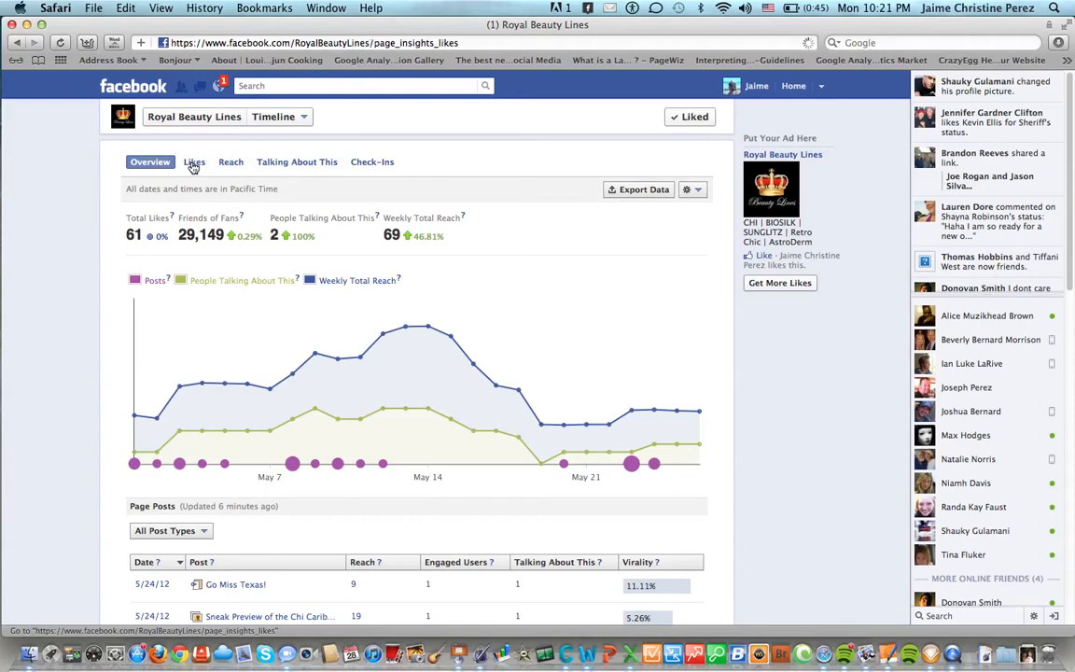
{"action": "left_click", "coordinate": [194, 160]}
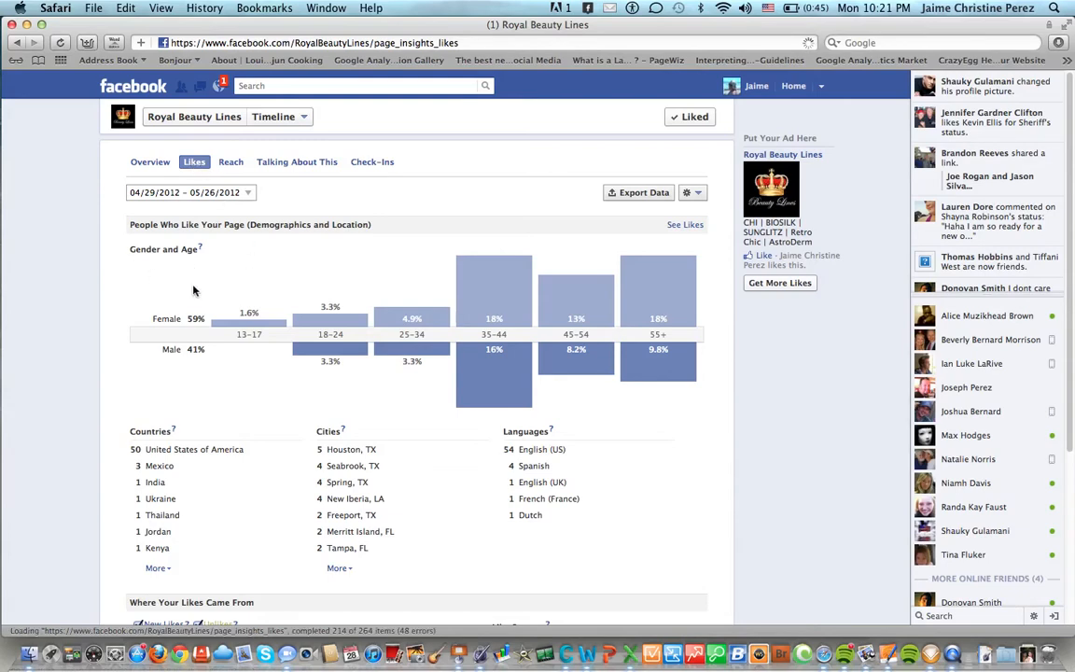
{"action": "scroll", "scroll_direction": "down", "scroll_amount": 3}
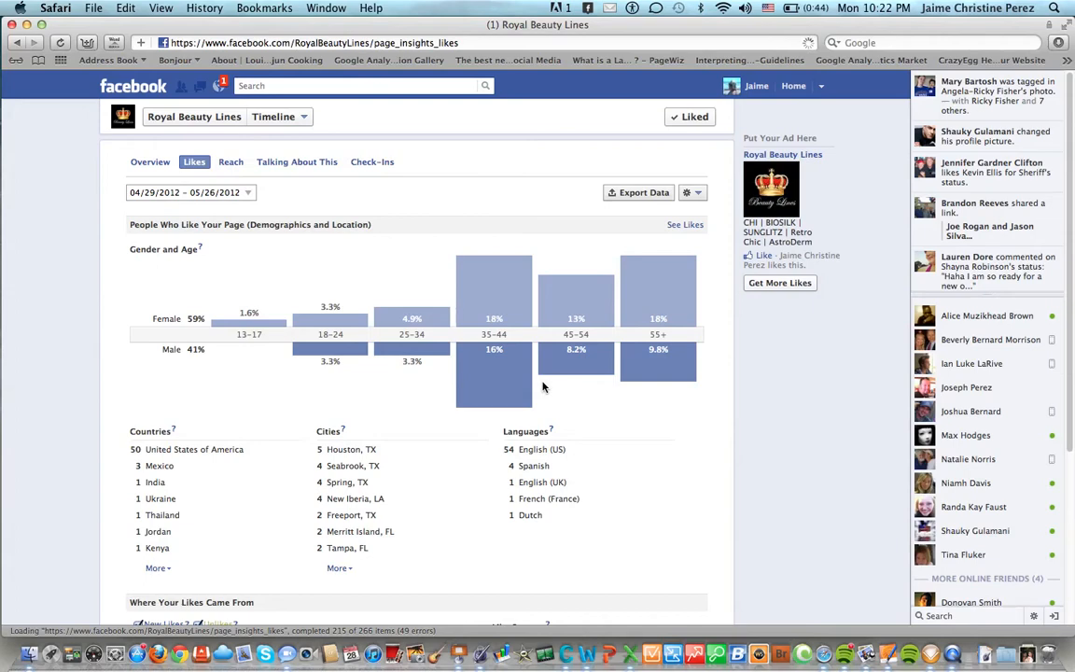
{"action": "mouse_move", "coordinate": [231, 160]}
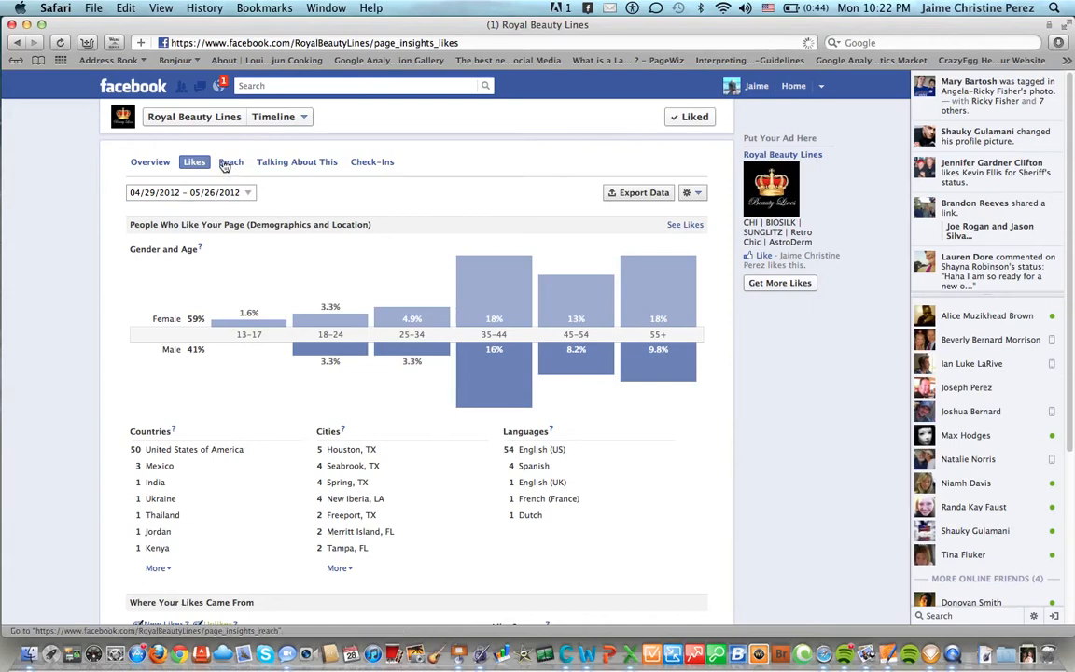
{"action": "left_click", "coordinate": [232, 160]}
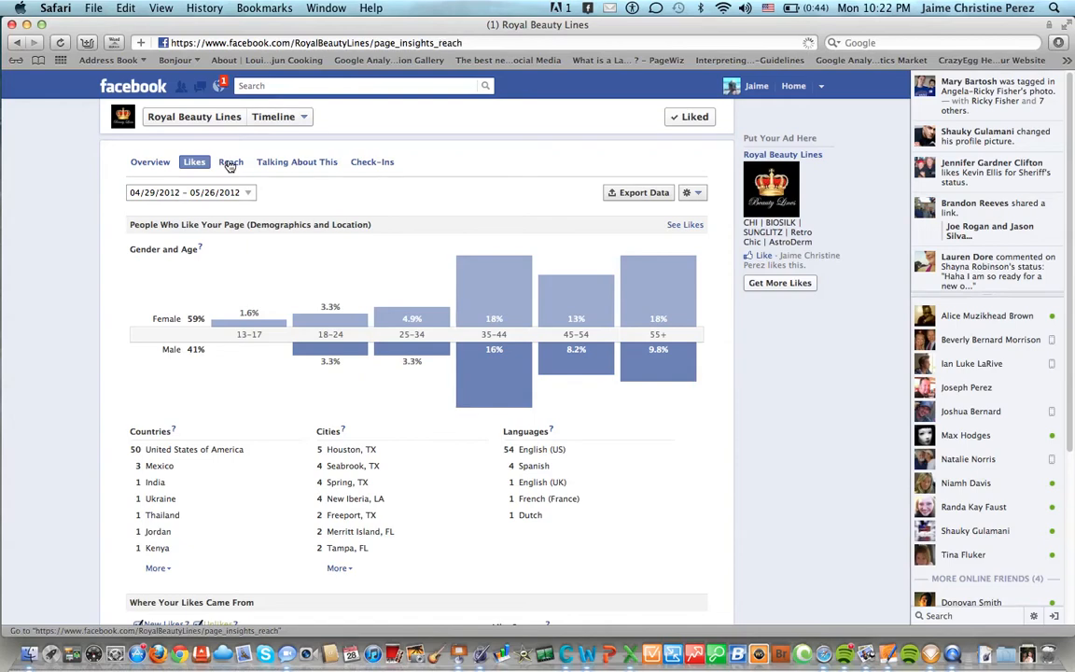
{"action": "left_click", "coordinate": [231, 160]}
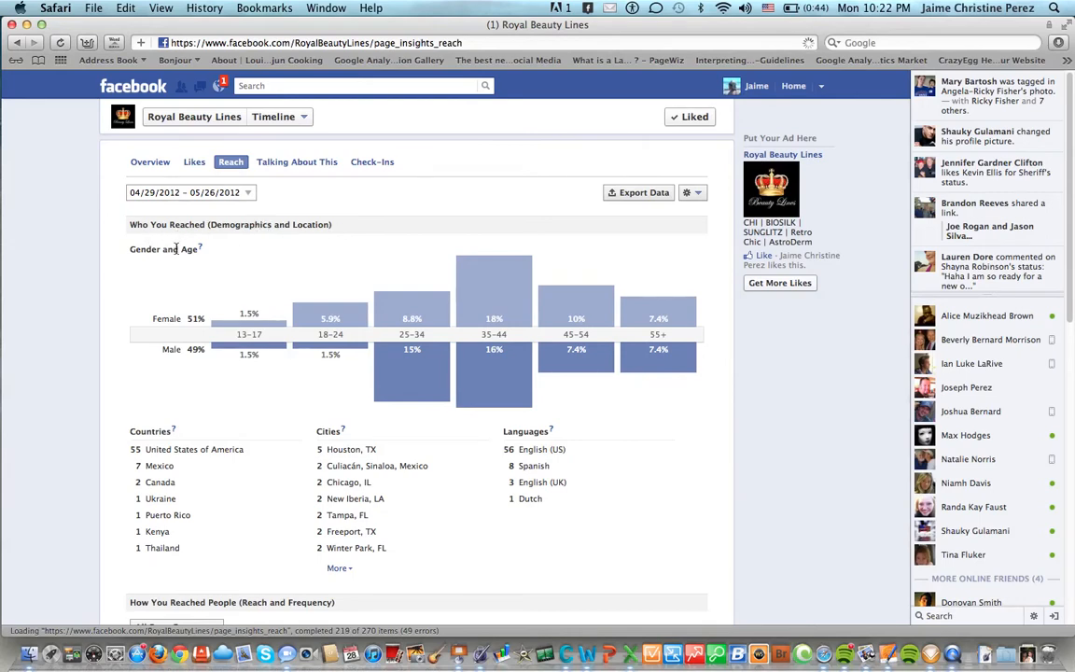
{"action": "mouse_move", "coordinate": [273, 291]}
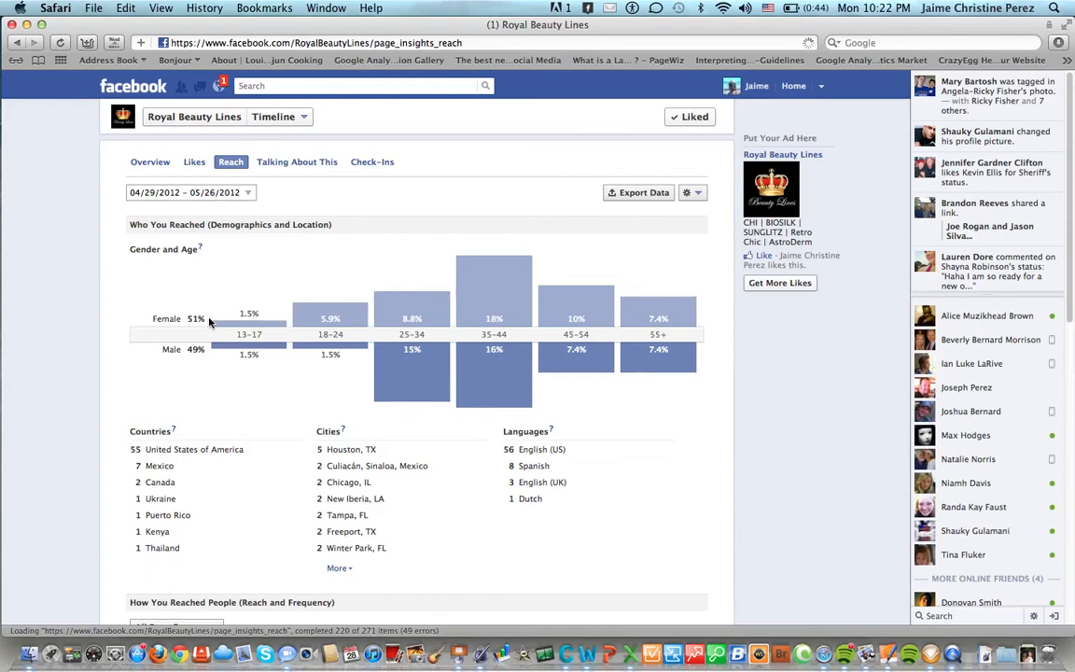
{"action": "mouse_move", "coordinate": [526, 327]}
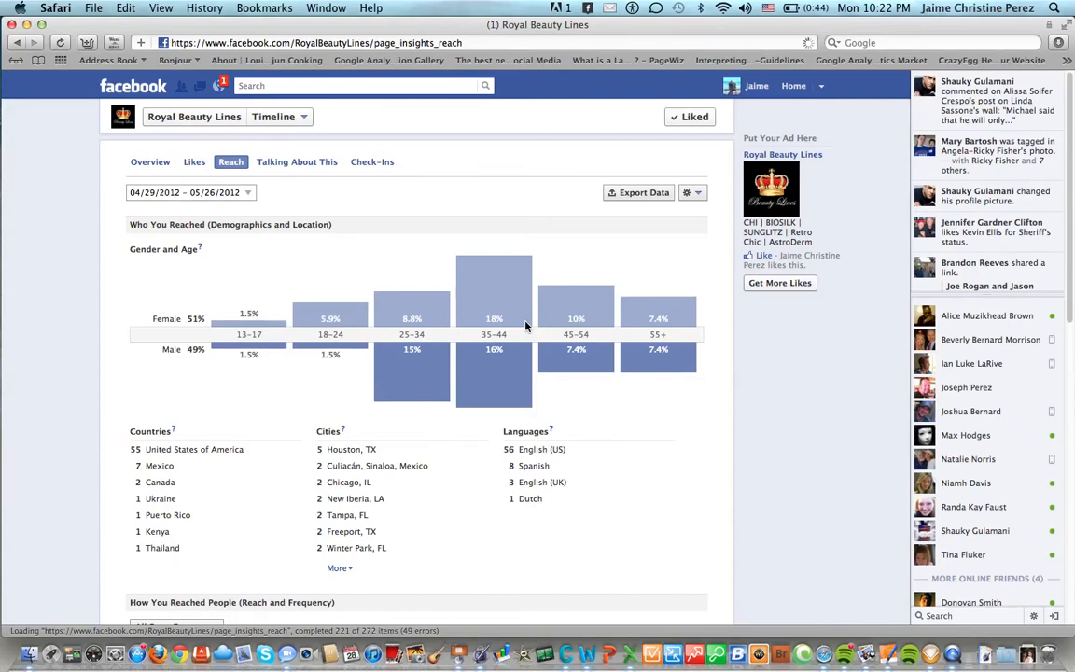
{"action": "scroll", "scroll_direction": "down", "scroll_amount": 3}
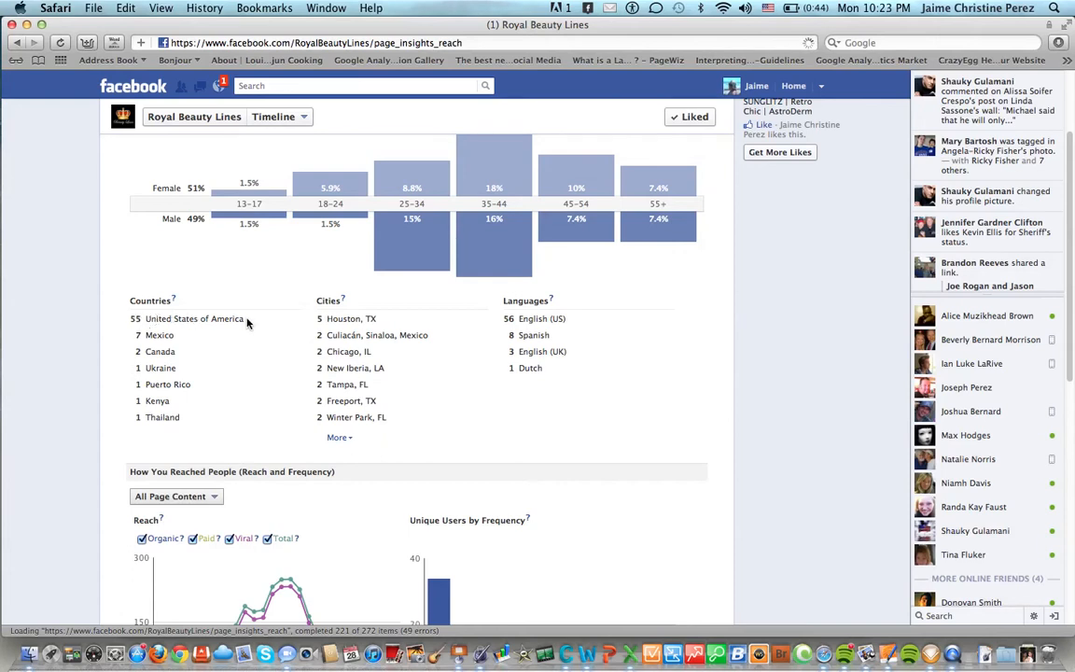
{"action": "mouse_move", "coordinate": [153, 362]}
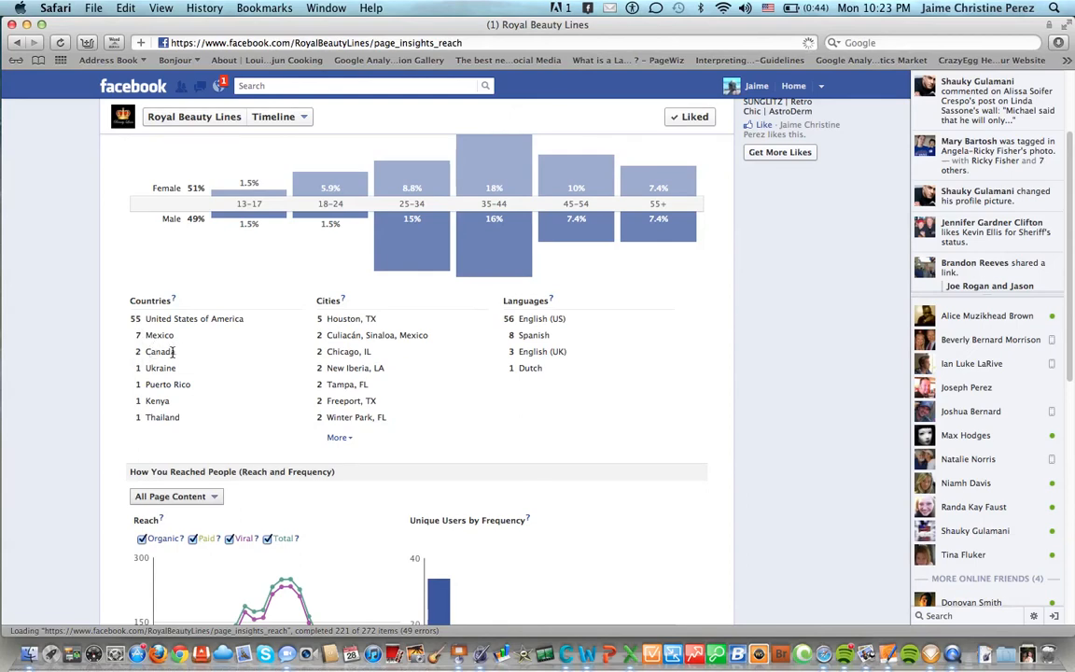
{"action": "mouse_move", "coordinate": [145, 392]}
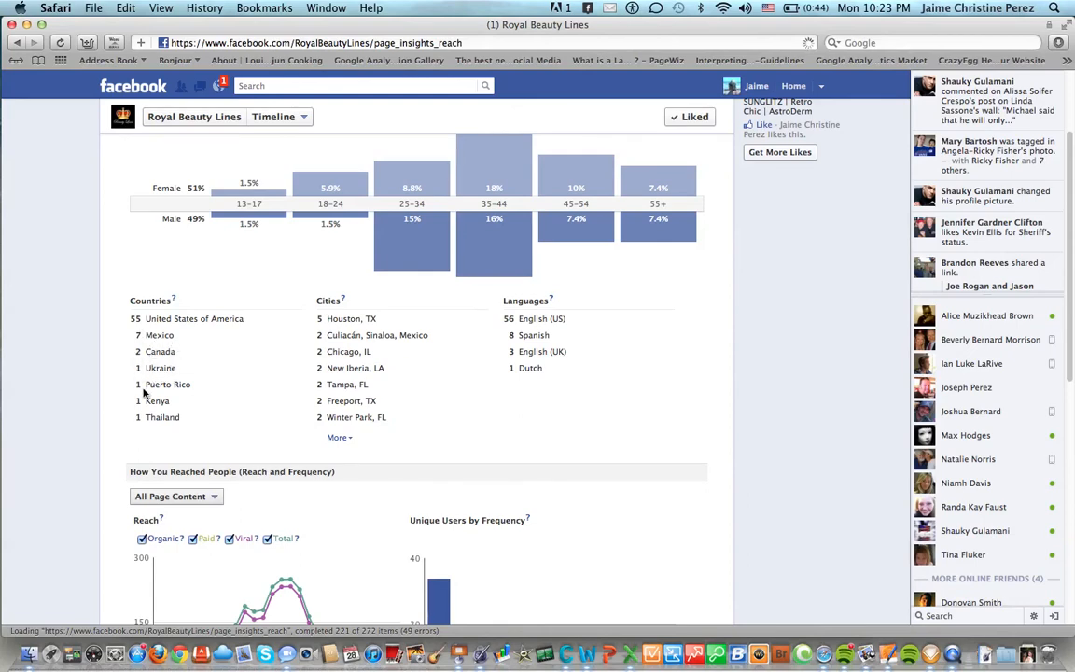
{"action": "mouse_move", "coordinate": [172, 408]}
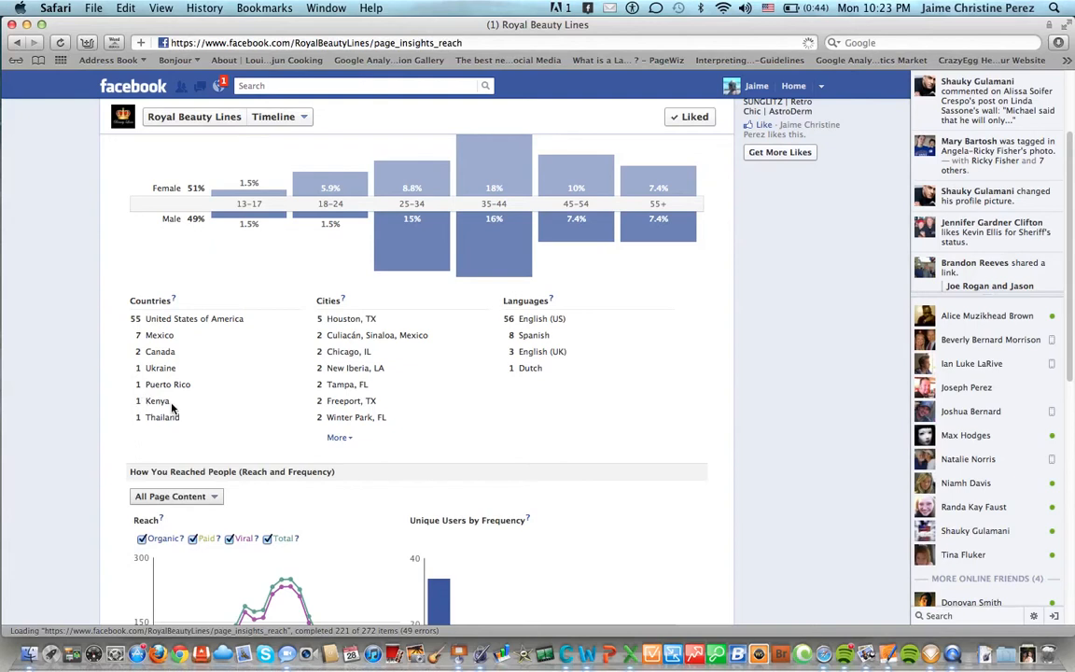
{"action": "mouse_move", "coordinate": [172, 418]}
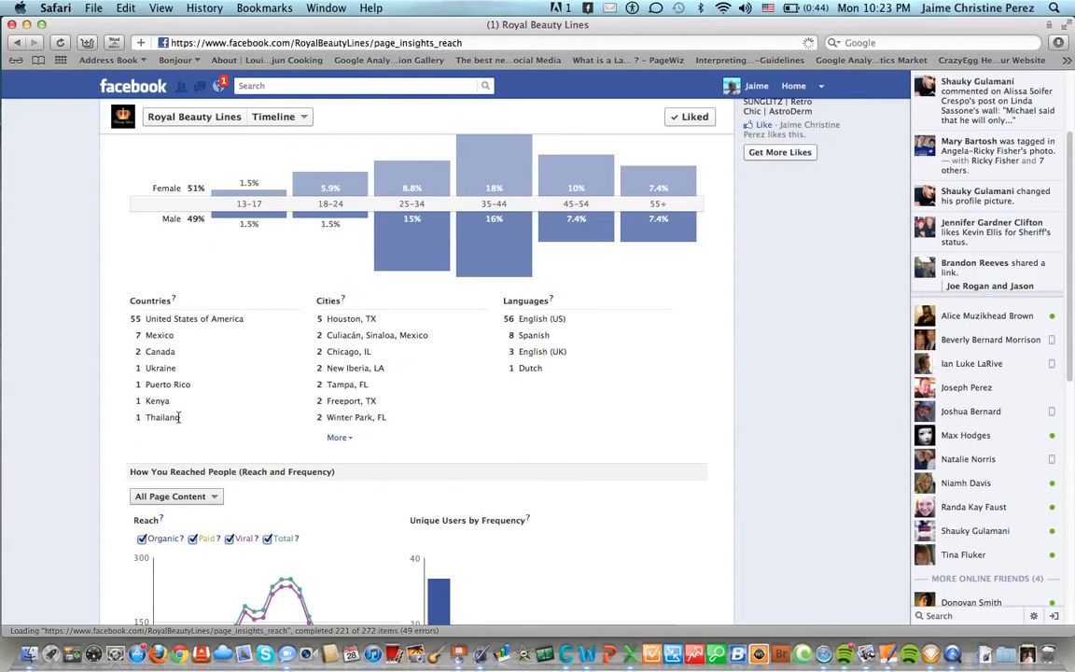
{"action": "mouse_move", "coordinate": [380, 344]}
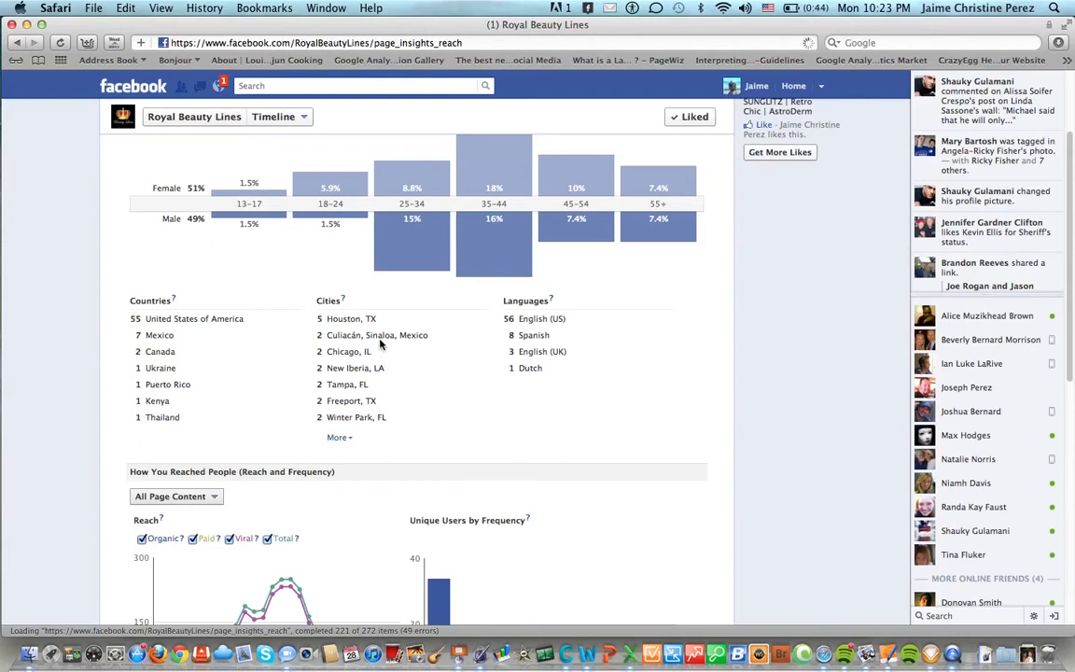
{"action": "mouse_move", "coordinate": [552, 369]}
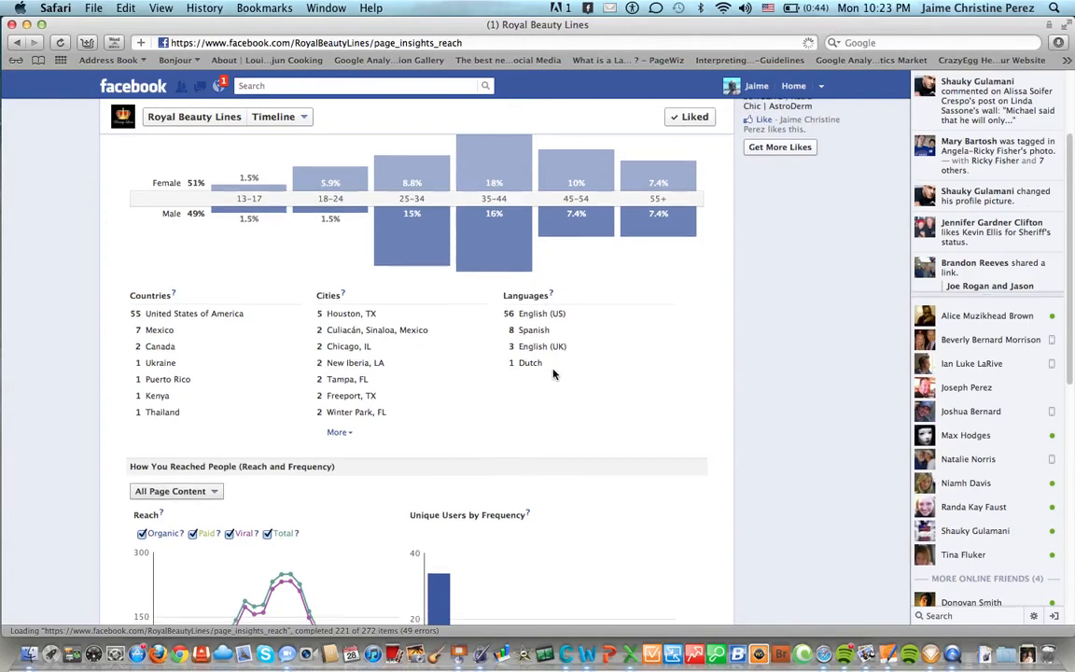
Step: Review 'How You Reached People' with the All Page Content source and the Reach and Frequency charts
{"action": "scroll", "scroll_direction": "down", "scroll_amount": 3}
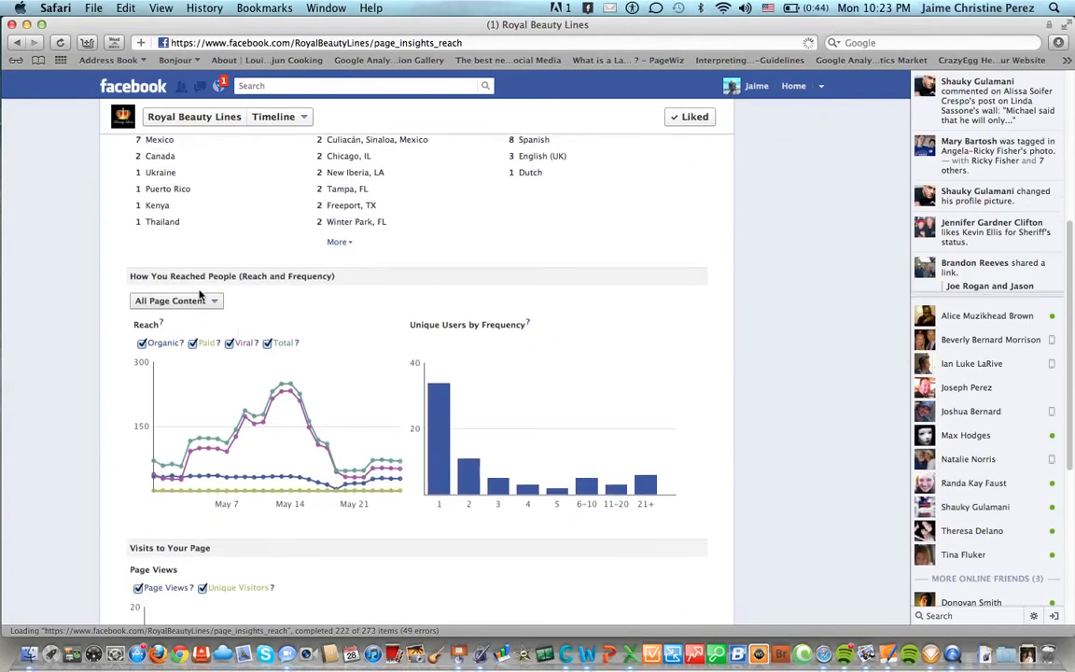
{"action": "mouse_move", "coordinate": [271, 285]}
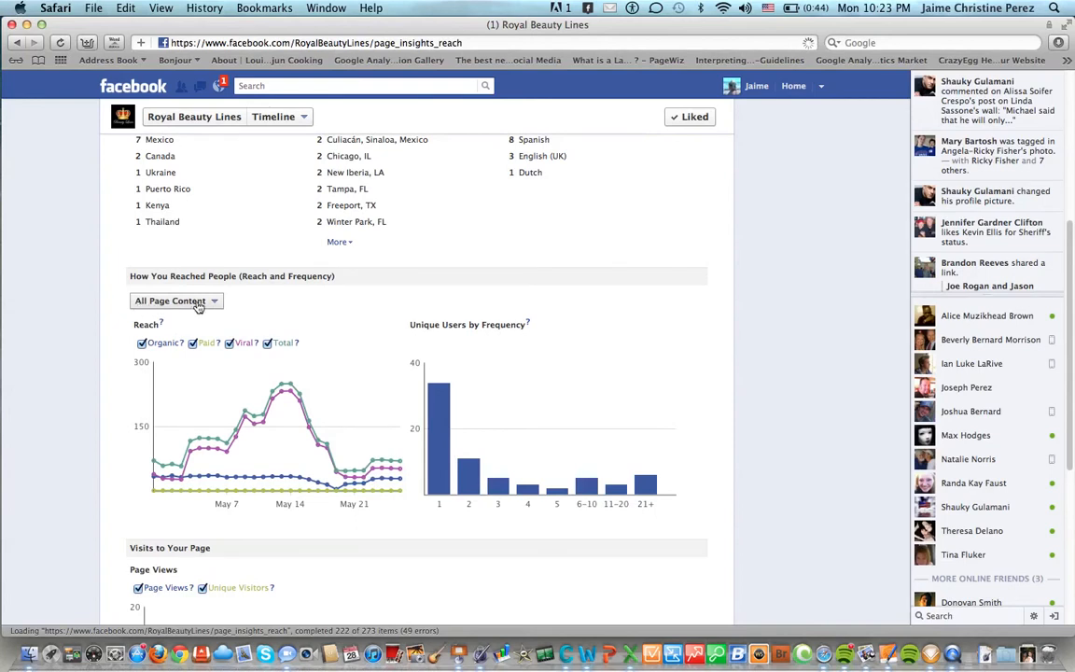
{"action": "left_click", "coordinate": [176, 301]}
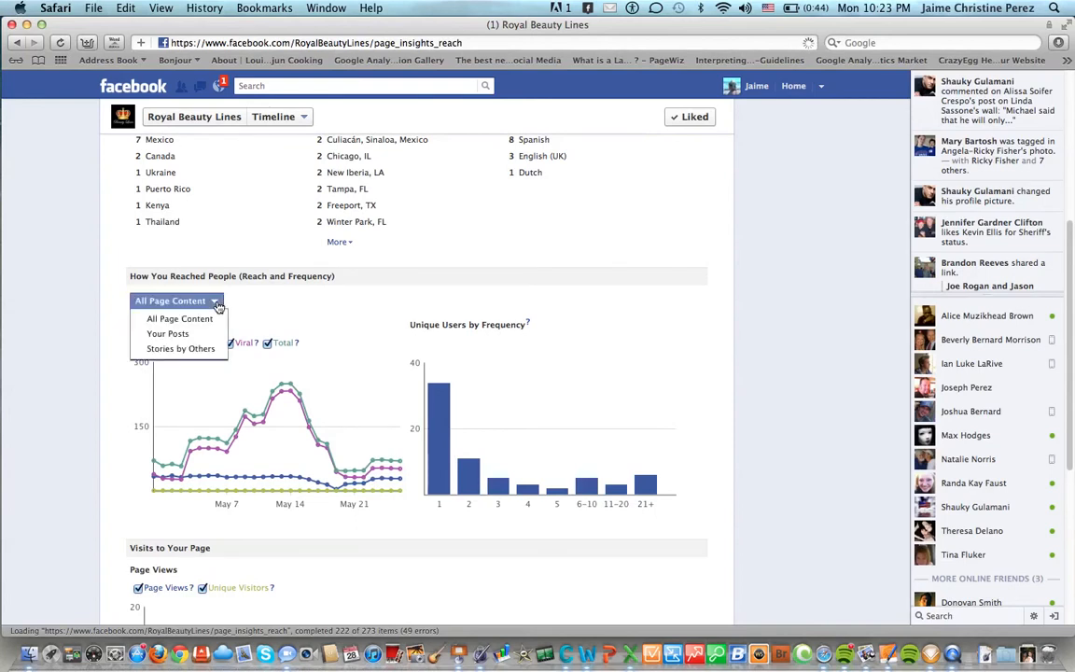
{"action": "mouse_move", "coordinate": [179, 349]}
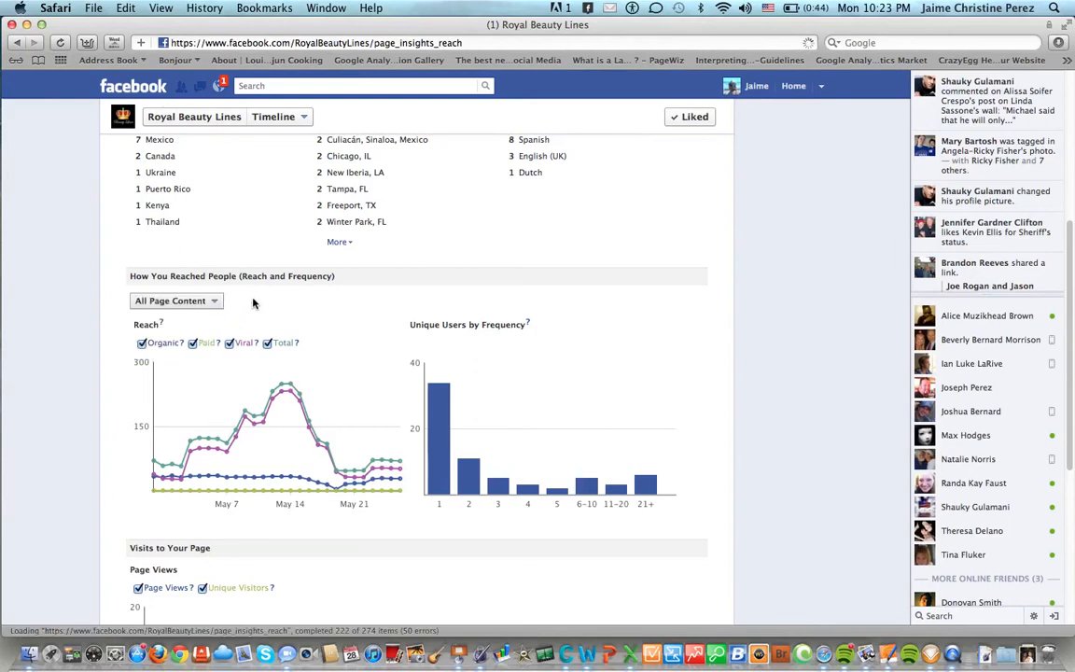
{"action": "scroll", "scroll_direction": "down", "scroll_amount": 3}
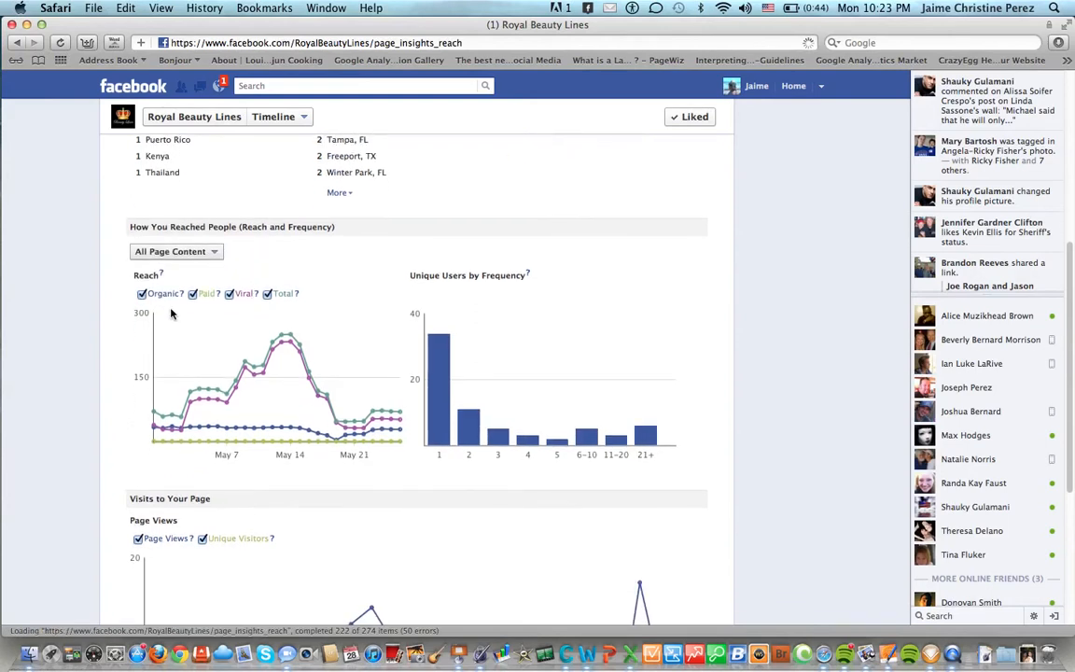
{"action": "mouse_move", "coordinate": [175, 310]}
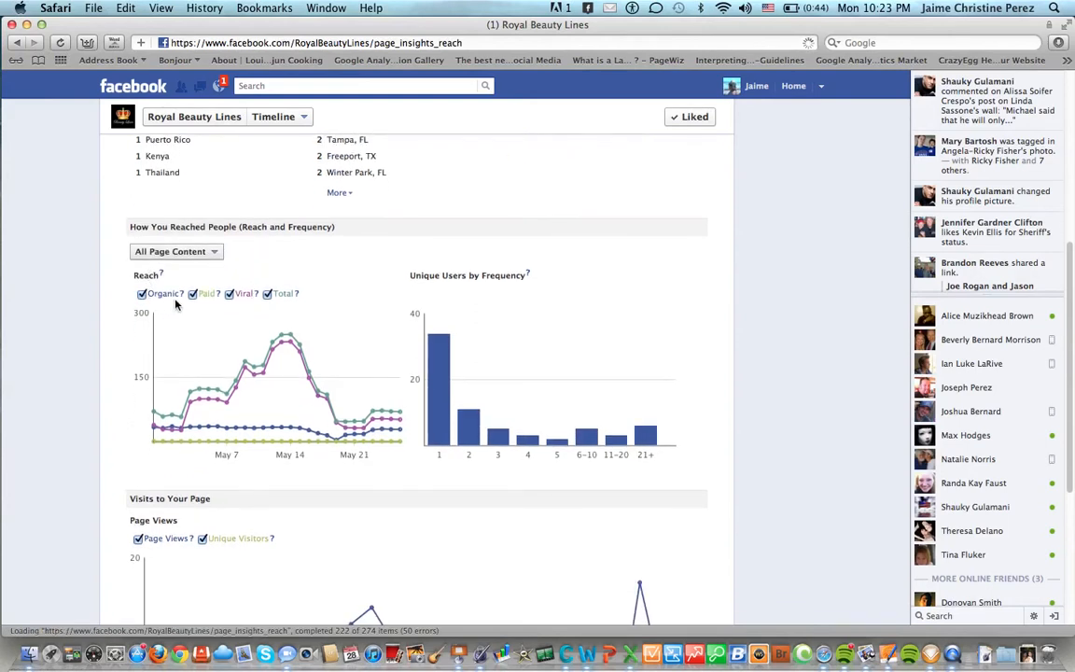
{"action": "mouse_move", "coordinate": [297, 293]}
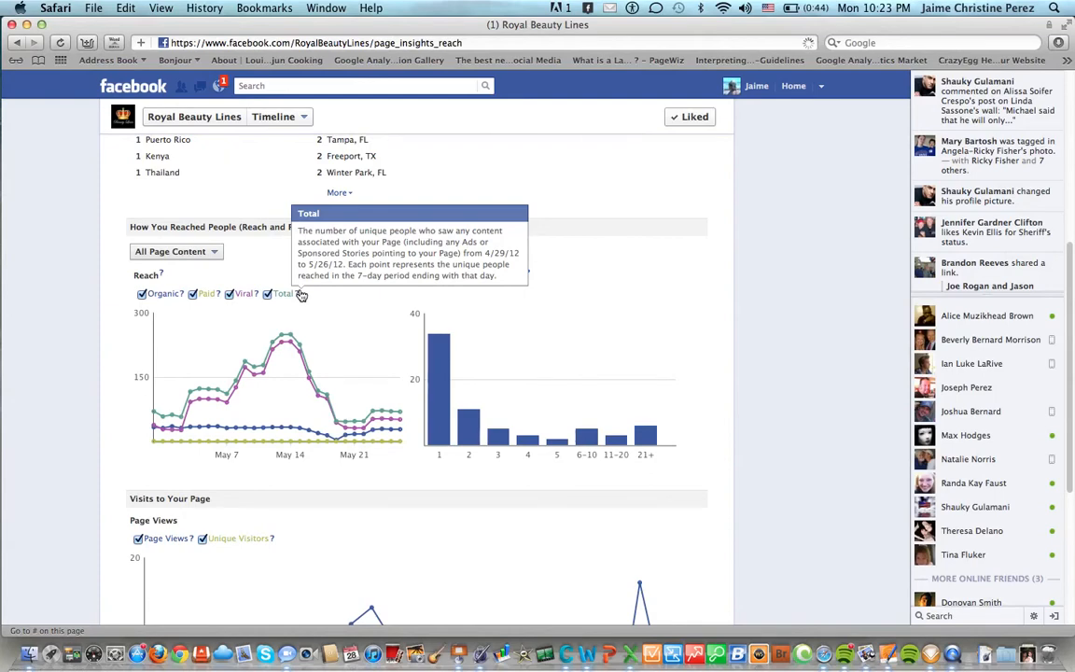
{"action": "mouse_move", "coordinate": [159, 444]}
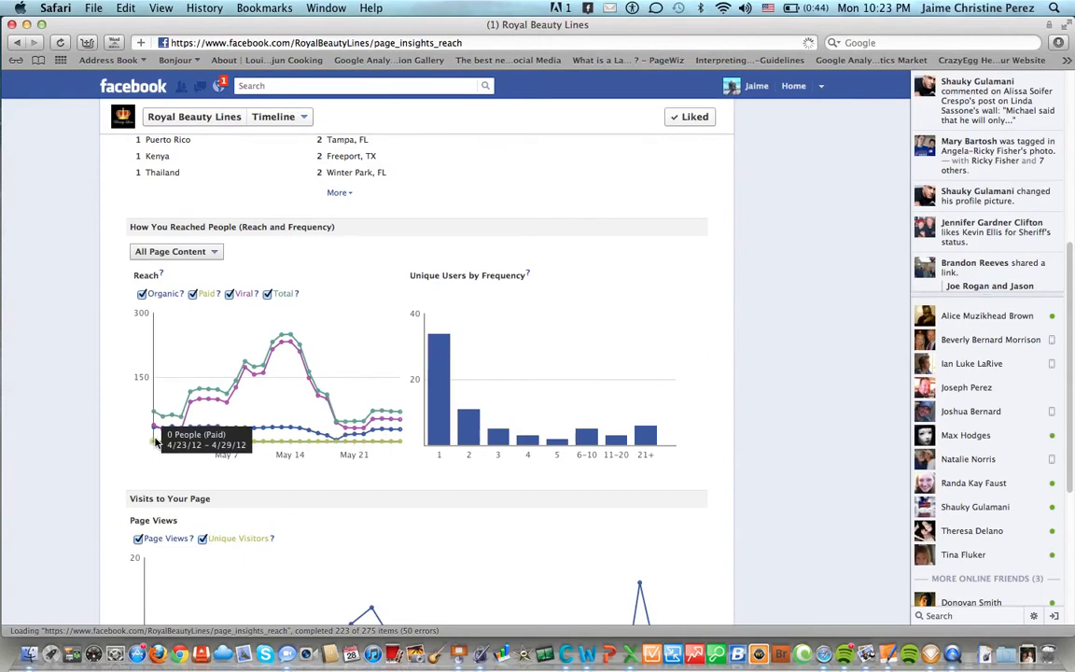
{"action": "mouse_move", "coordinate": [157, 425]}
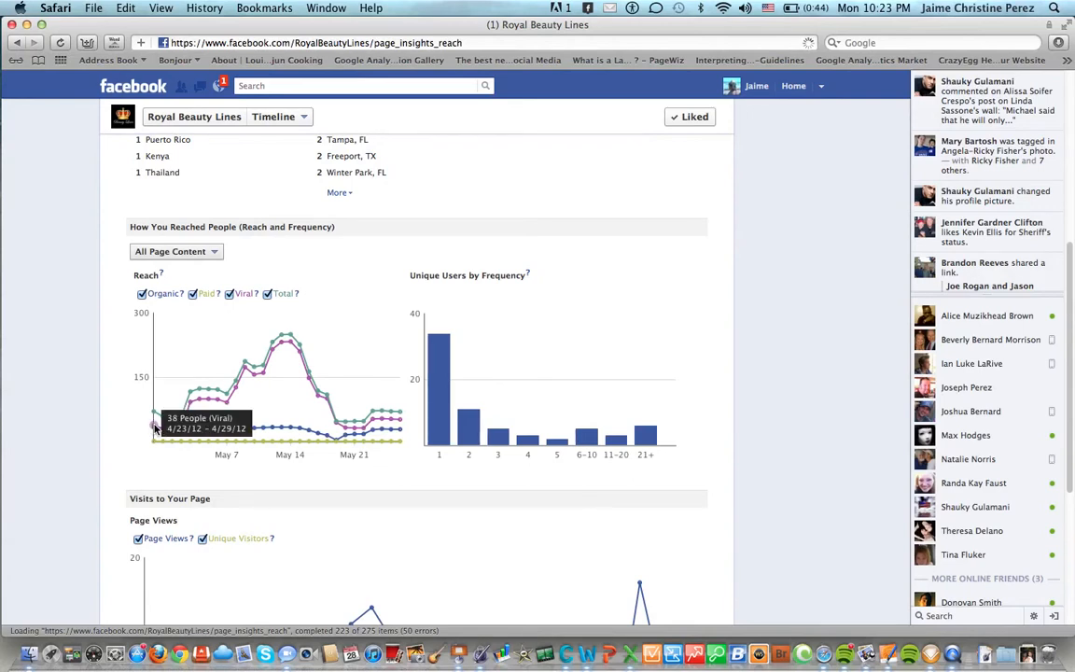
{"action": "mouse_move", "coordinate": [157, 429]}
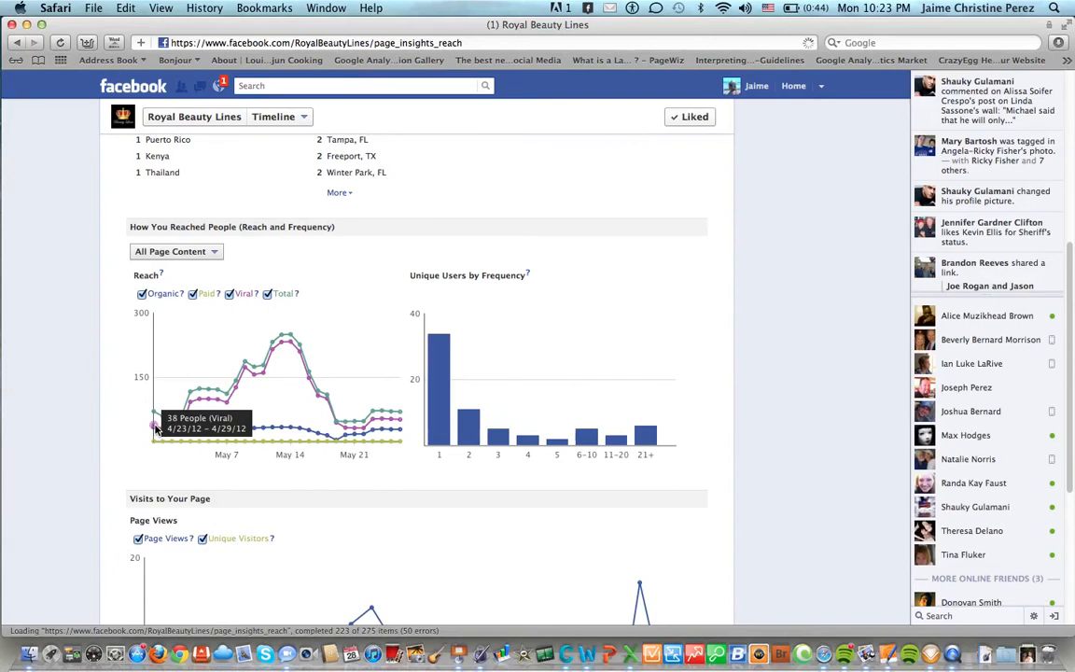
{"action": "mouse_move", "coordinate": [289, 343]}
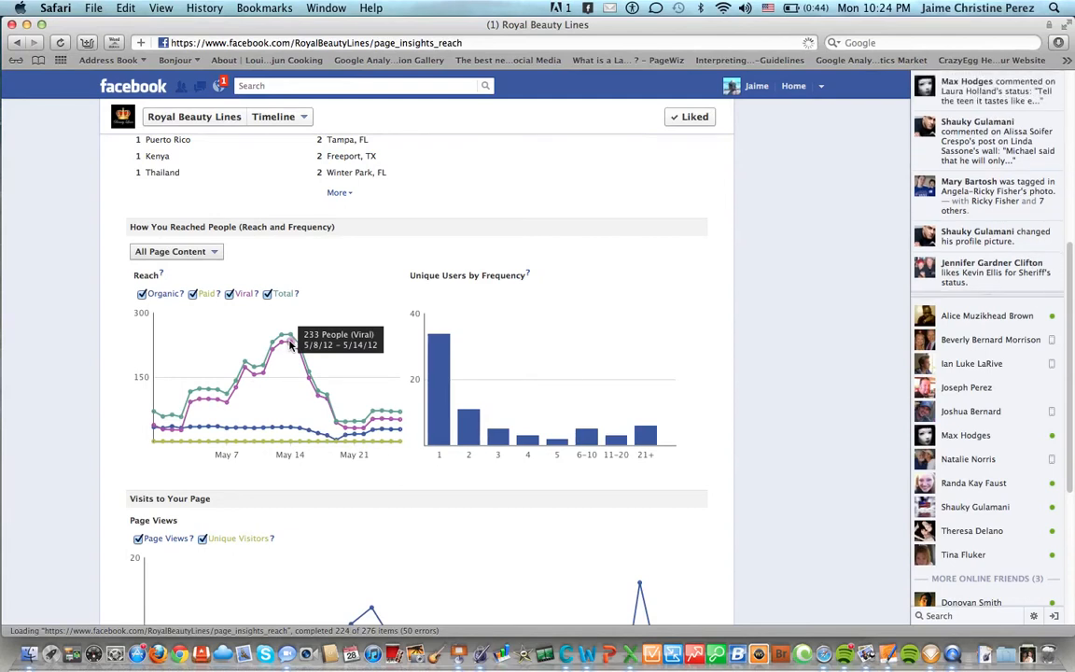
{"action": "mouse_move", "coordinate": [291, 406]}
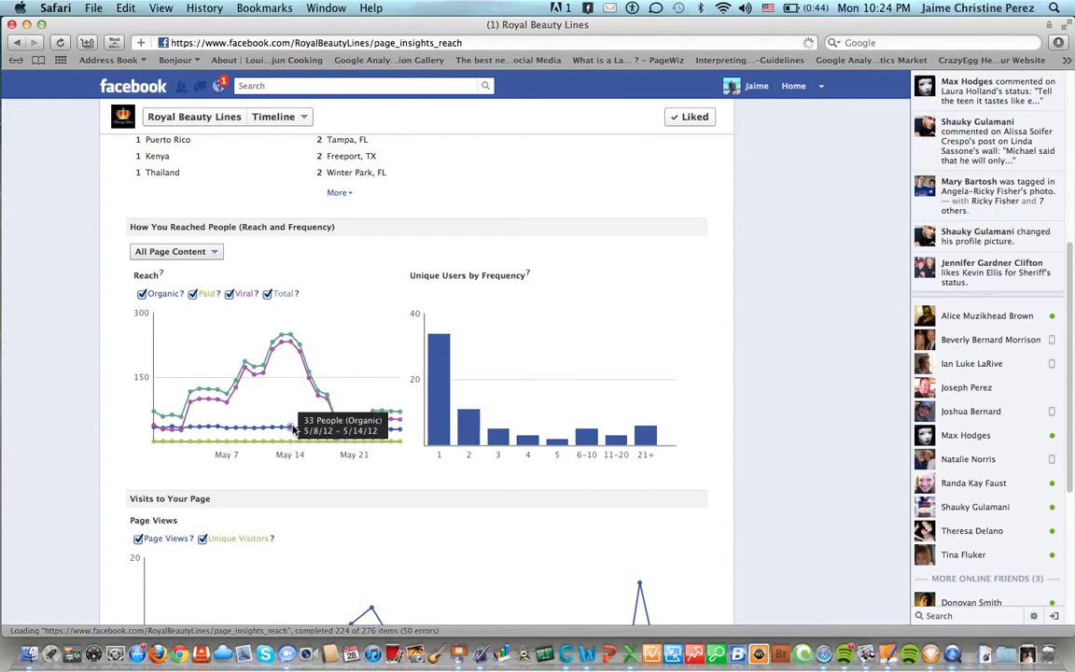
{"action": "mouse_move", "coordinate": [287, 344]}
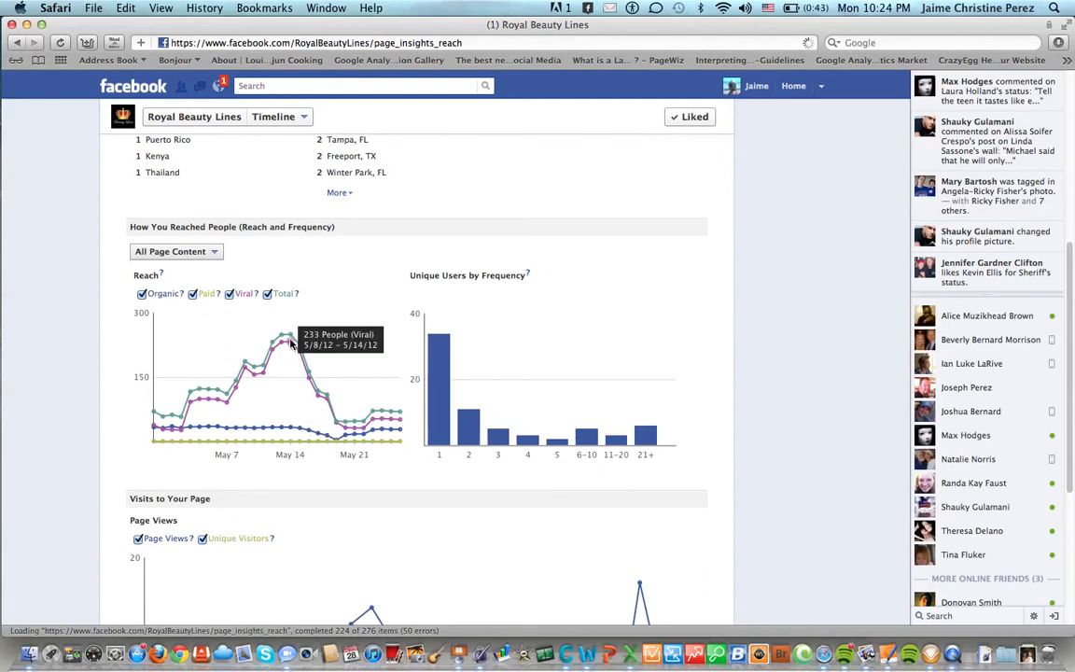
{"action": "mouse_move", "coordinate": [291, 336]}
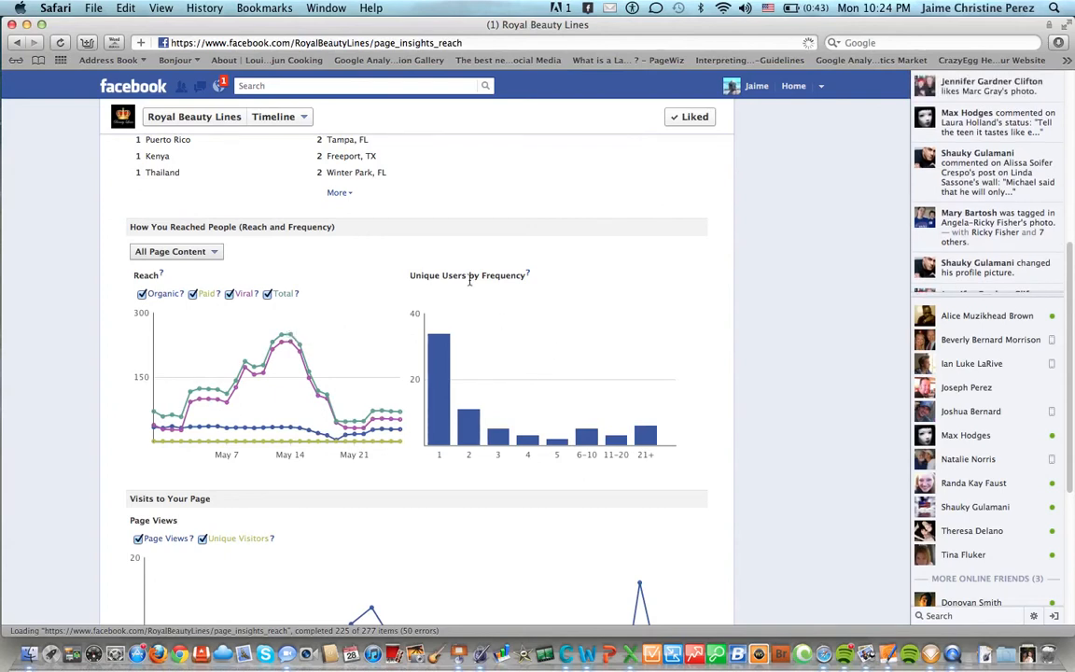
{"action": "mouse_move", "coordinate": [474, 317]}
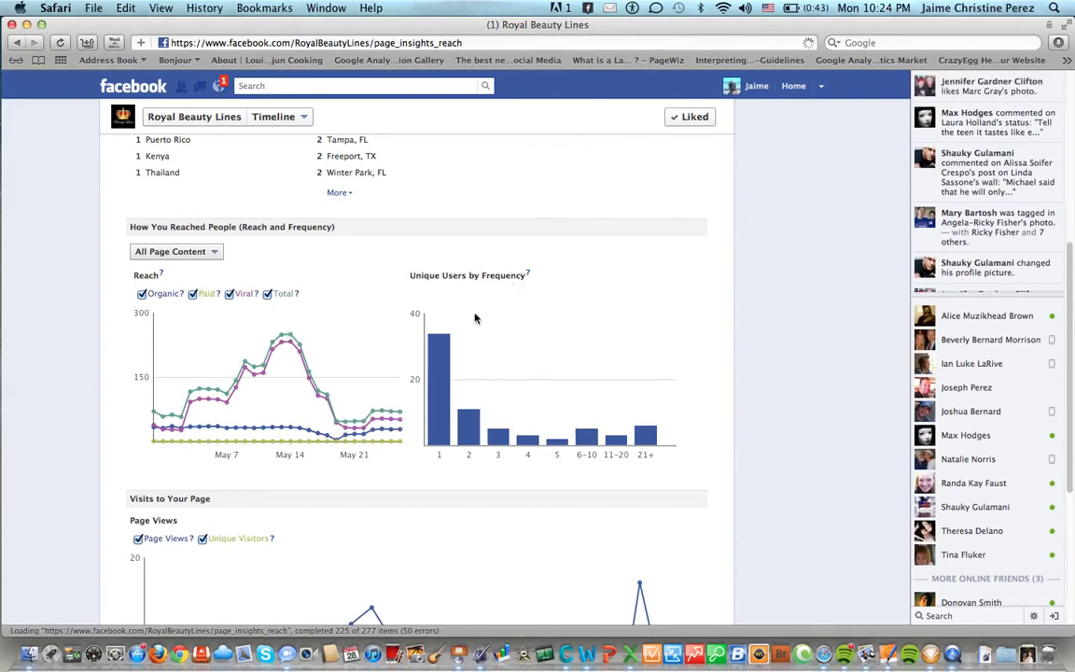
{"action": "mouse_move", "coordinate": [438, 439]}
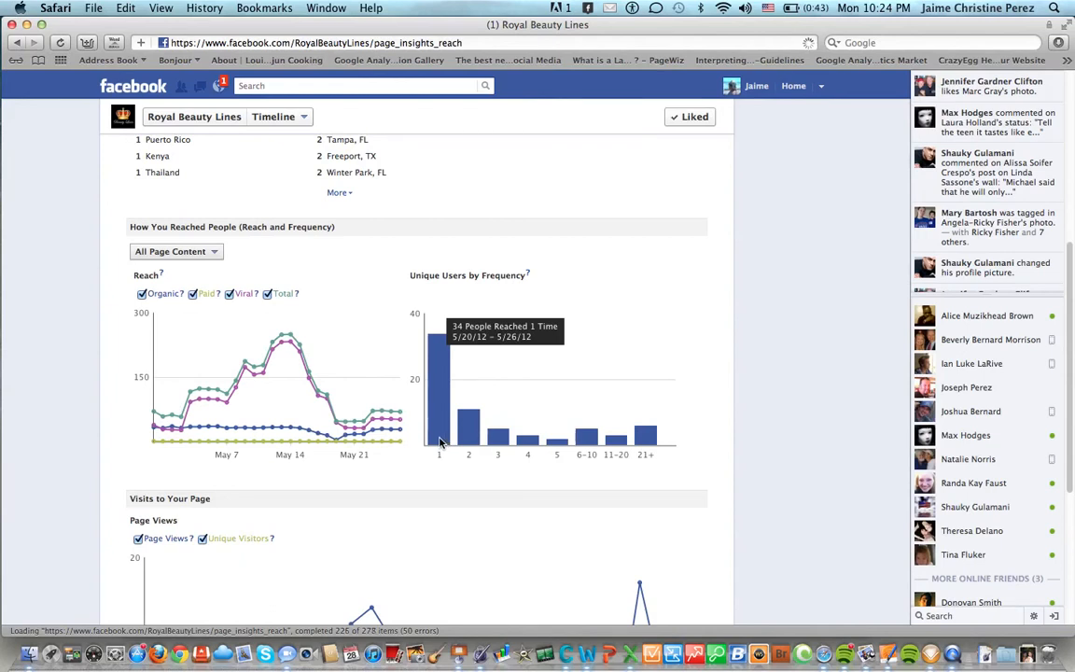
{"action": "mouse_move", "coordinate": [650, 448]}
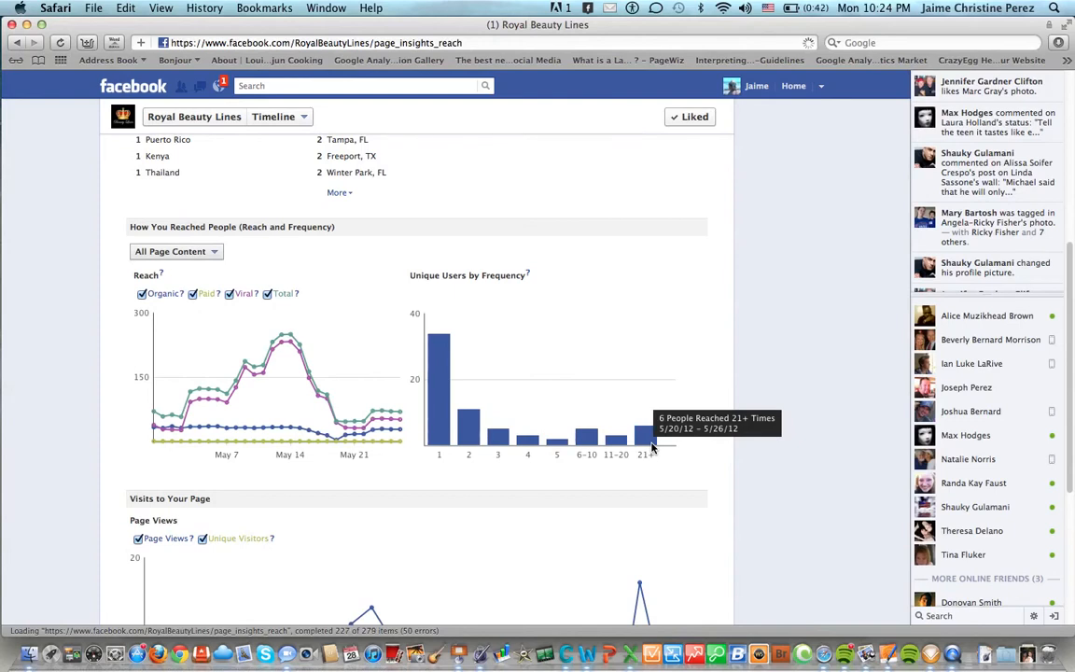
{"action": "scroll", "scroll_direction": "down", "scroll_amount": 3}
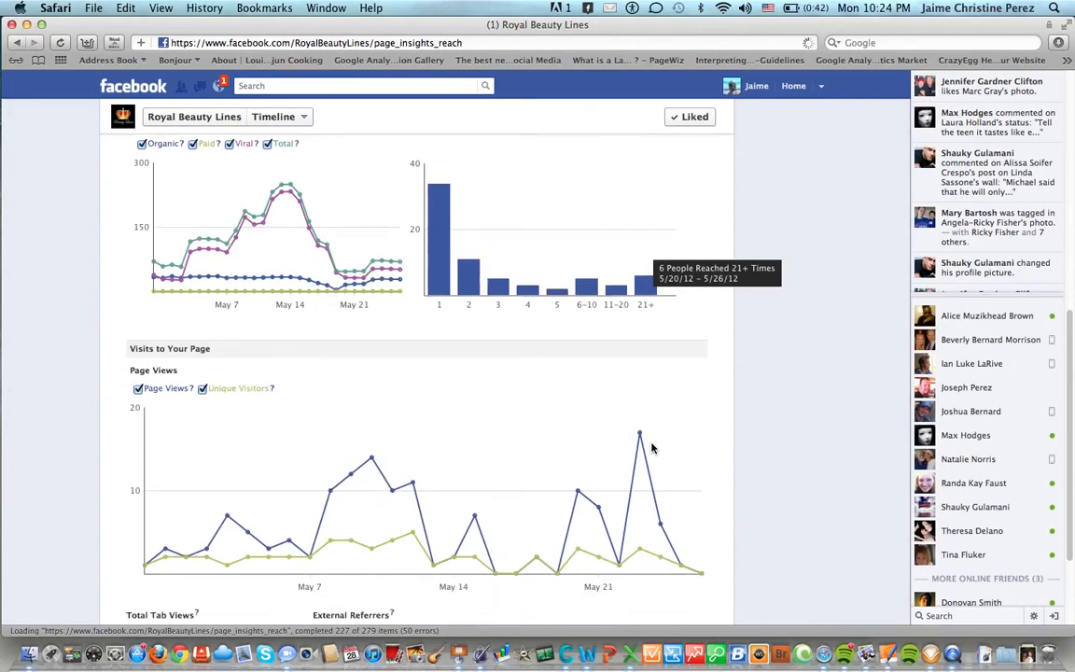
{"action": "scroll", "scroll_direction": "down", "scroll_amount": 3}
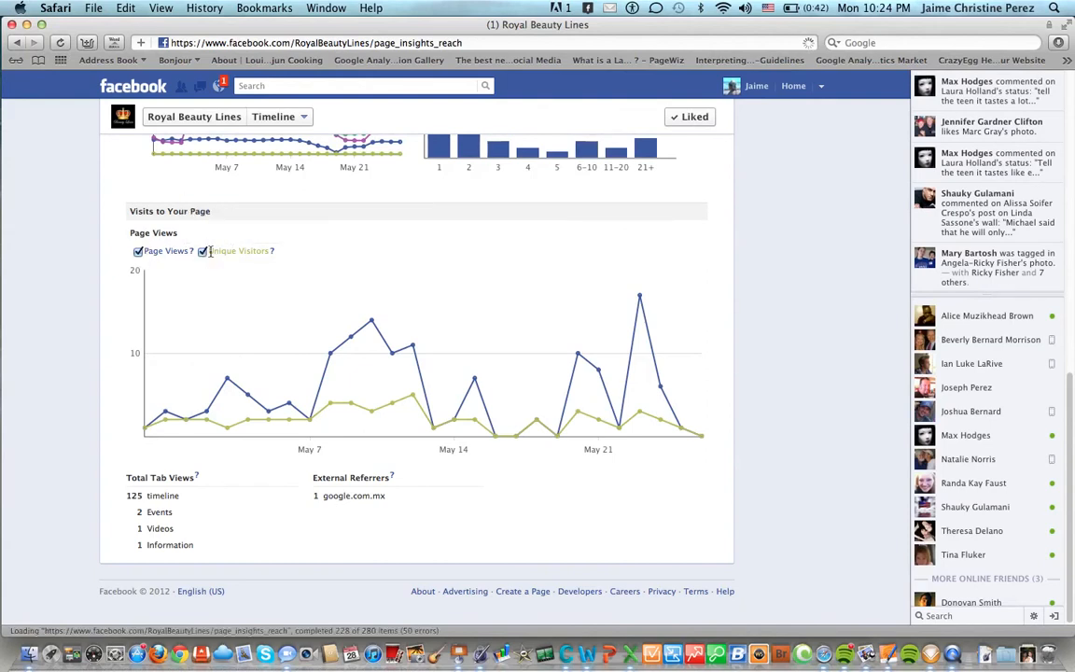
{"action": "left_click", "coordinate": [202, 250]}
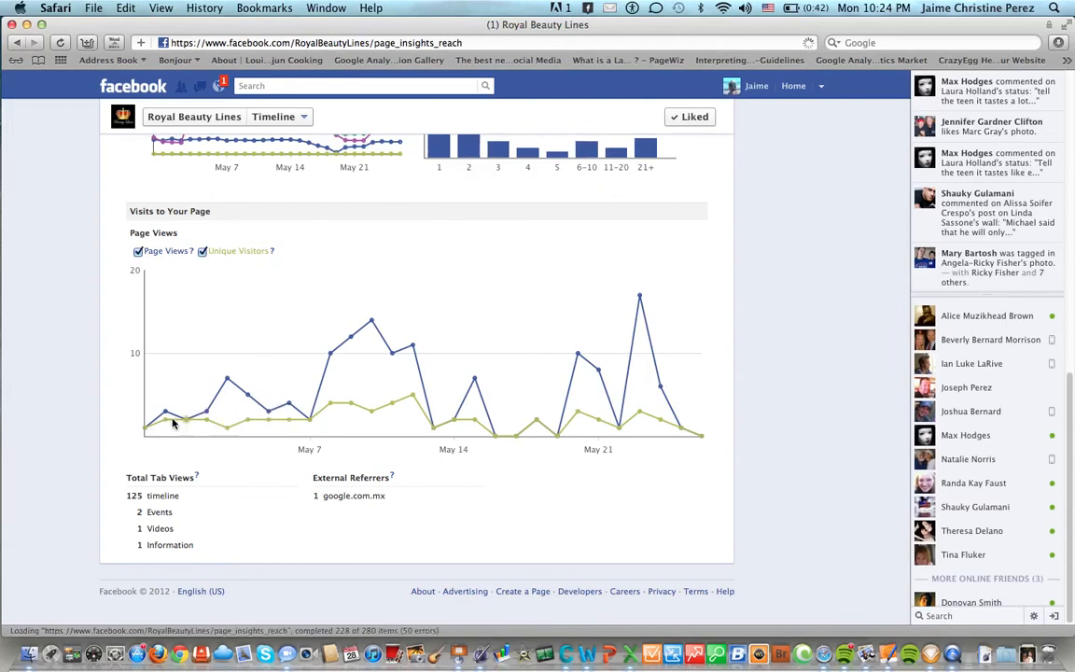
{"action": "mouse_move", "coordinate": [164, 425]}
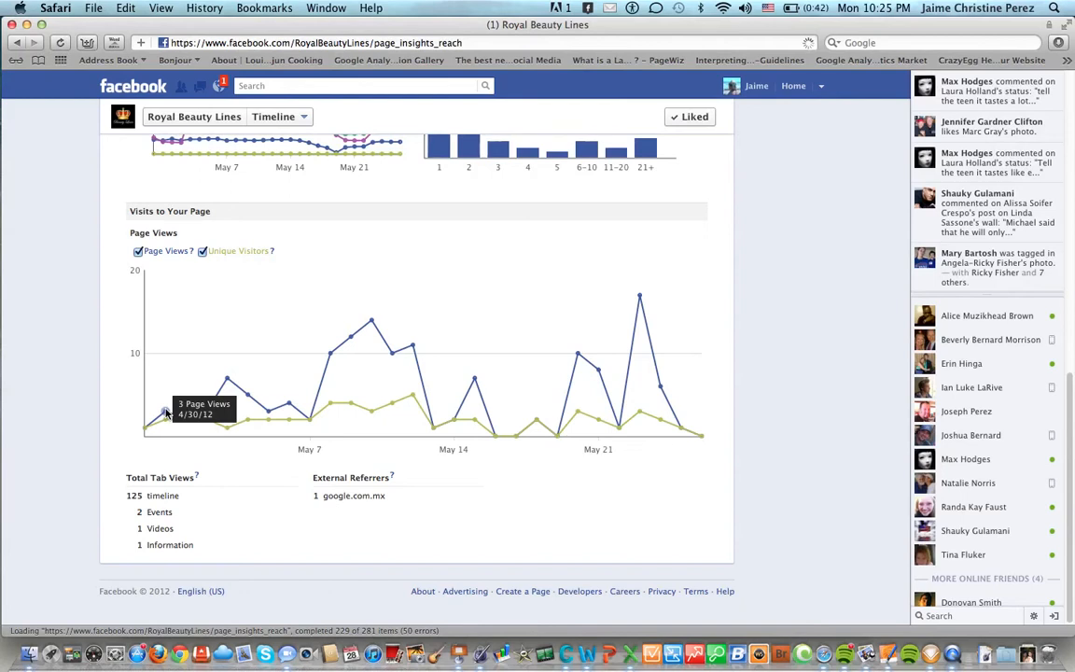
{"action": "mouse_move", "coordinate": [638, 299]}
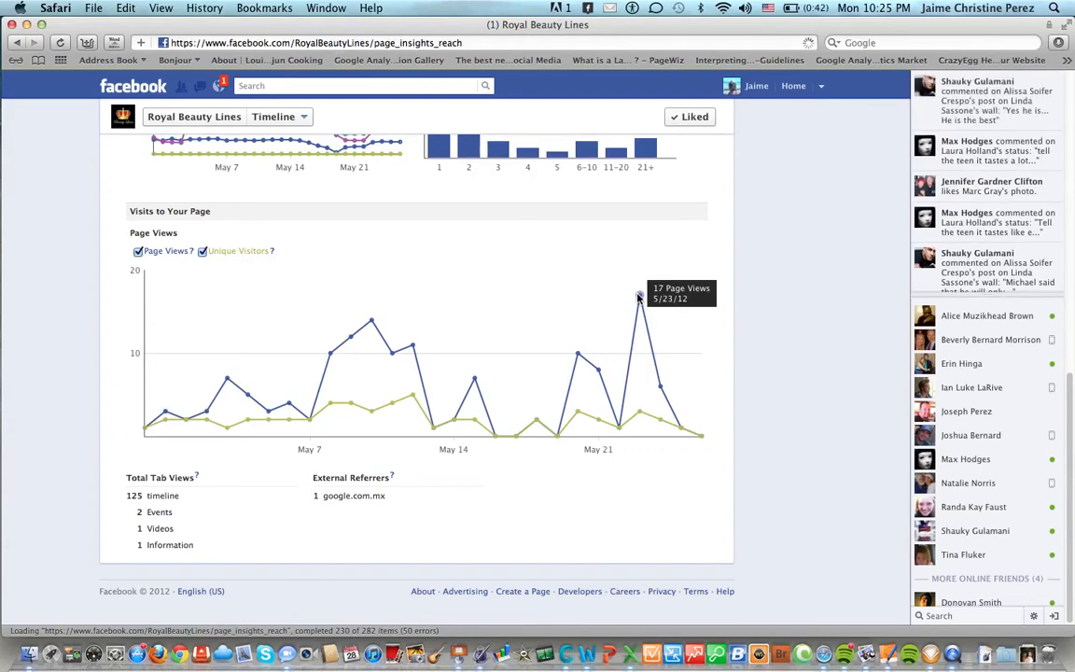
{"action": "mouse_move", "coordinate": [642, 317]}
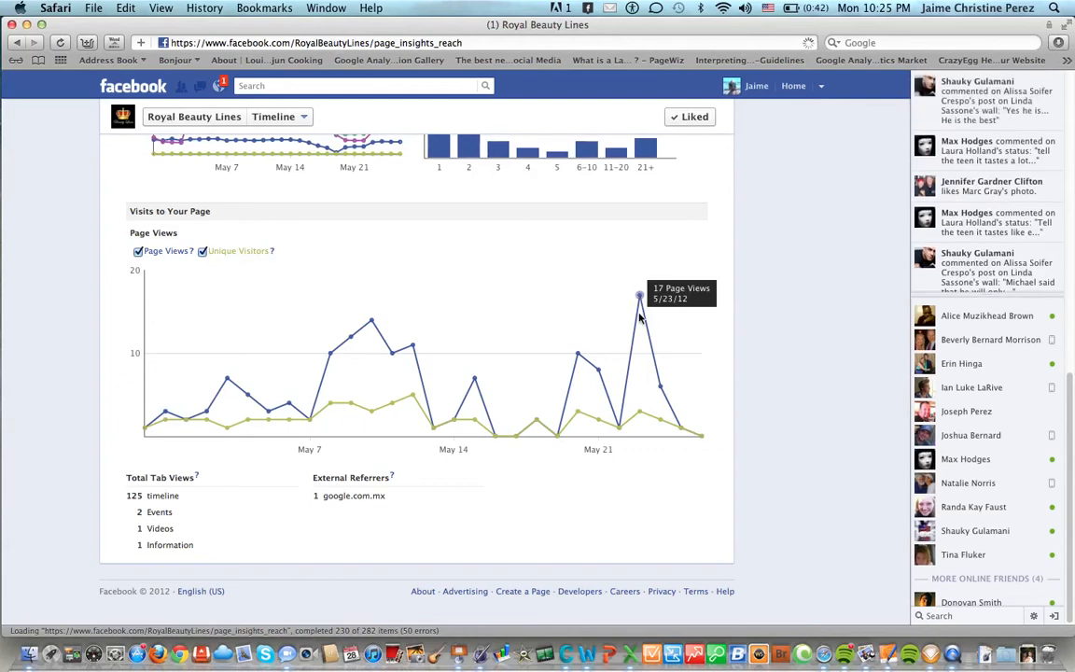
{"action": "mouse_move", "coordinate": [638, 414]}
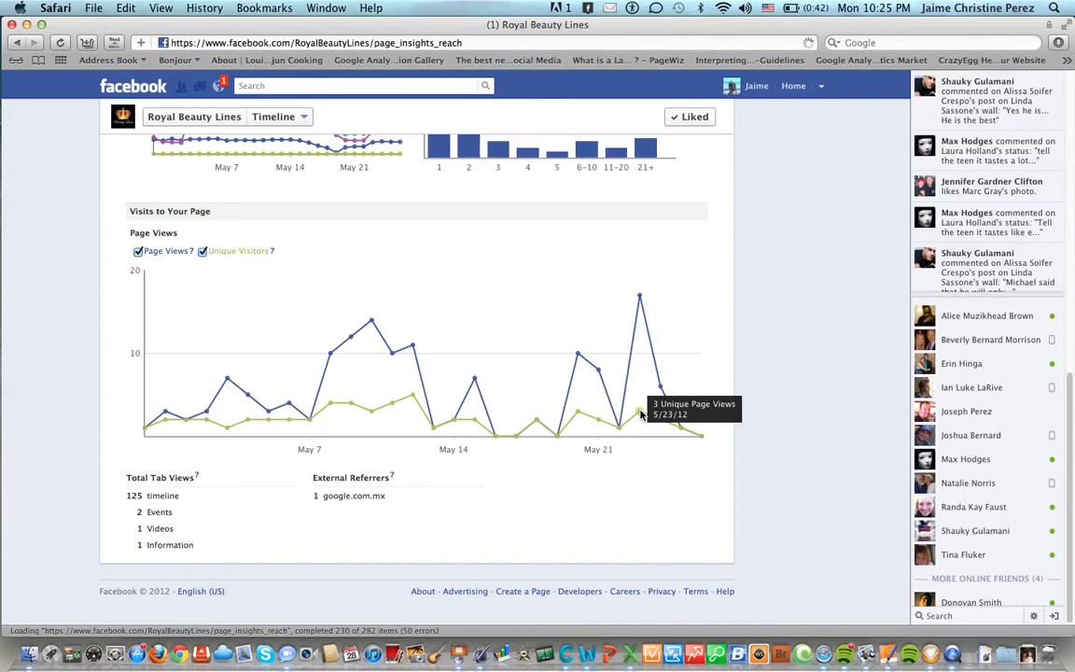
{"action": "mouse_move", "coordinate": [184, 510]}
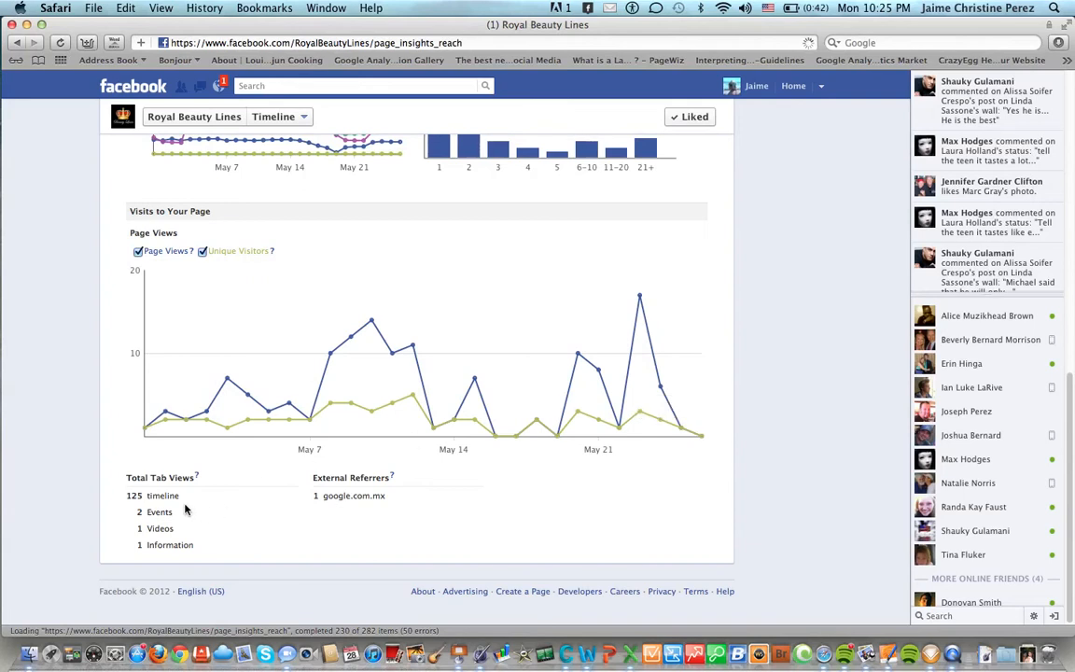
{"action": "mouse_move", "coordinate": [196, 478]}
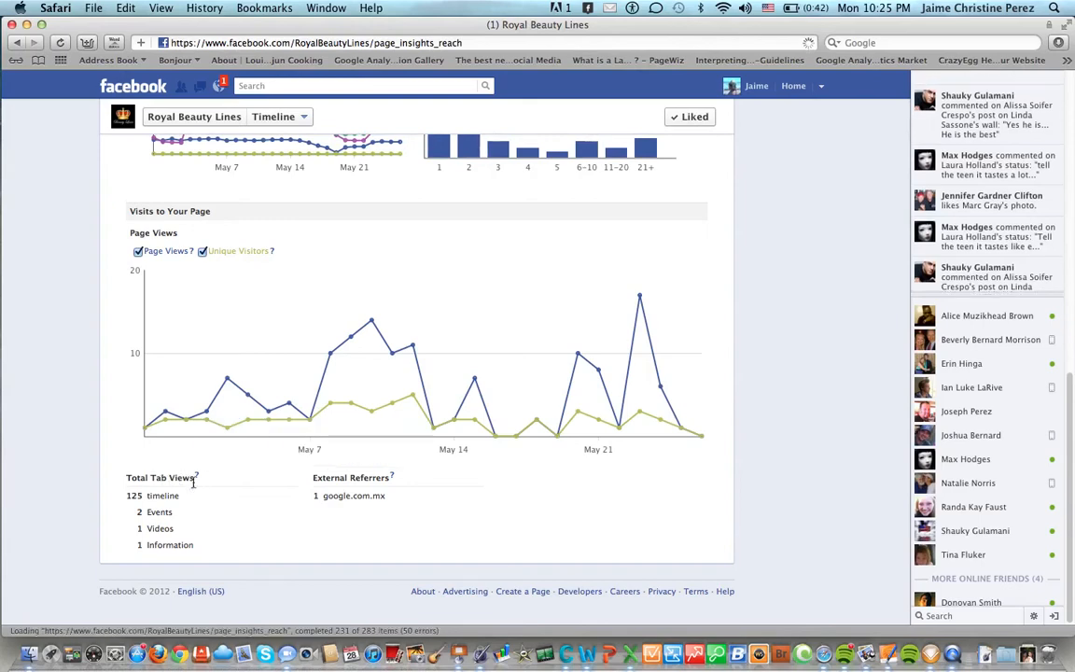
{"action": "mouse_move", "coordinate": [196, 478]}
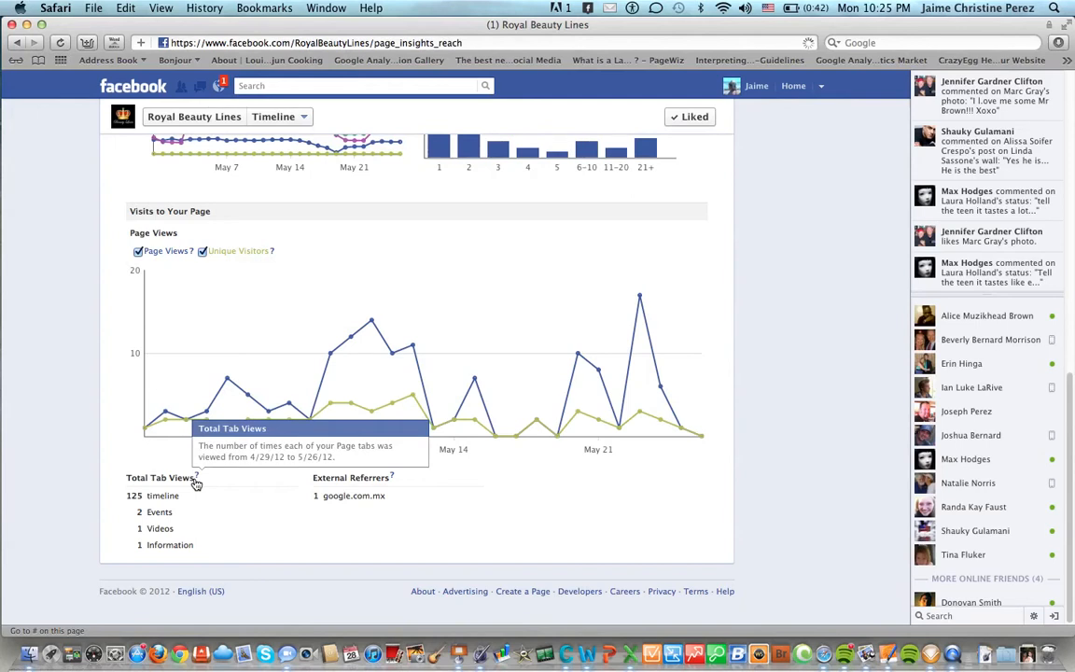
{"action": "mouse_move", "coordinate": [134, 497]}
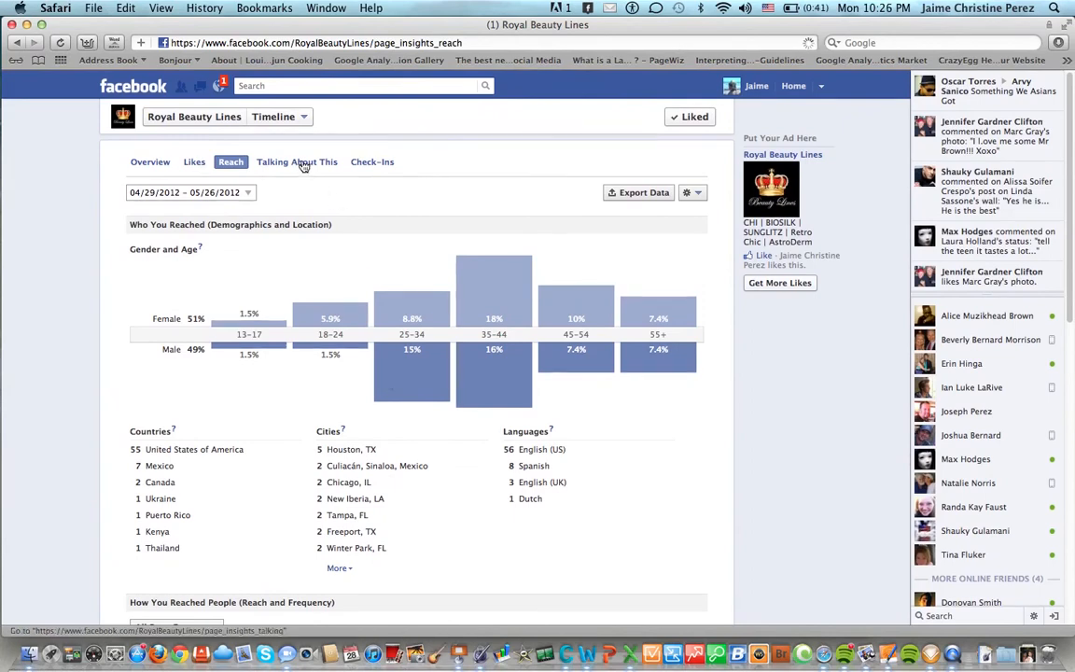
Step: View the Talking About This insights down to the talking-about-this and viral reach graphs
{"action": "left_click", "coordinate": [297, 162]}
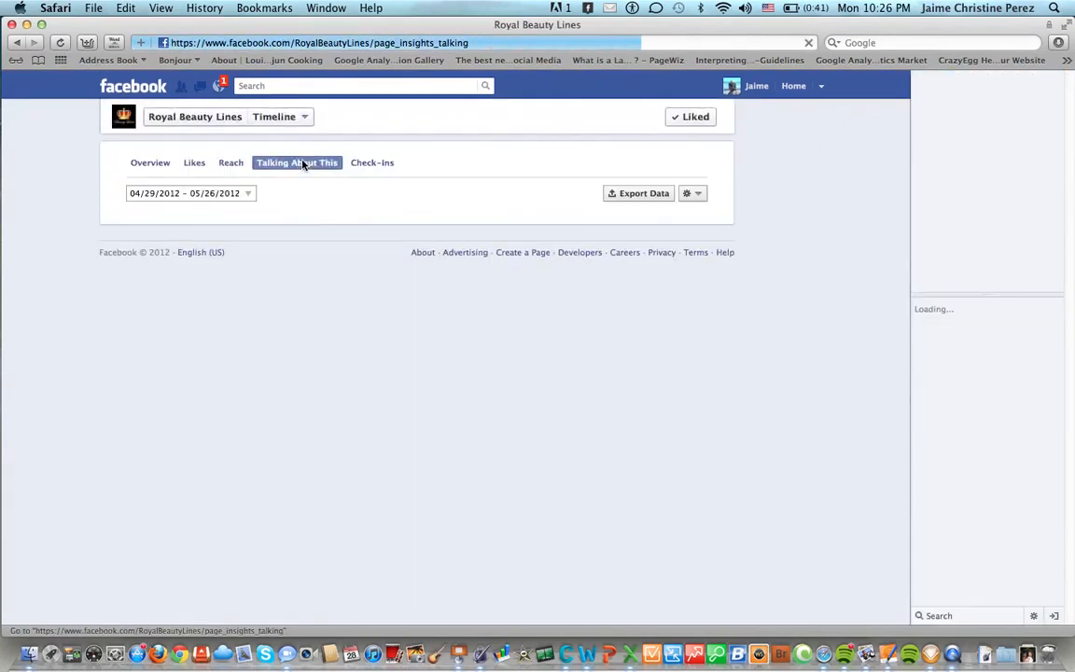
{"action": "left_click", "coordinate": [297, 160]}
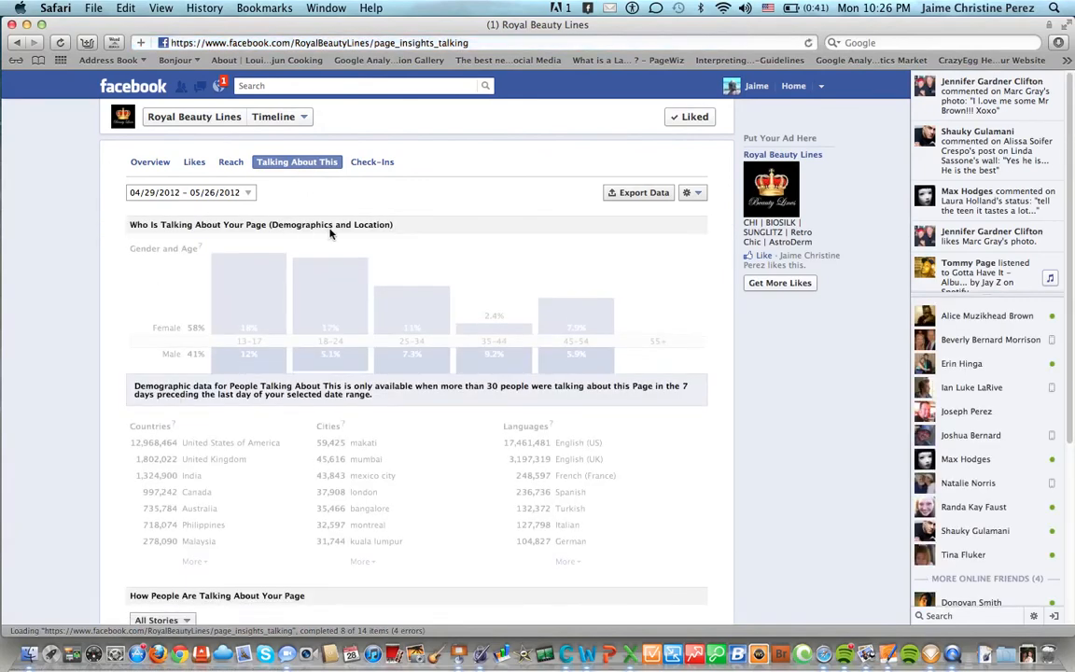
{"action": "scroll", "scroll_direction": "down", "scroll_amount": 3}
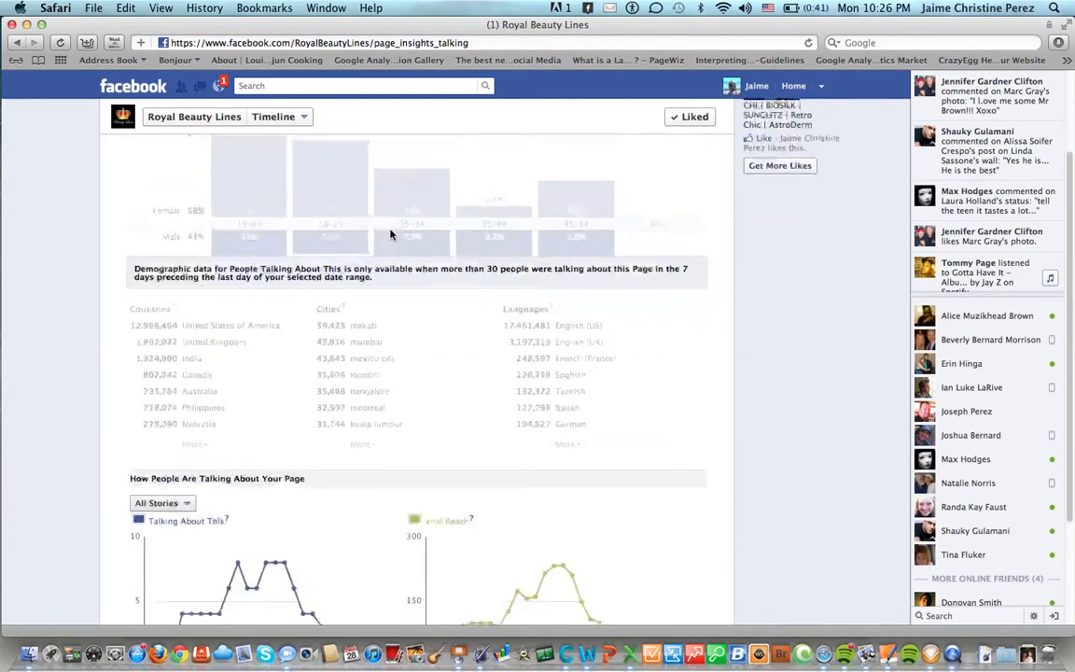
{"action": "scroll", "scroll_direction": "down", "scroll_amount": 3}
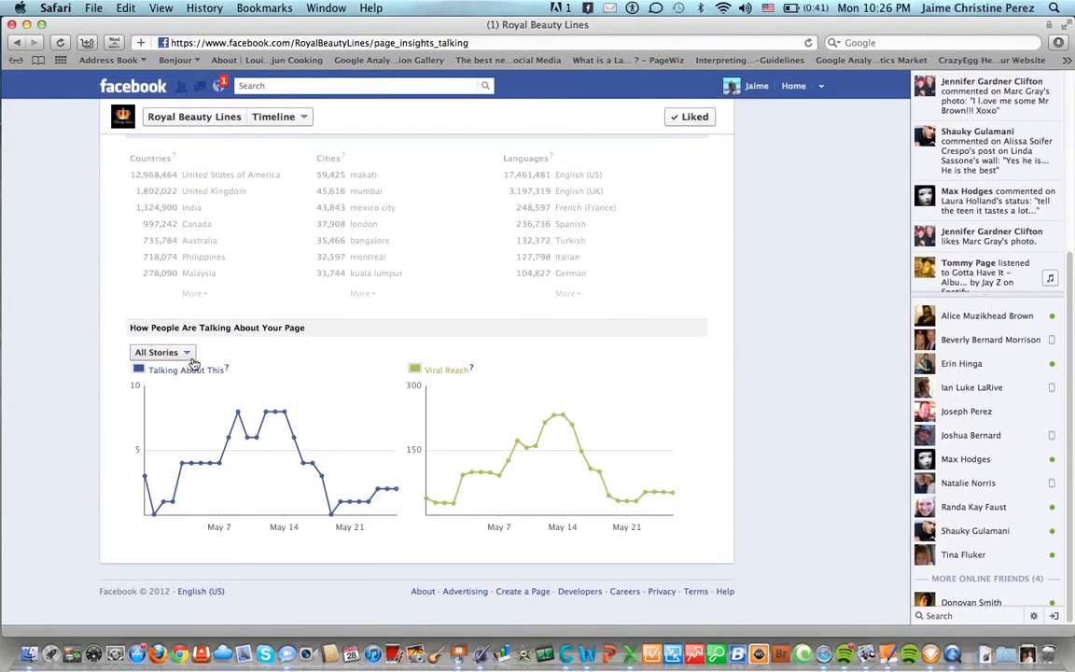
{"action": "mouse_move", "coordinate": [308, 463]}
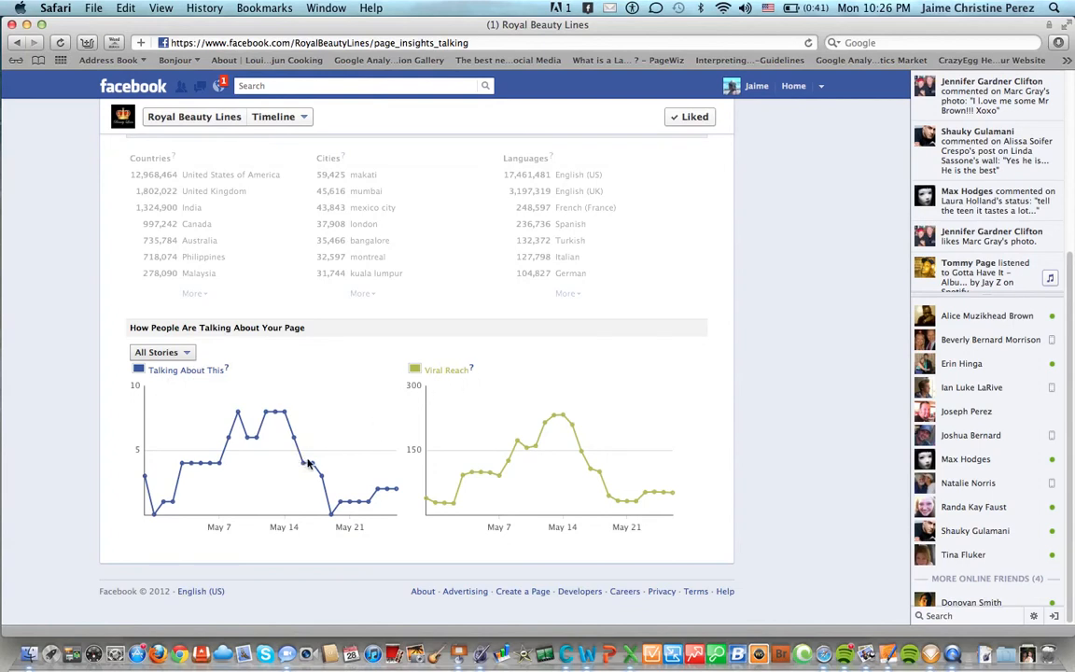
{"action": "mouse_move", "coordinate": [308, 465]}
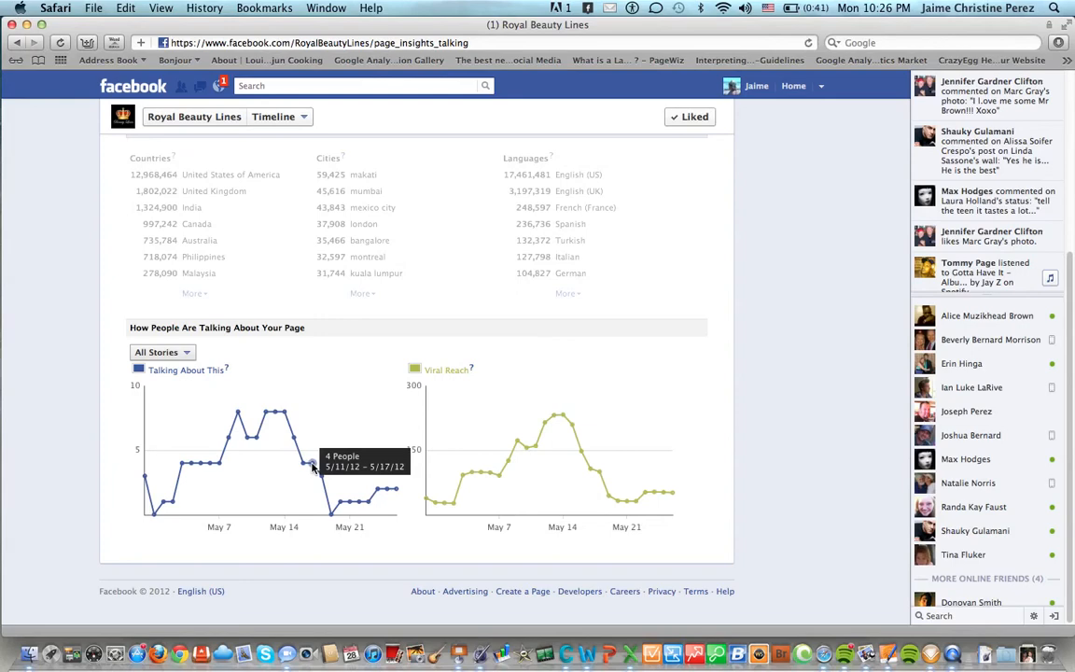
{"action": "mouse_move", "coordinate": [235, 414]}
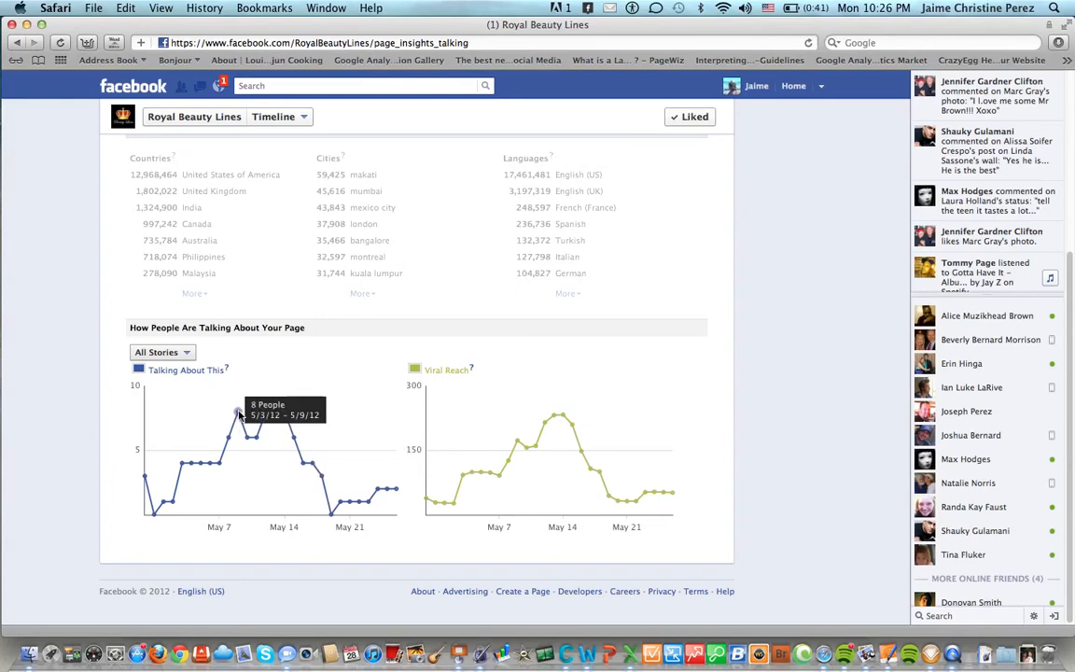
{"action": "mouse_move", "coordinate": [549, 418]}
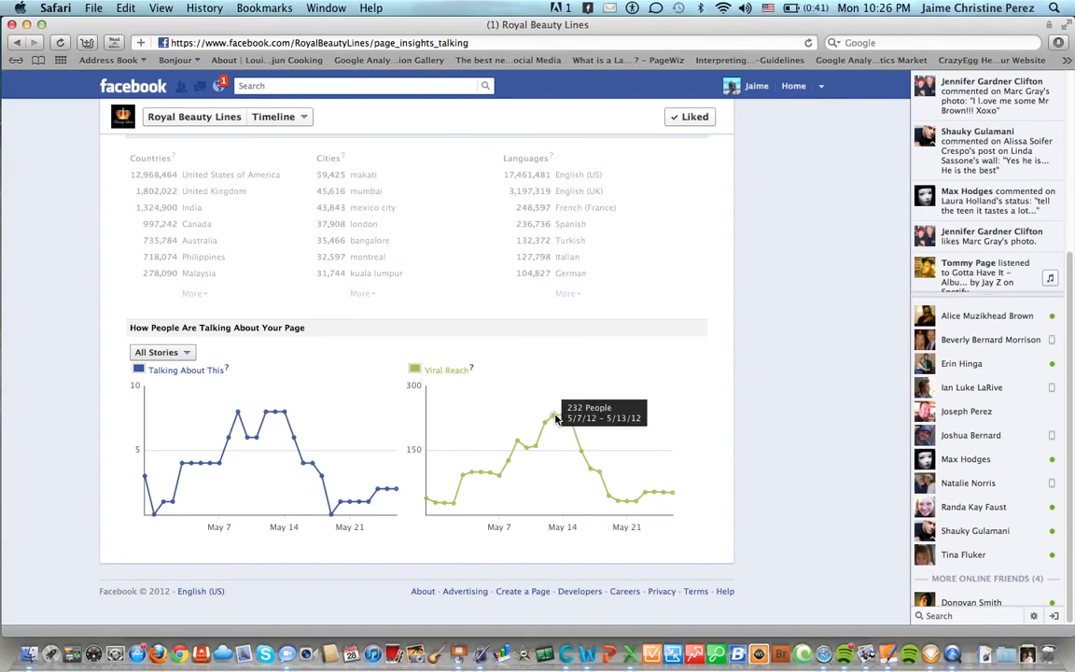
{"action": "mouse_move", "coordinate": [563, 418]}
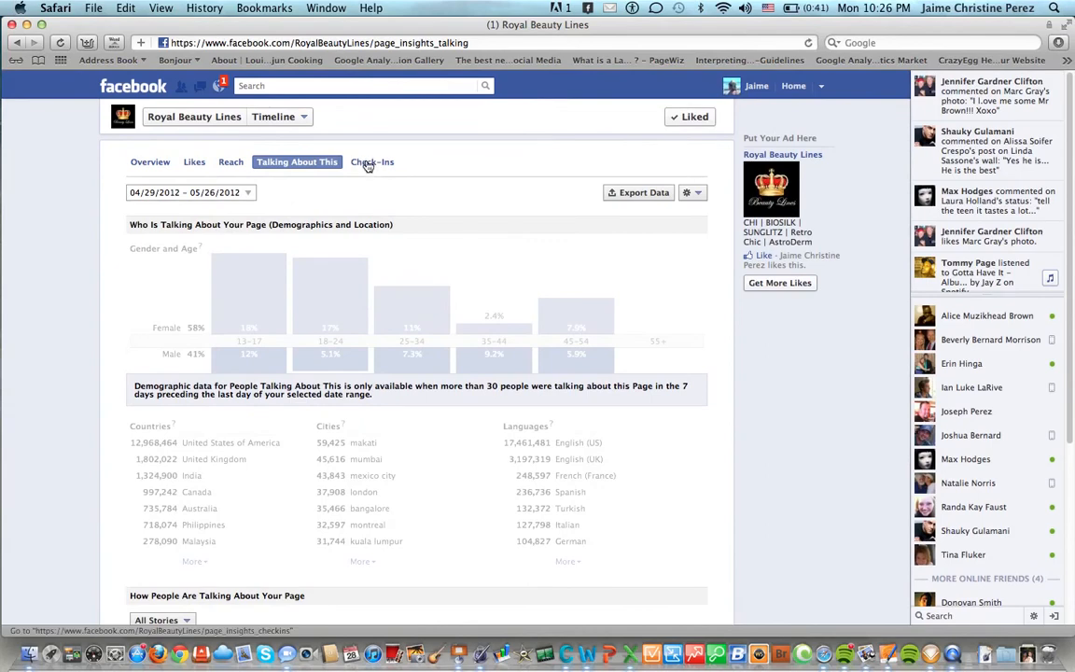
Step: View the Check-ins insights with check-in demographics and the flat check-ins graph
{"action": "left_click", "coordinate": [373, 161]}
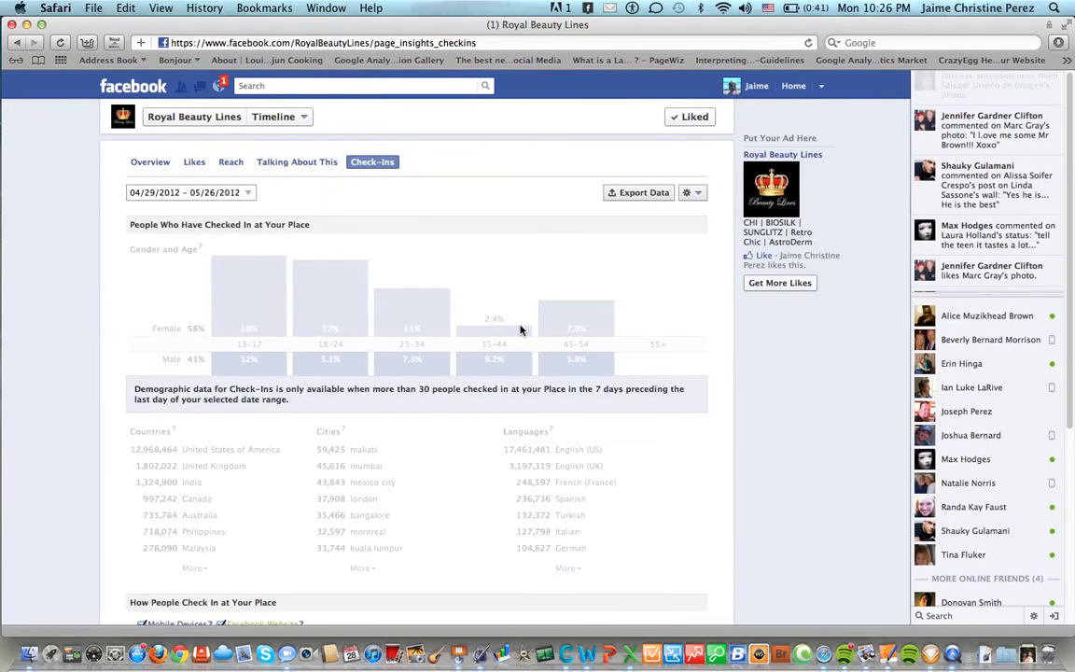
{"action": "scroll", "scroll_direction": "down", "scroll_amount": 3}
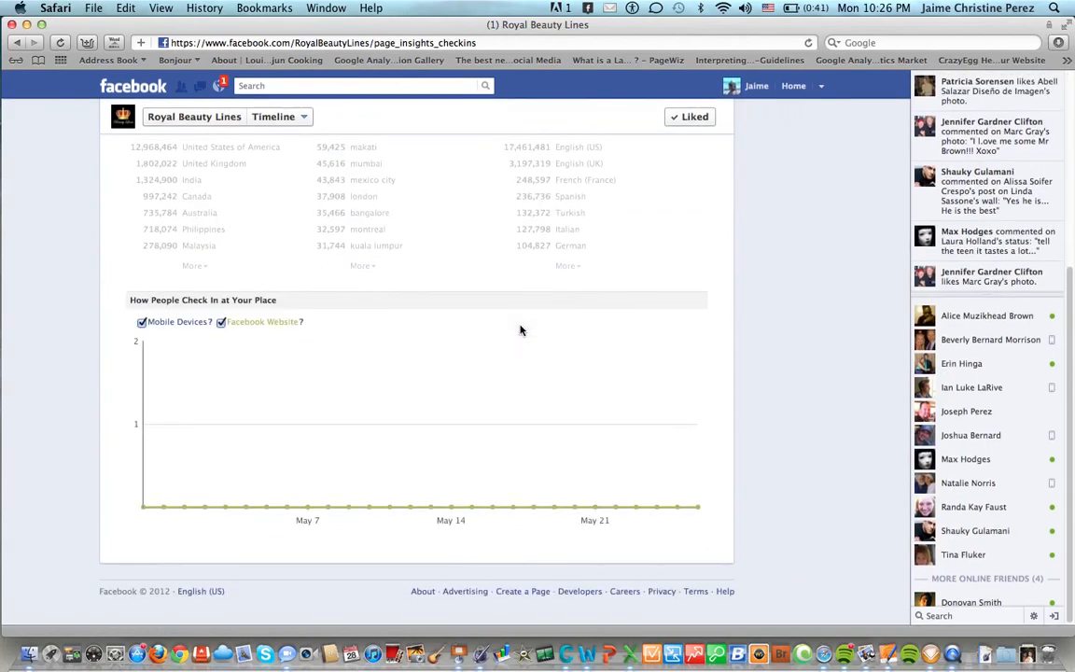
{"action": "mouse_move", "coordinate": [179, 315]}
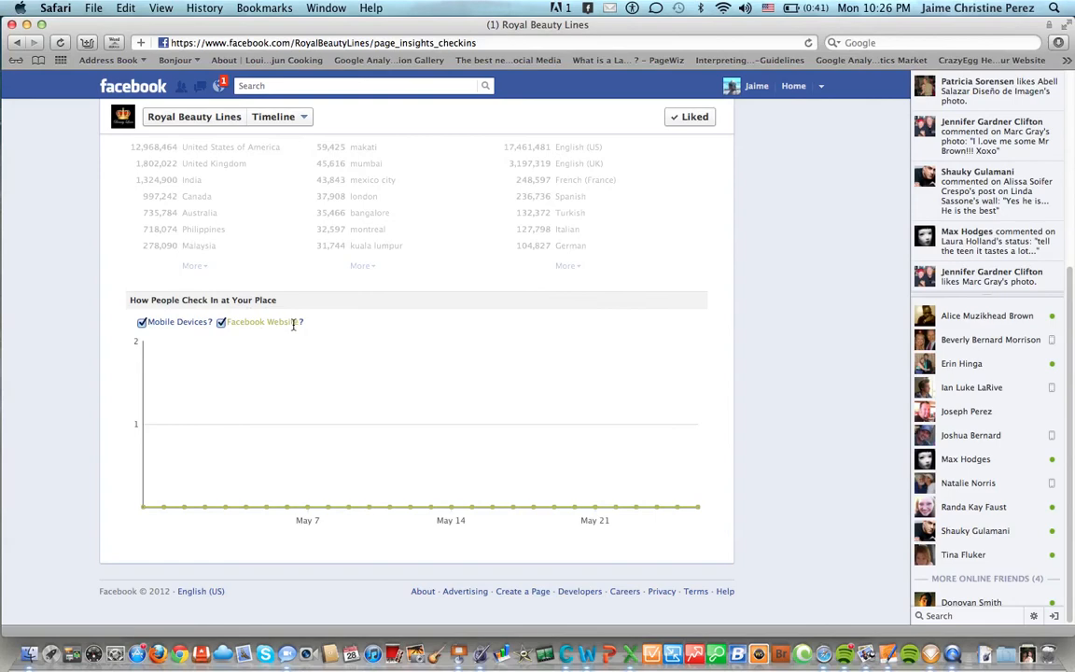
{"action": "mouse_move", "coordinate": [351, 330]}
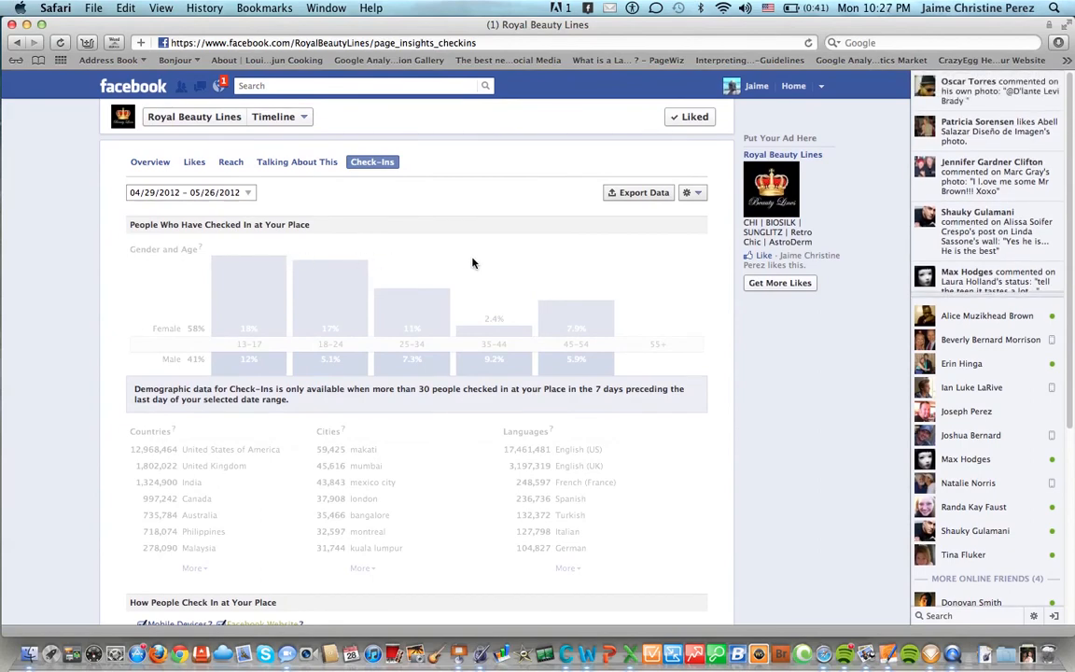
{"action": "mouse_move", "coordinate": [701, 278]}
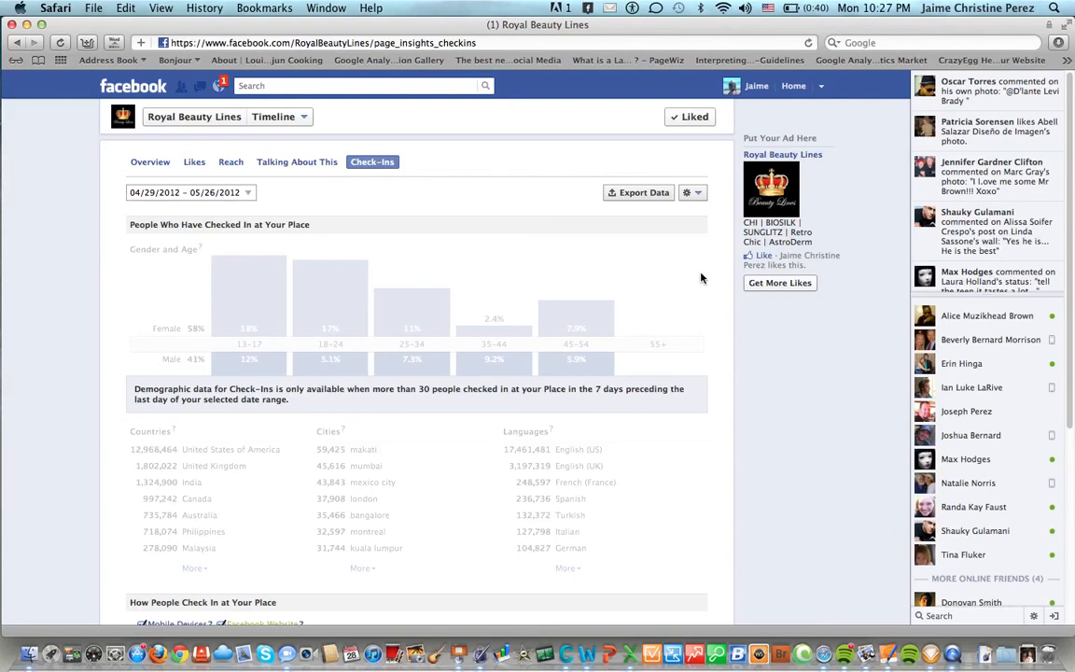
{"action": "mouse_move", "coordinate": [15, 41]}
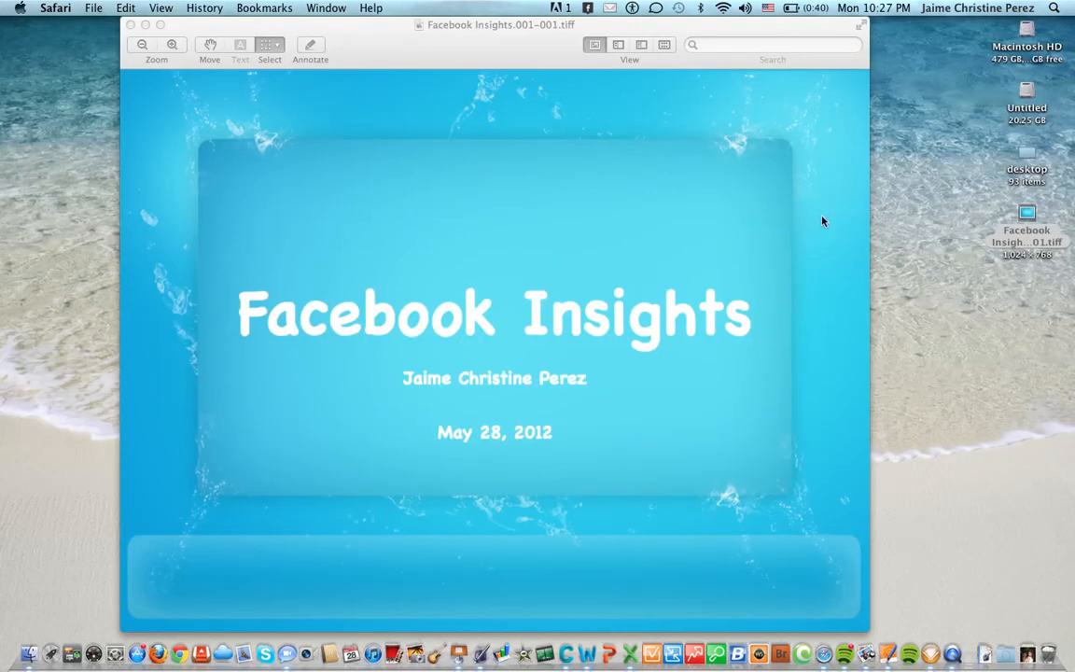
{"action": "mouse_move", "coordinate": [874, 254]}
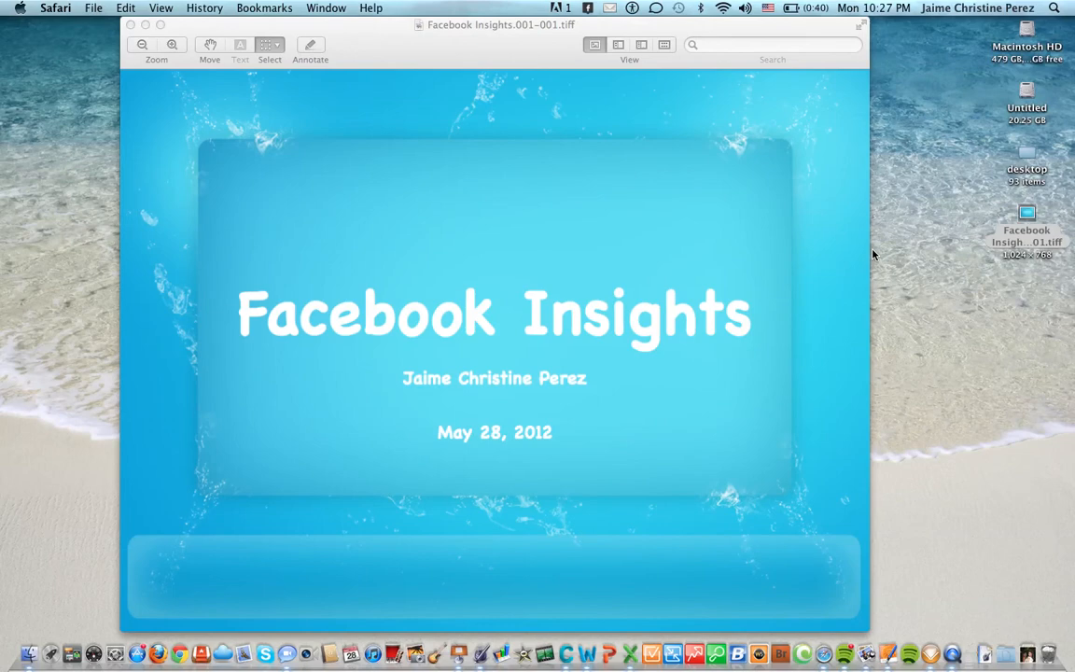
{"action": "mouse_move", "coordinate": [987, 583]}
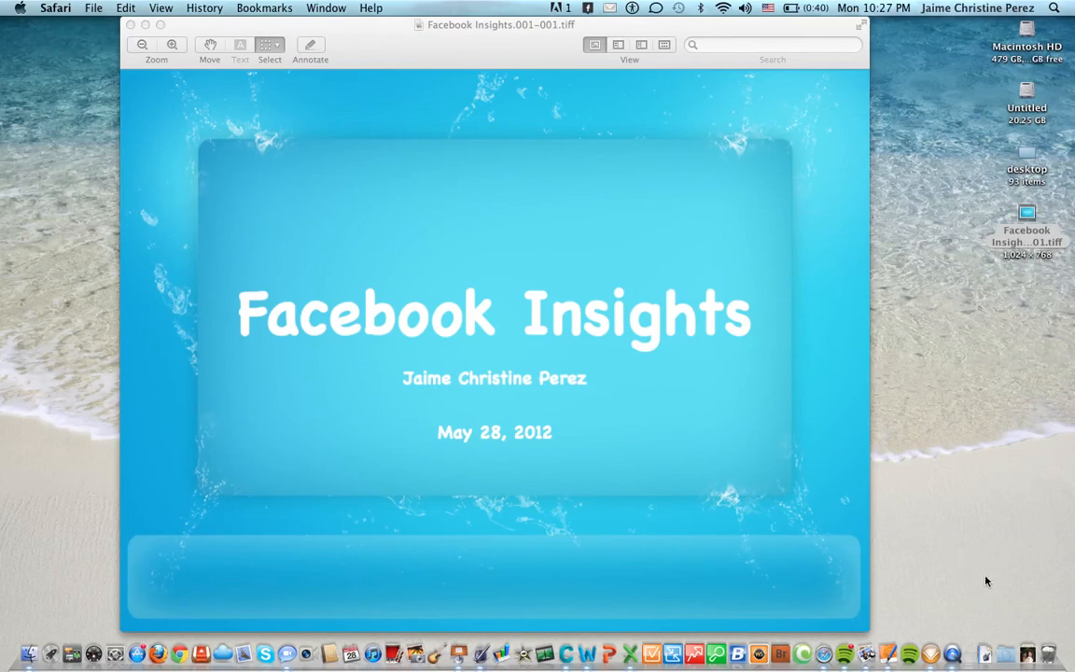